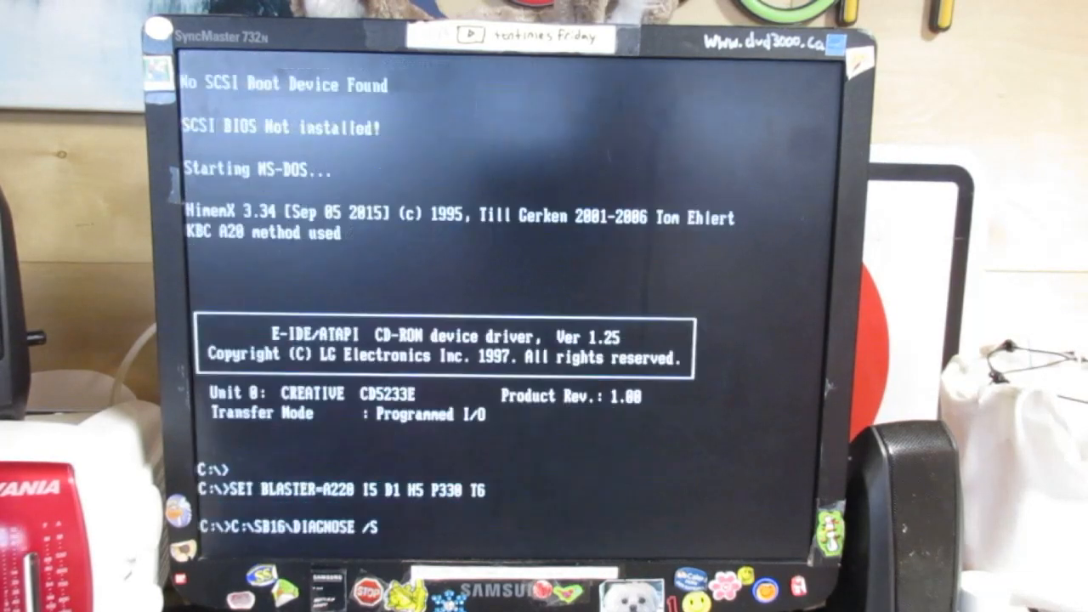
List the C: drive contents at the DOS prompt before launching Impulse Tracker.
{"action": "type", "text": "ls"}
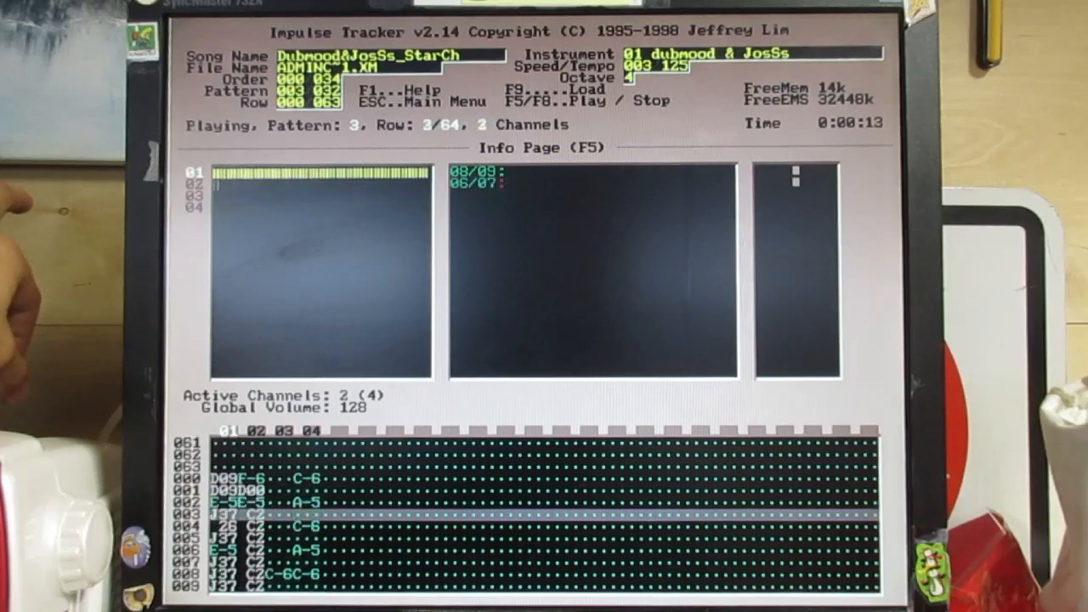
Skip through several XM songs up to aurora dawn, view the info page, then quit Impulse Tracker to DOS.
{"action": "key", "text": "Escape"}
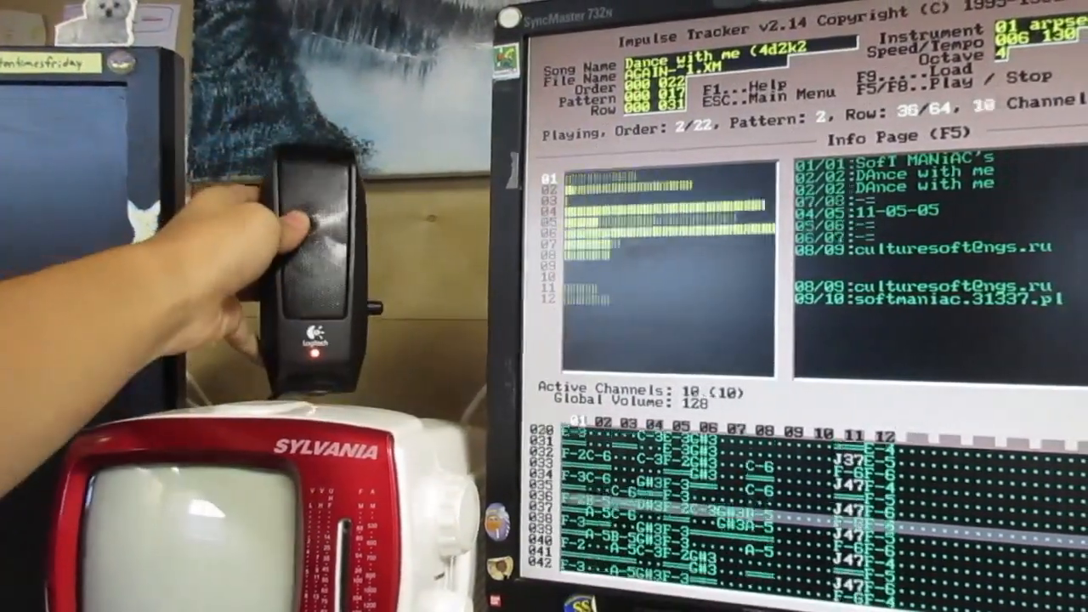
{"action": "key", "text": "f9"}
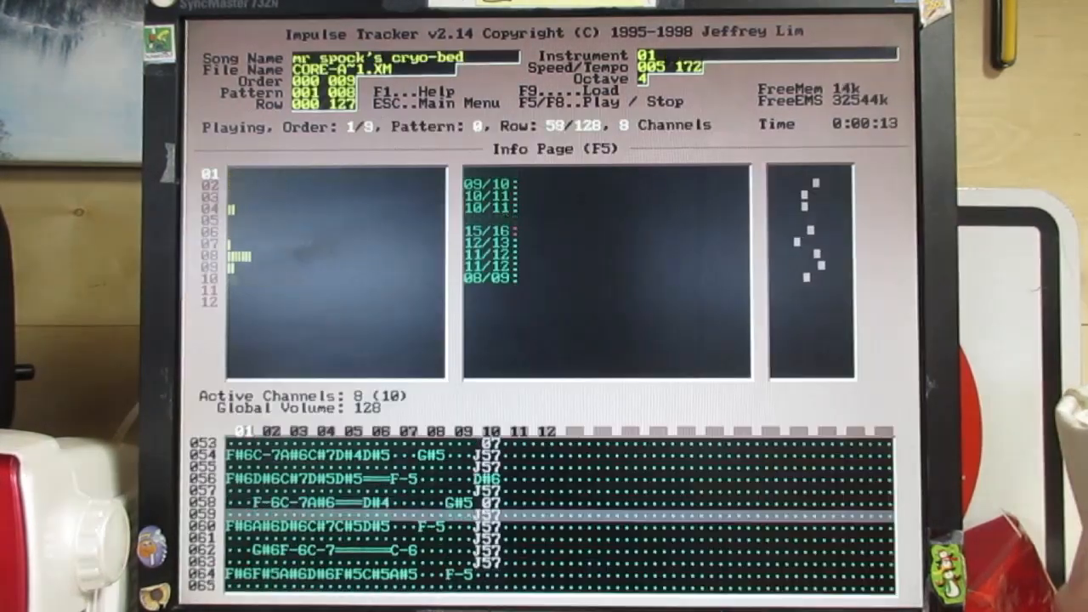
{"action": "key", "text": "f9"}
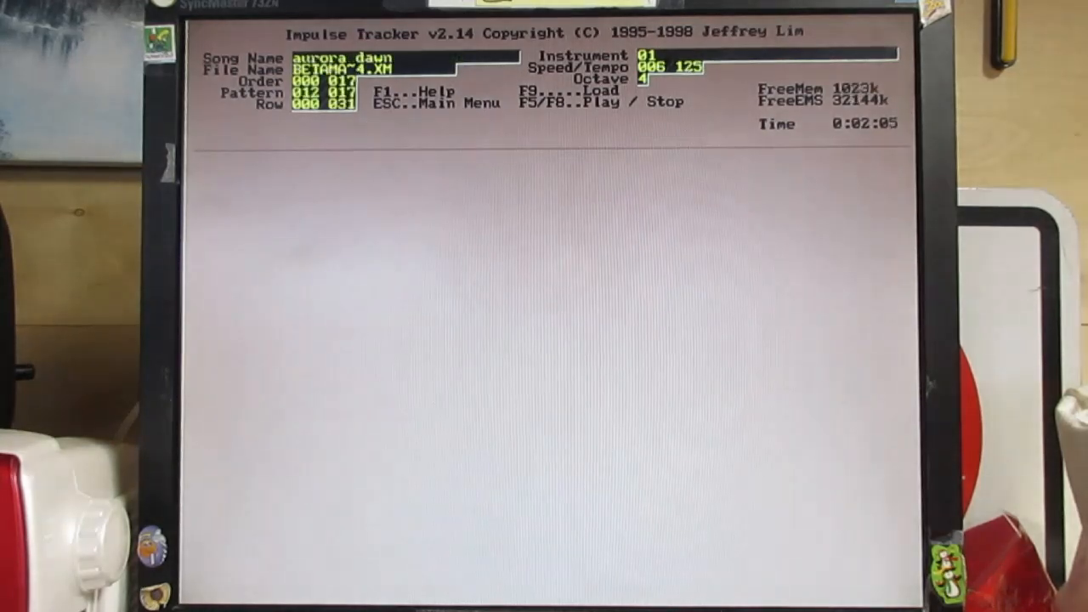
{"action": "key", "text": "f5"}
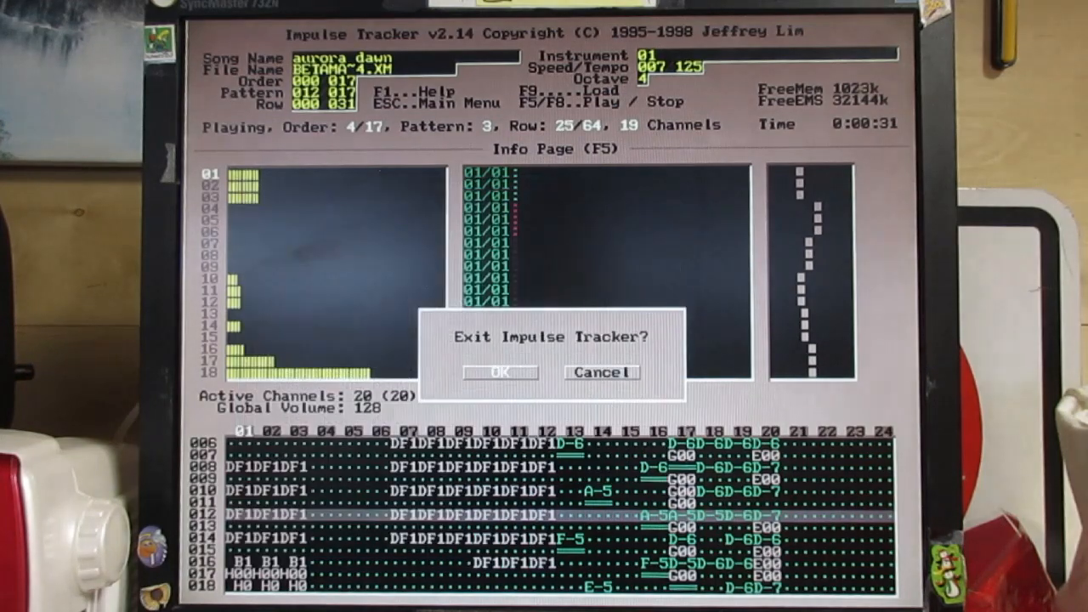
{"action": "left_click", "coordinate": [500, 372]}
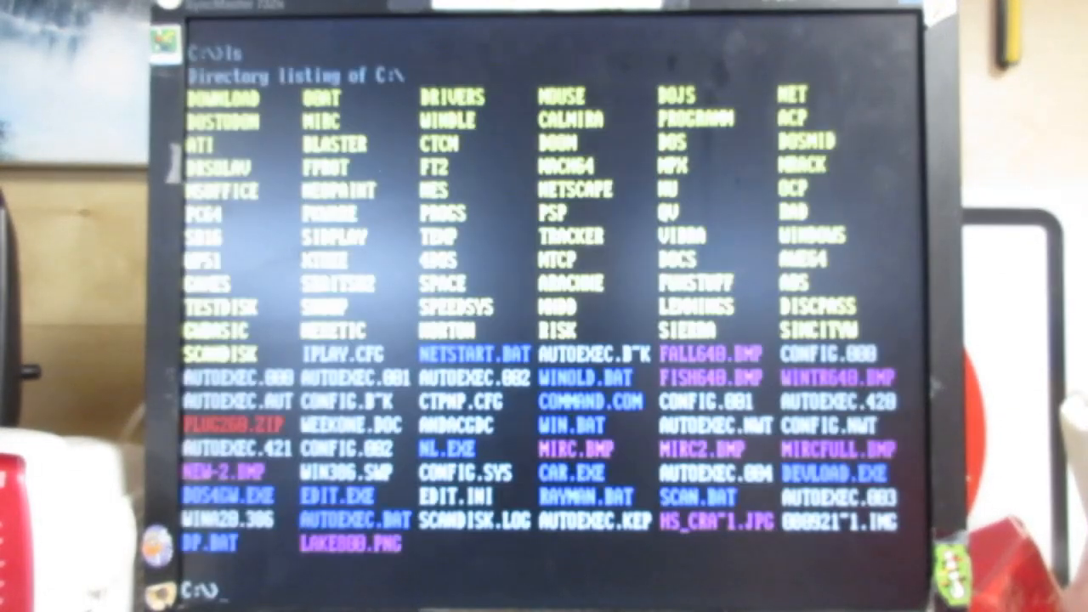
Change into the DOSMID directory so its MIDI files are listed.
{"action": "type", "text": "cd dosm"}
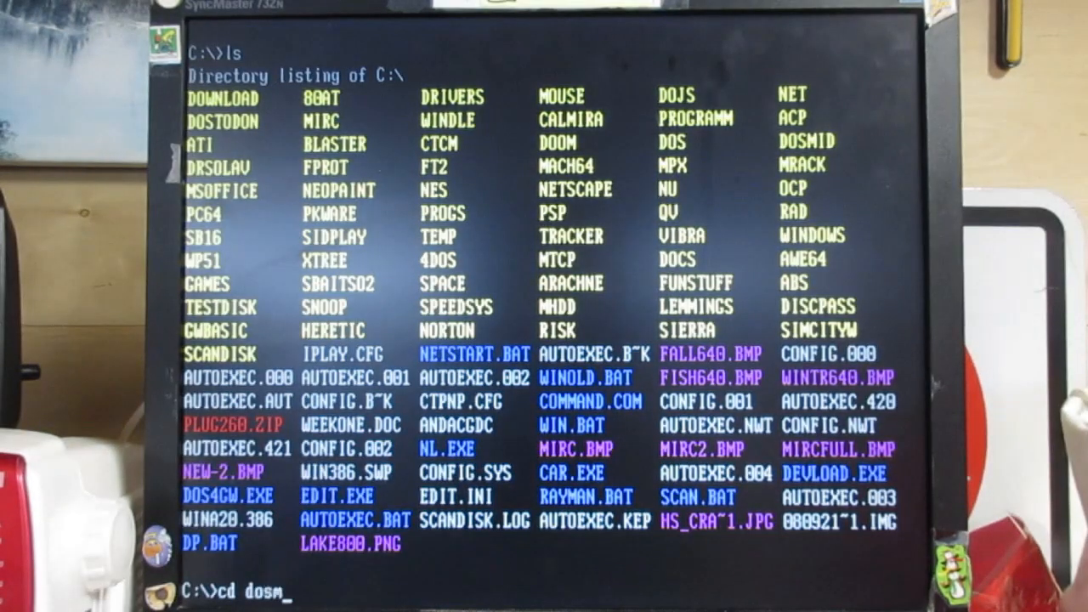
{"action": "key", "text": "enter"}
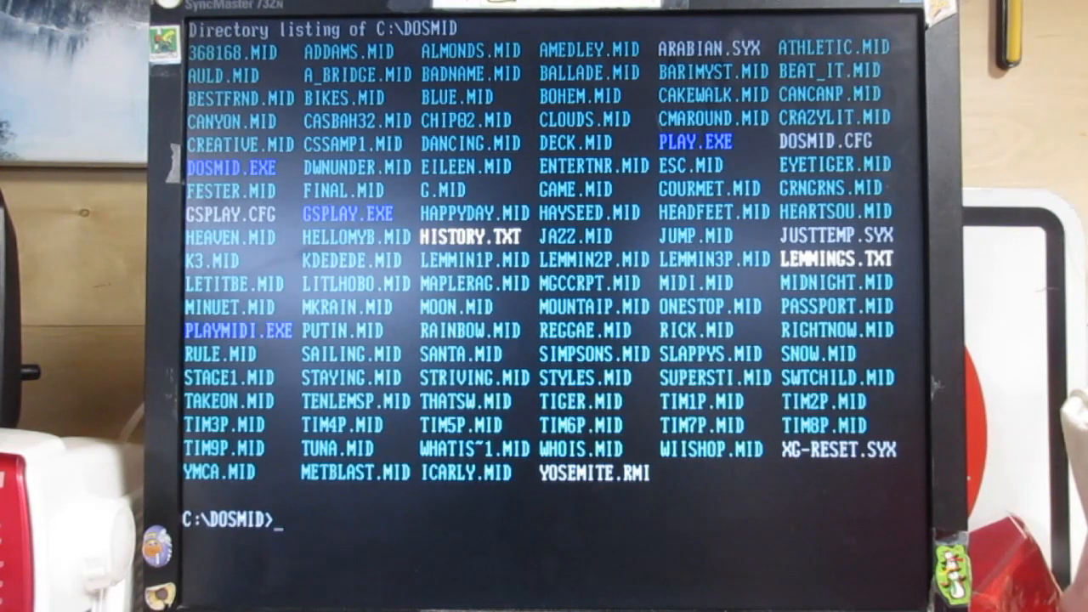
Run DOSMID on MOON.MID to play the song.
{"action": "type", "text": "dodsmid moon.mid"}
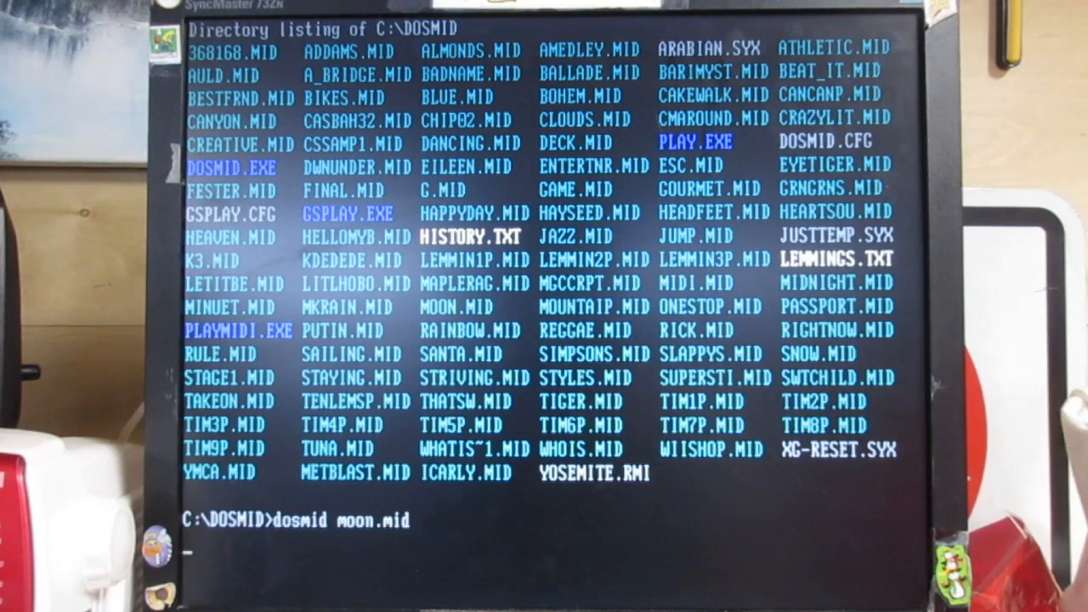
{"action": "key", "text": "enter"}
{"action": "type", "text": "ls"}
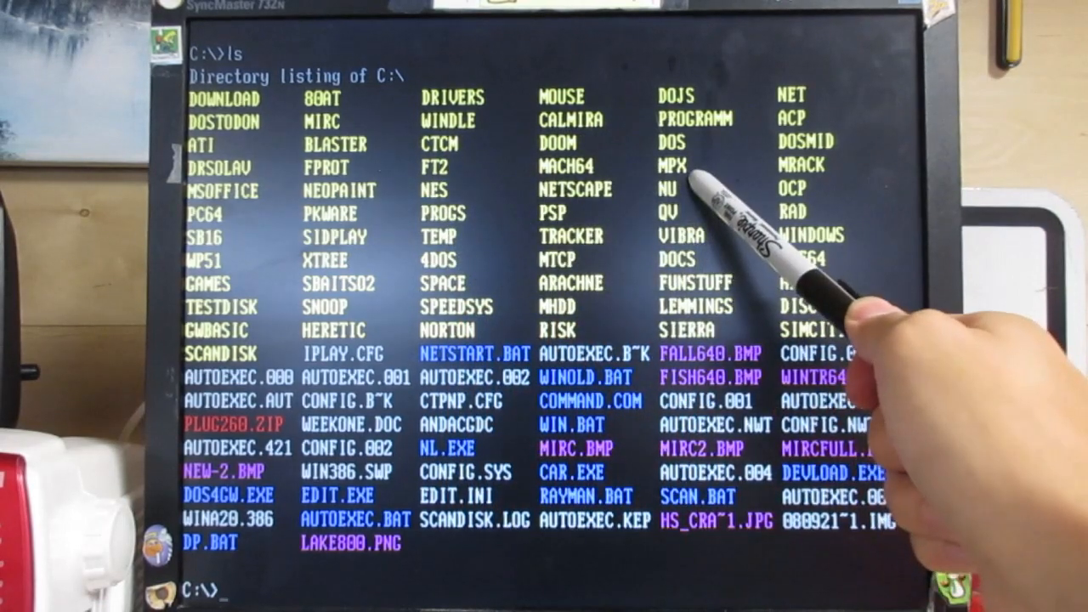
Change directory into GAMES\LEMMINGS to start Lemmings.
{"action": "type", "text": "cd skyroad"}
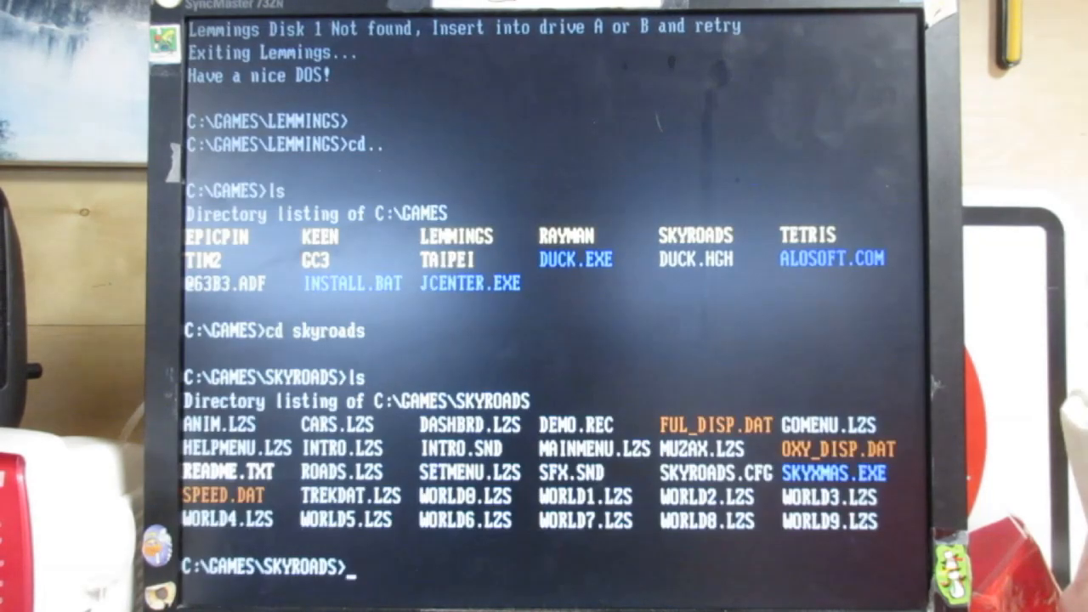
Run skyxmas from the SkyRoads folder to launch SkyRoads Xmas Special.
{"action": "type", "text": "skyx"}
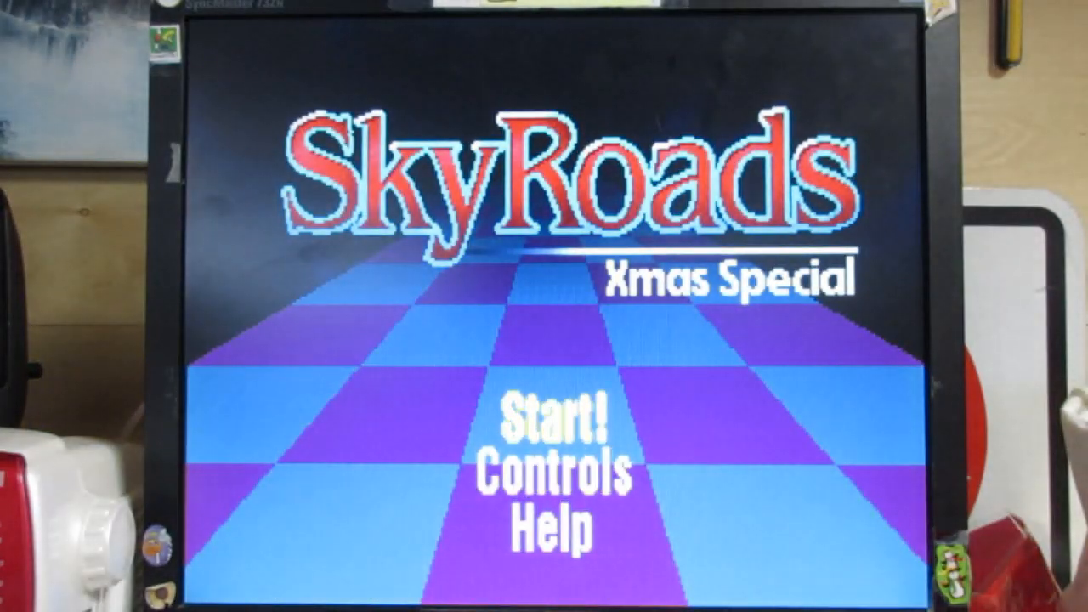
Quit SkyRoads from its title menu back to the DOS prompt.
{"action": "left_click", "coordinate": [543, 422]}
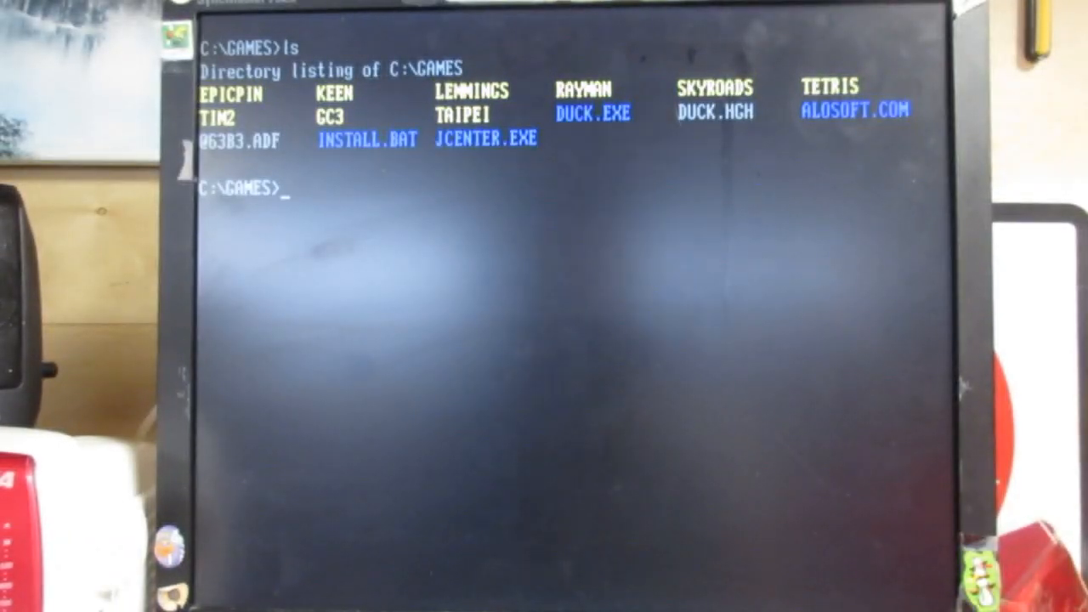
Try the TAIPEI folder, then list the games and run tetrisc from the TETRIS folder.
{"action": "type", "text": "cd taipei"}
{"action": "type", "text": "cd.."}
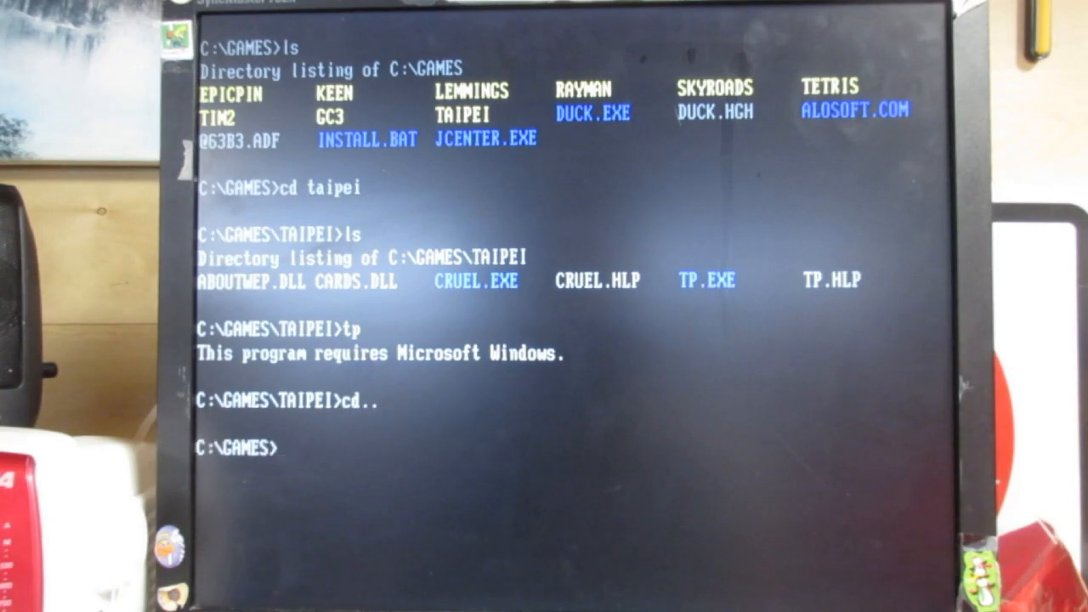
{"action": "type", "text": "ls"}
{"action": "type", "text": "tetrisc"}
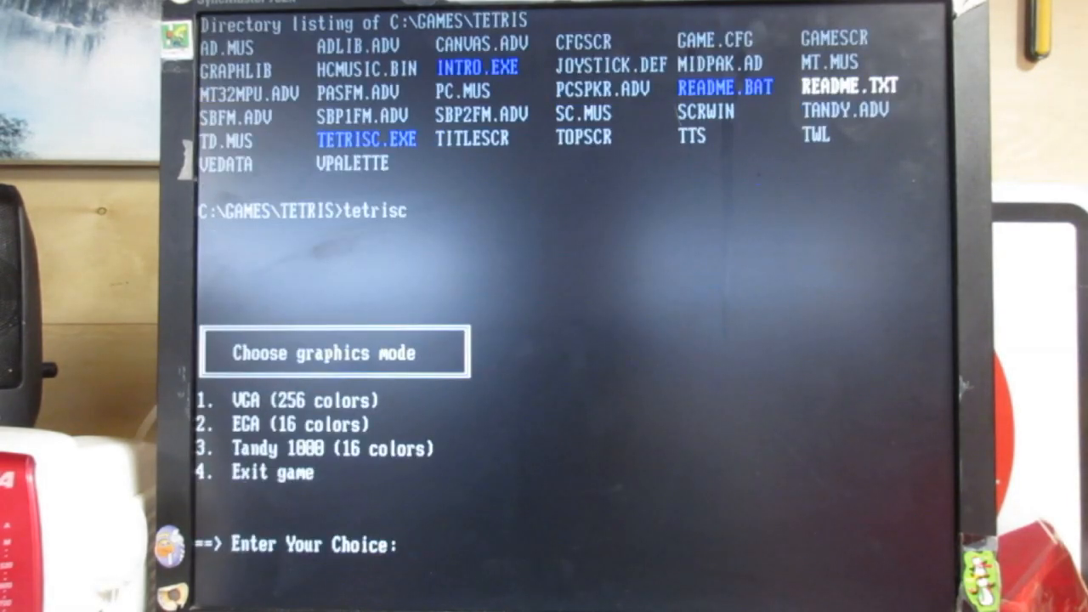
Choose option 1 (VGA graphics) and confirm a sound option for Tetris Classic.
{"action": "type", "text": "1"}
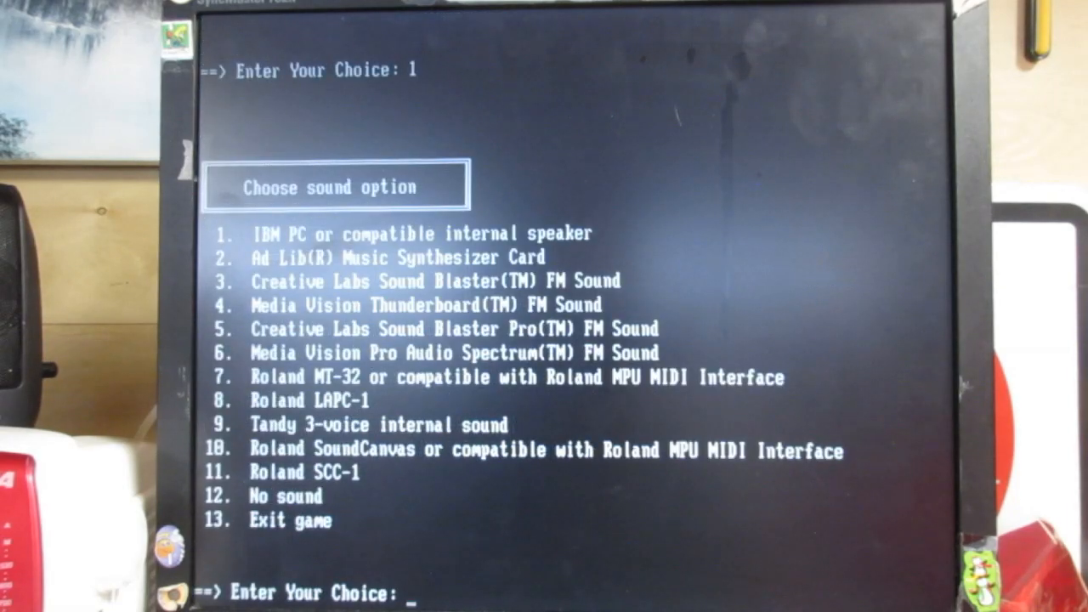
{"action": "key", "text": "enter"}
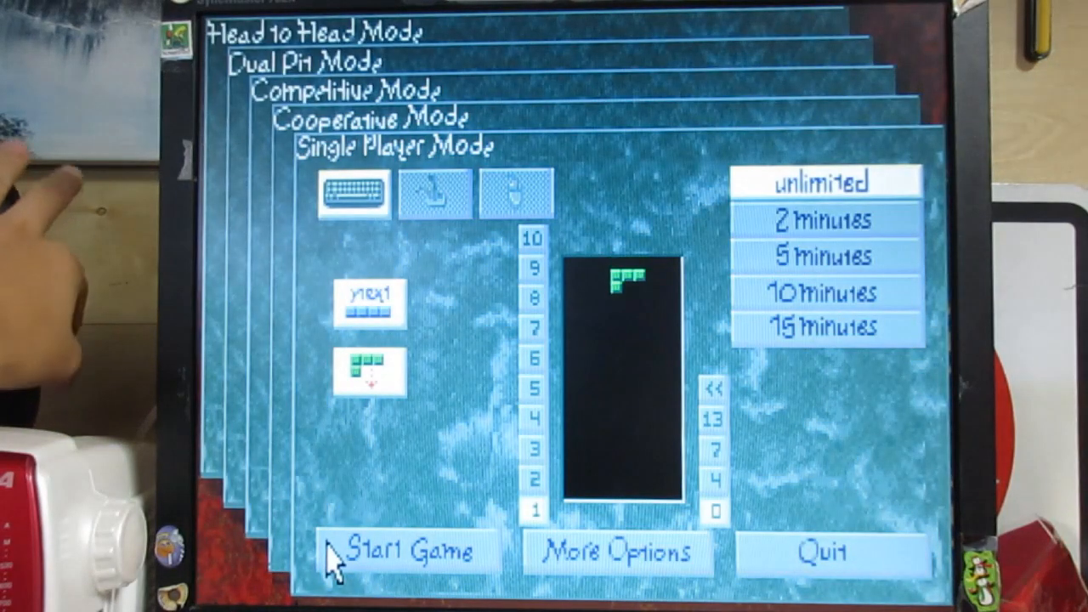
Start a single-player Tetris game, clearing four lines for 419 points, then pull down the GAME menu.
{"action": "left_click", "coordinate": [399, 550]}
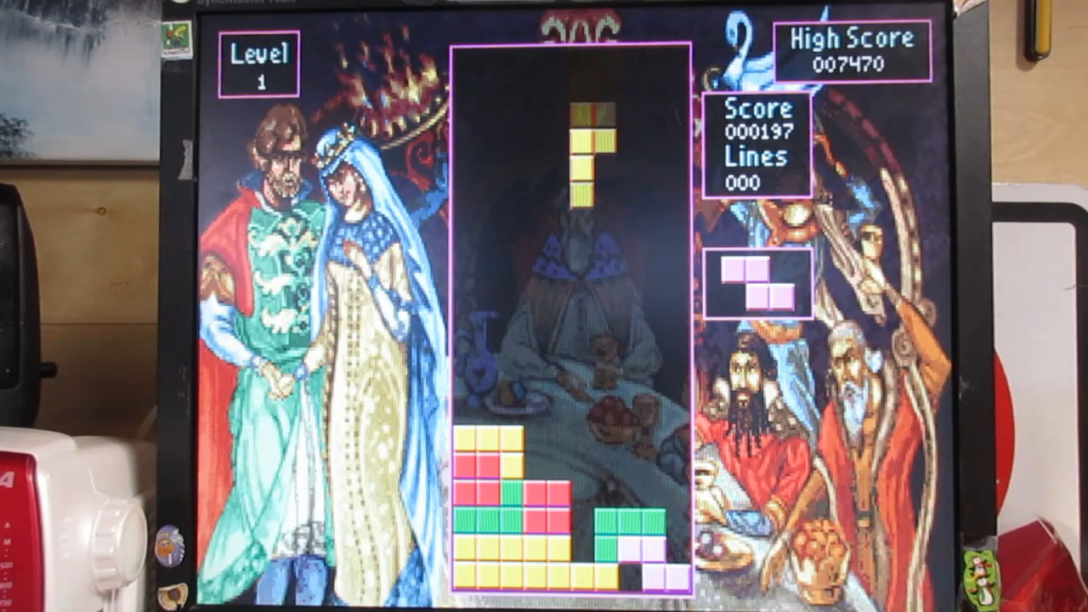
{"action": "left_click", "coordinate": [248, 20]}
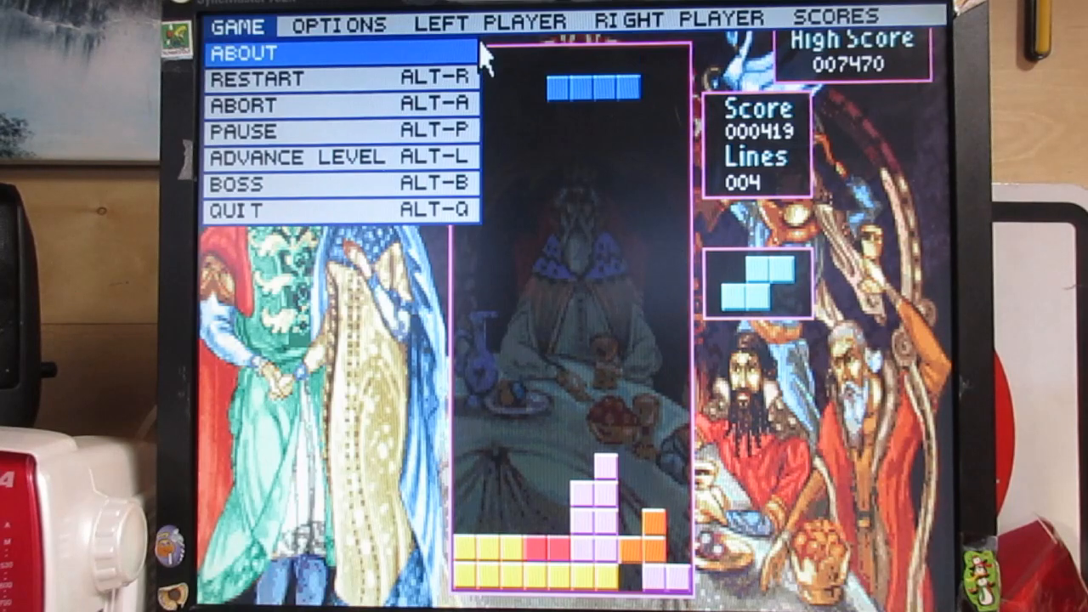
Choose a setting from the Tetris Classic OPTIONS menu so the game runs to its end.
{"action": "left_click", "coordinate": [336, 24]}
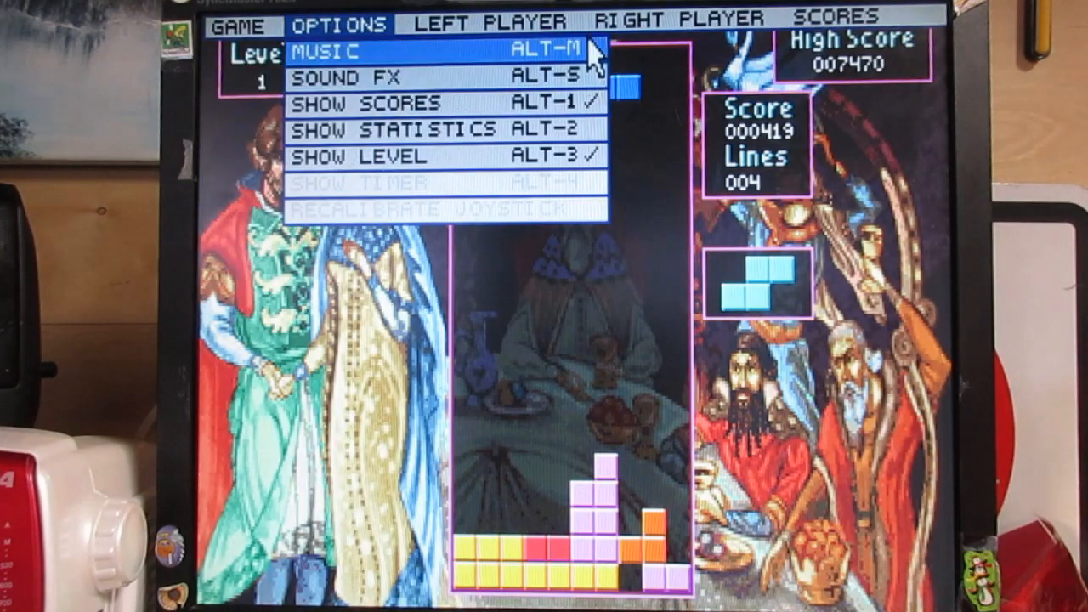
{"action": "left_click", "coordinate": [331, 51]}
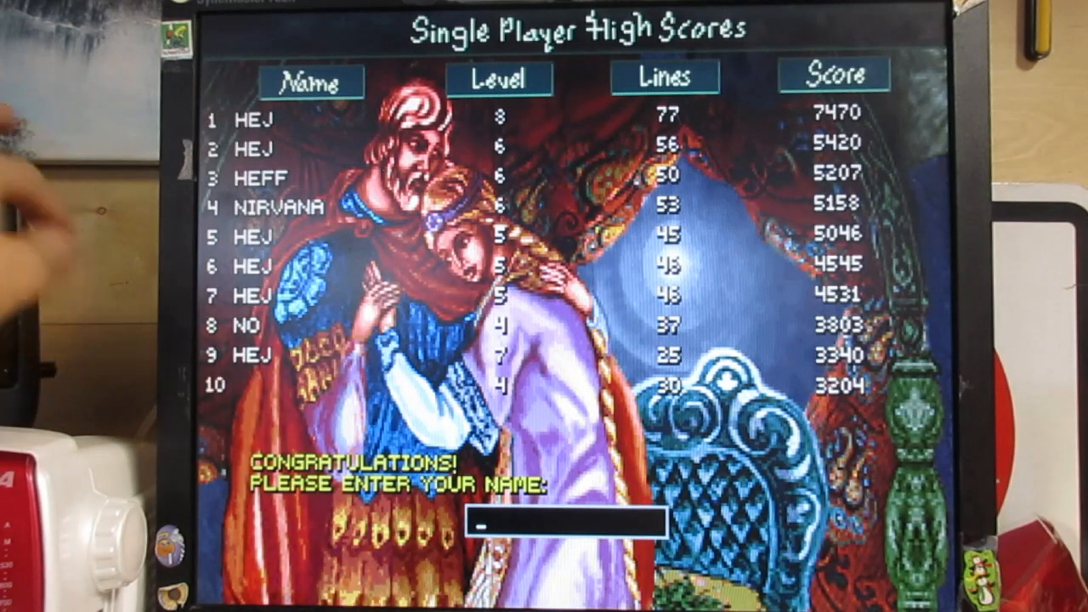
Enter the name 'HEJ' for the tenth-place high score and dismiss the table.
{"action": "type", "text": "HEJ"}
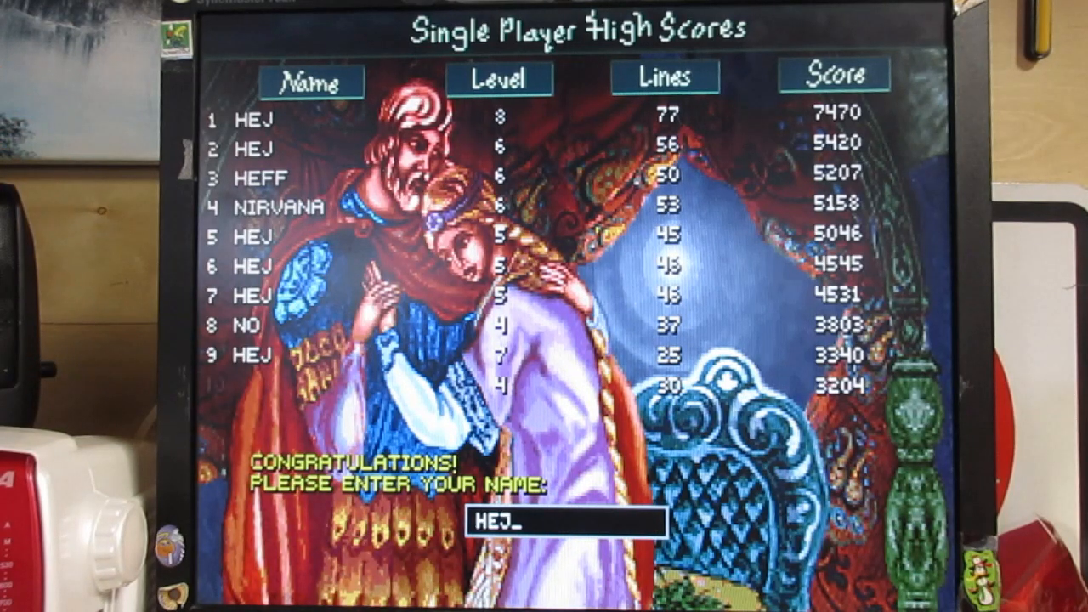
{"action": "key", "text": "enter"}
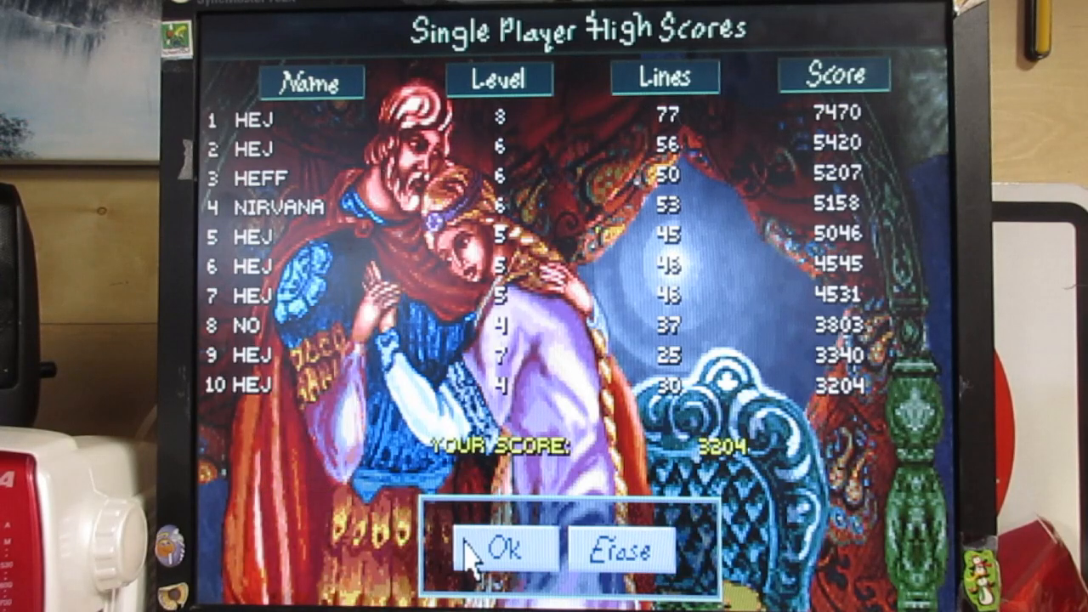
{"action": "left_click", "coordinate": [479, 544]}
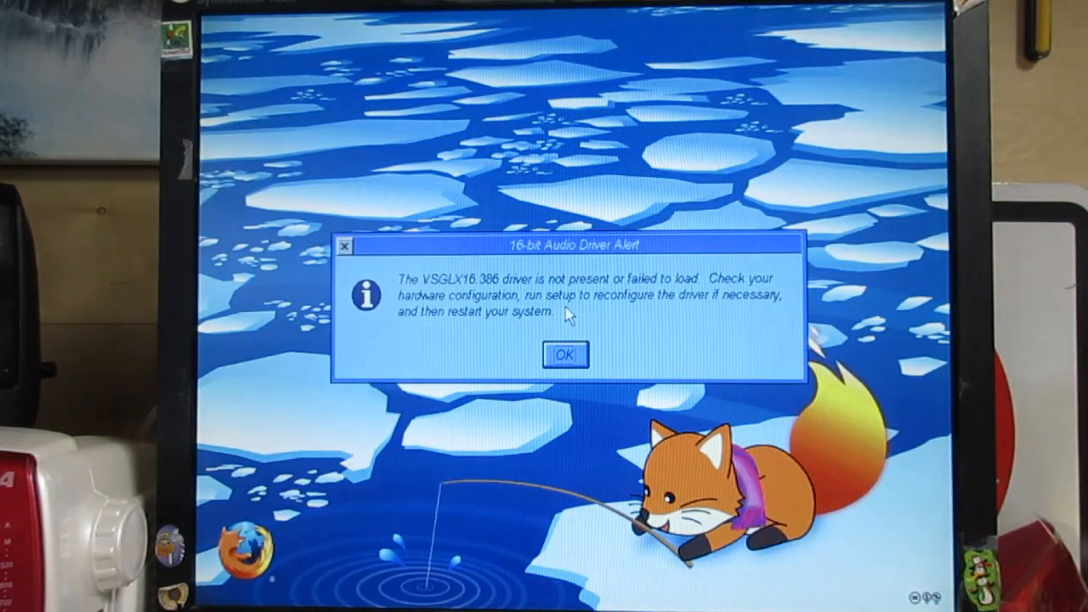
Dismiss the missing audio driver and WaveSynth/WG warnings and Calmira's Tip of the Day.
{"action": "left_click", "coordinate": [565, 355]}
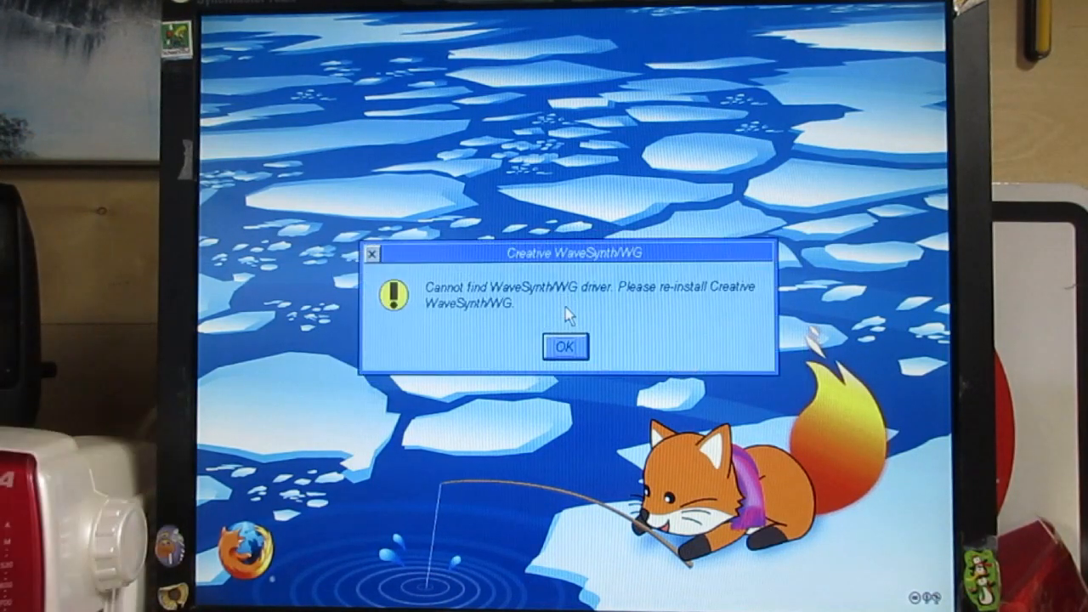
{"action": "left_click", "coordinate": [565, 347]}
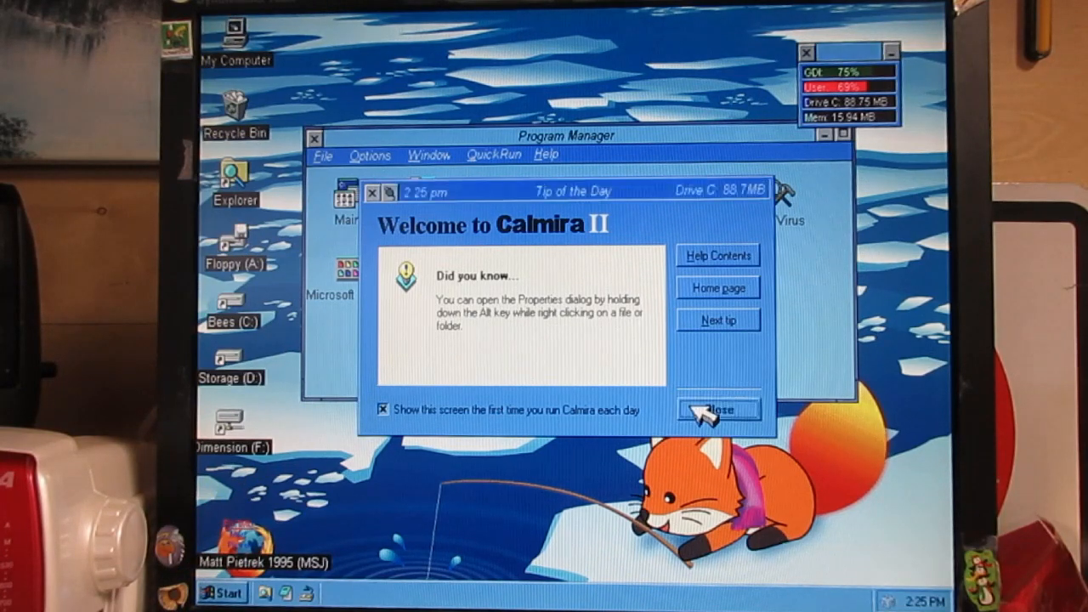
{"action": "left_click", "coordinate": [717, 410]}
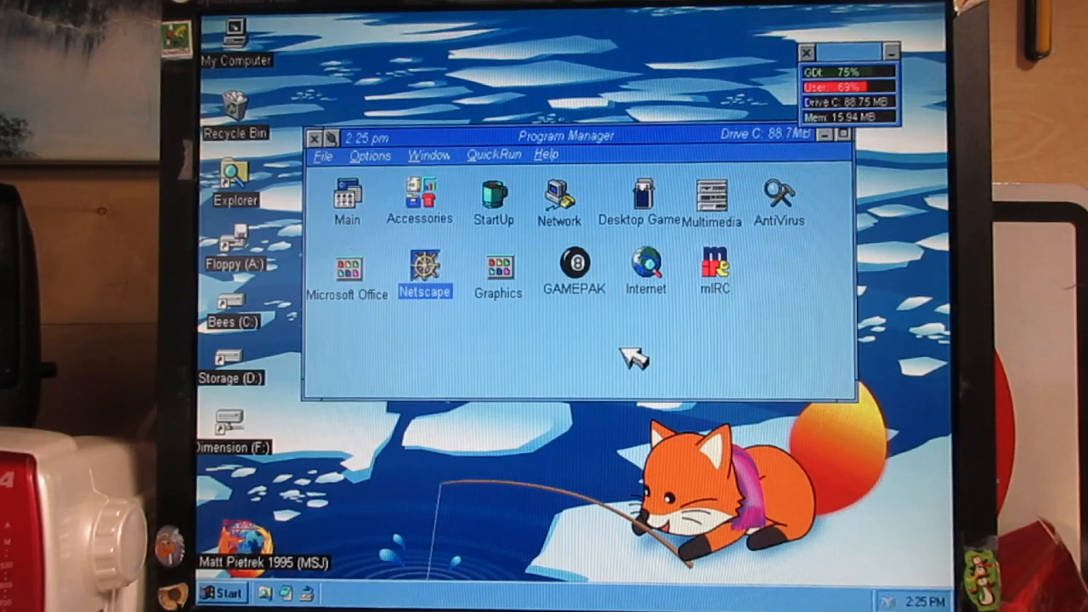
{"action": "mouse_move", "coordinate": [456, 405]}
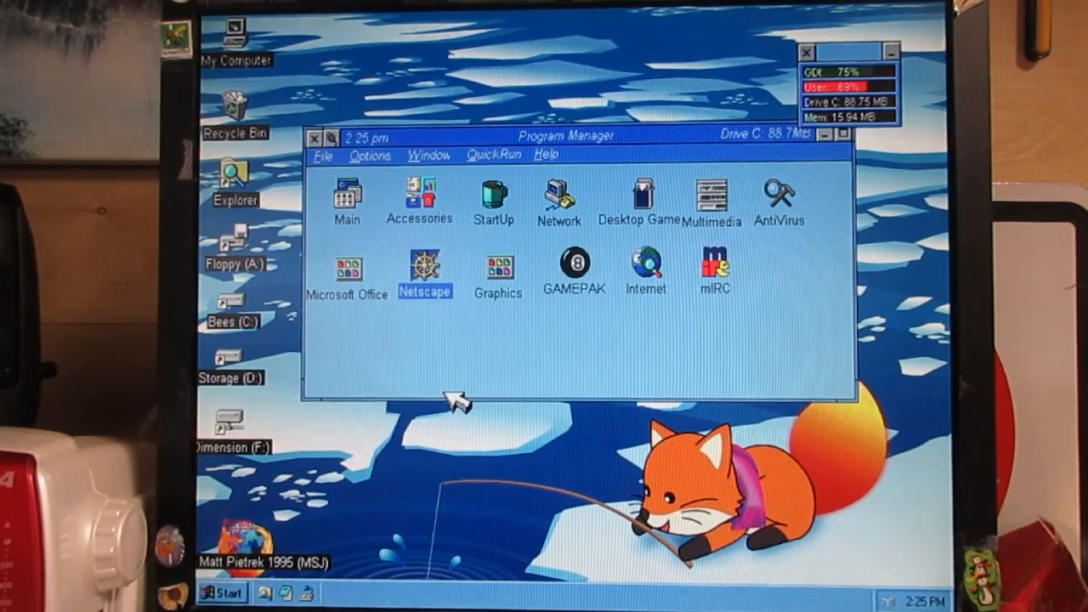
{"action": "left_click", "coordinate": [221, 591]}
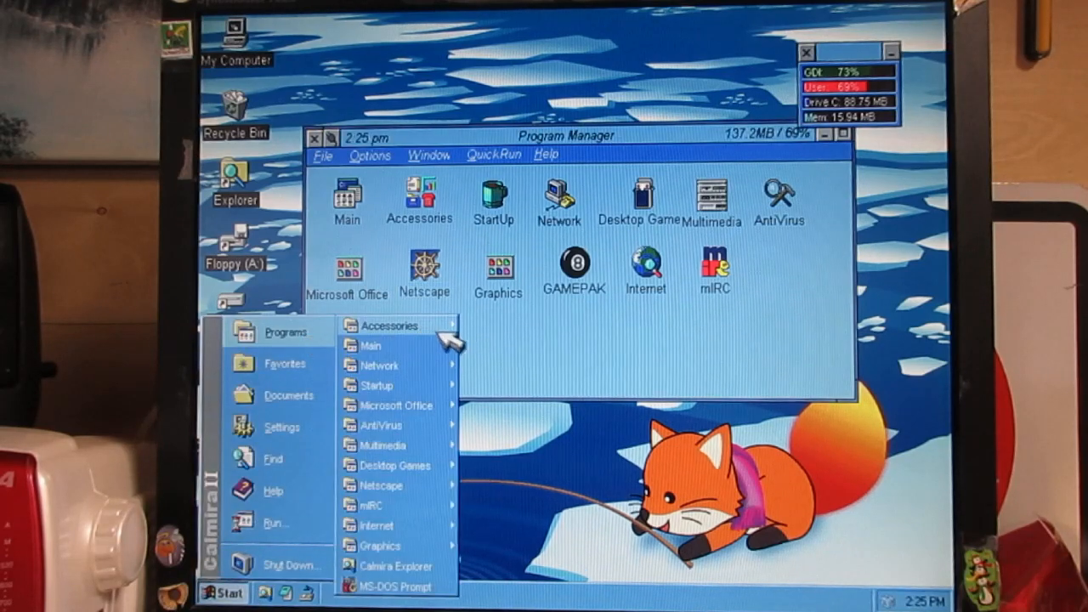
{"action": "left_click", "coordinate": [389, 324]}
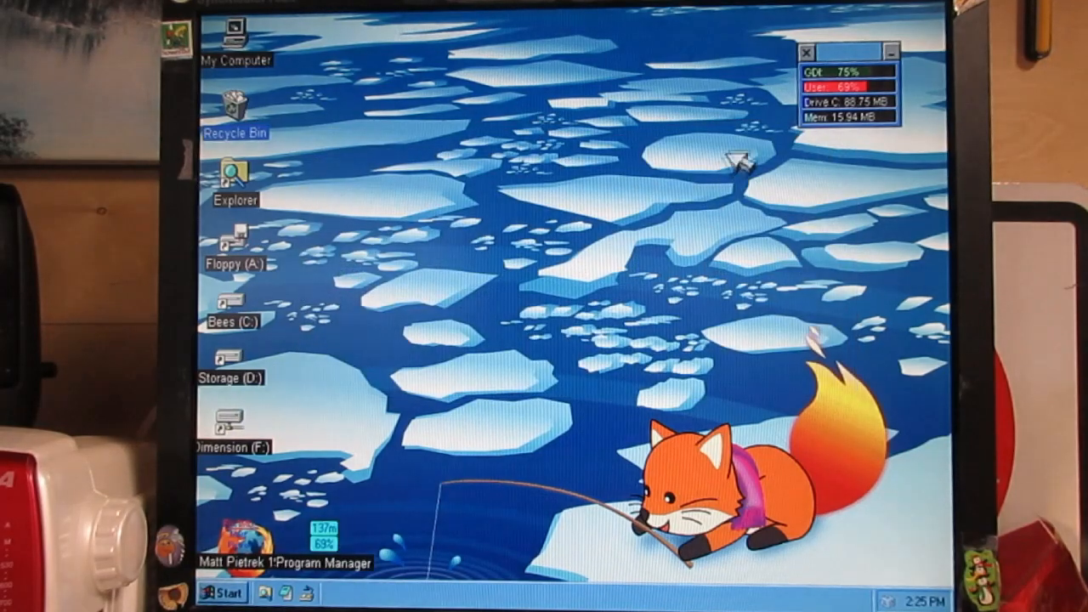
{"action": "mouse_move", "coordinate": [701, 111]}
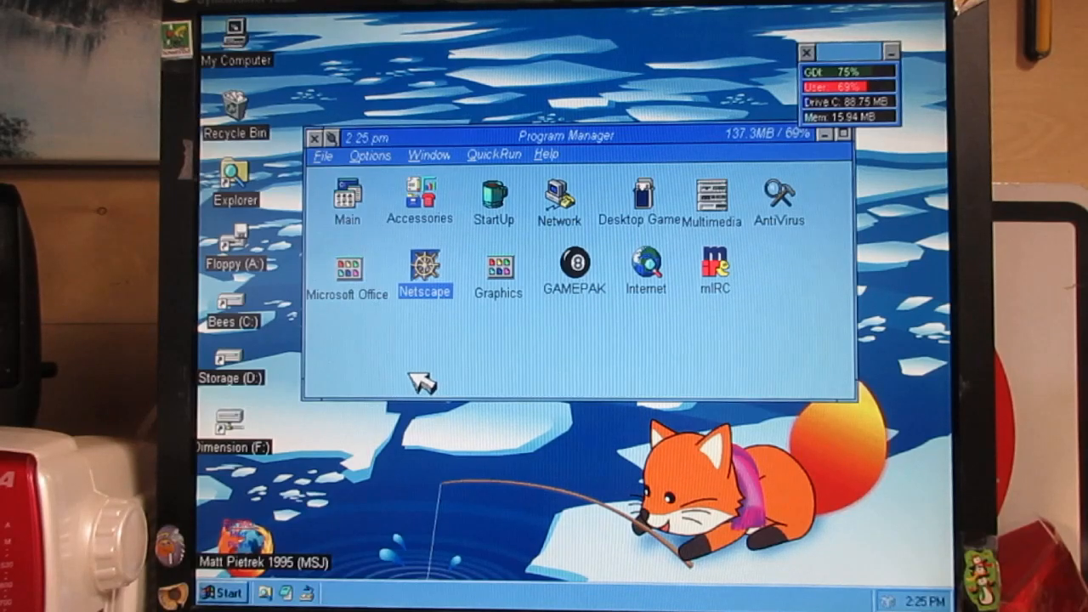
{"action": "mouse_move", "coordinate": [389, 149]}
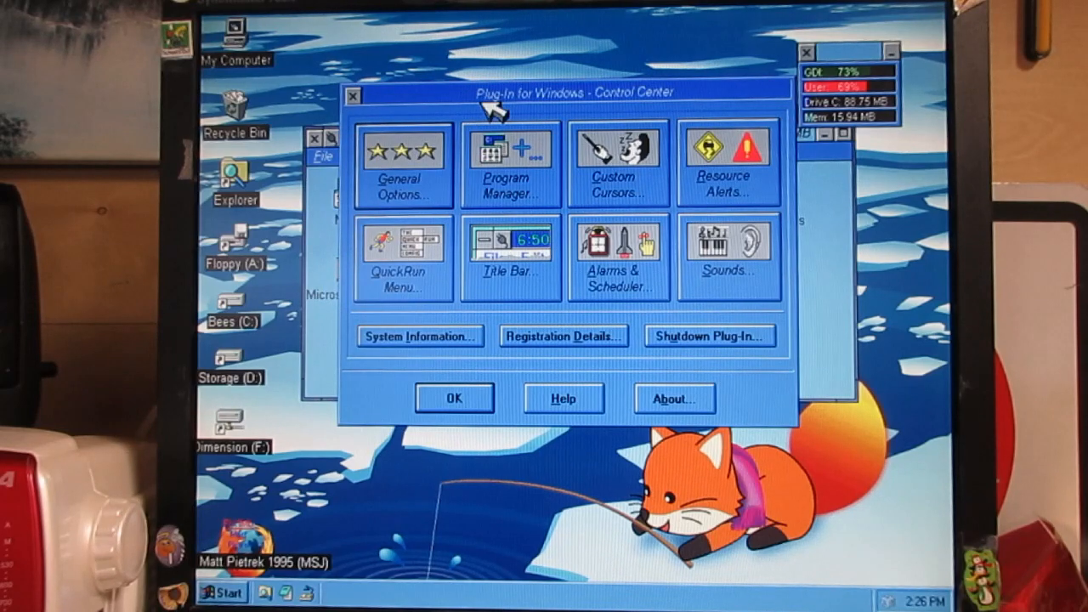
{"action": "mouse_move", "coordinate": [536, 352]}
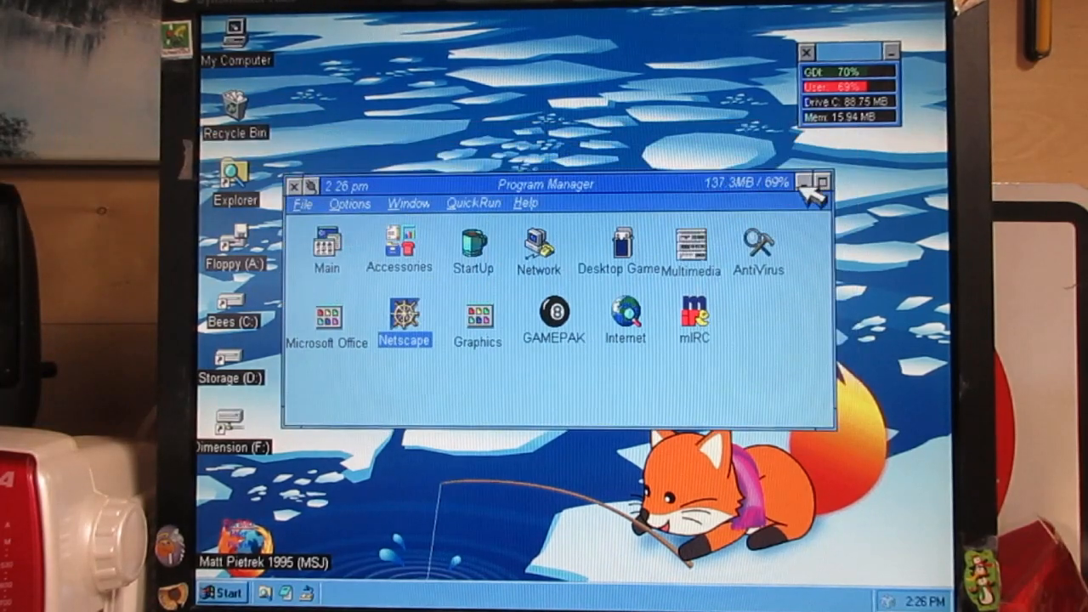
{"action": "mouse_move", "coordinate": [842, 442]}
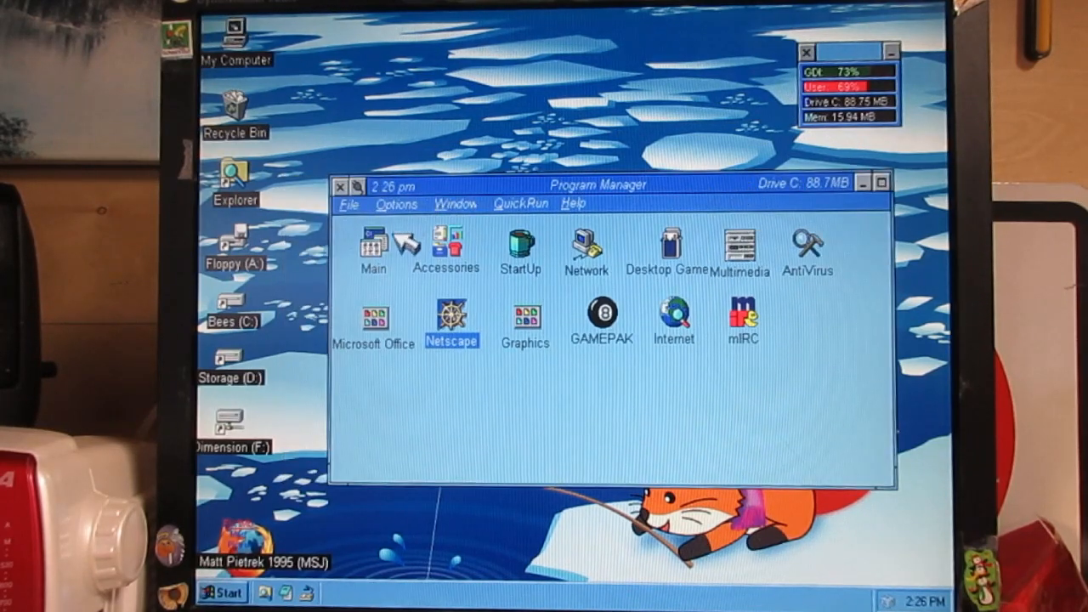
Launch File Manager from the Main group, showing Exploring Fixed (C:).
{"action": "double_click", "coordinate": [372, 247]}
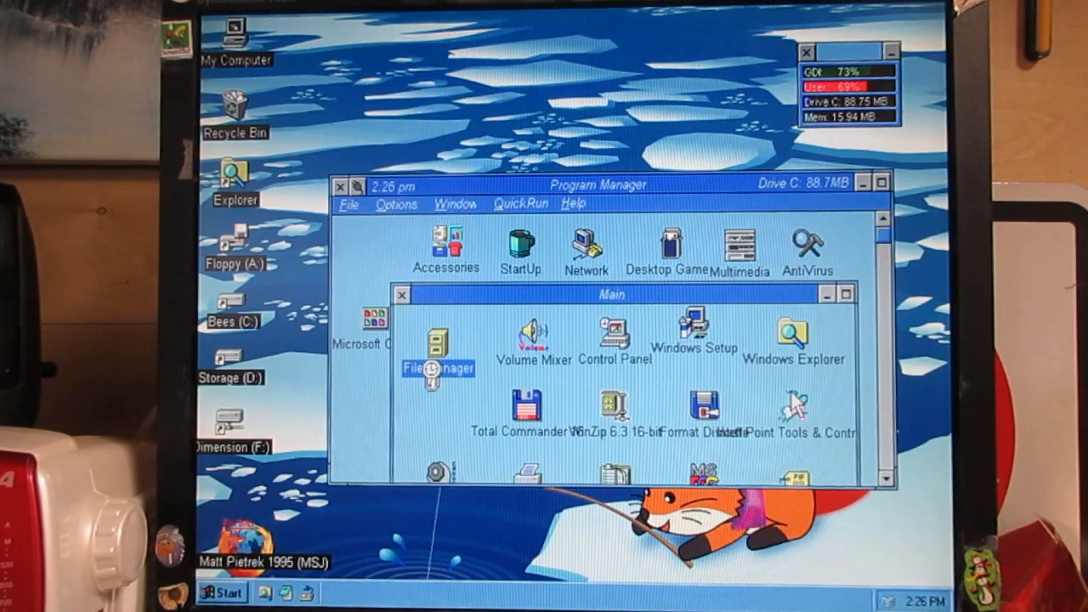
{"action": "double_click", "coordinate": [435, 340]}
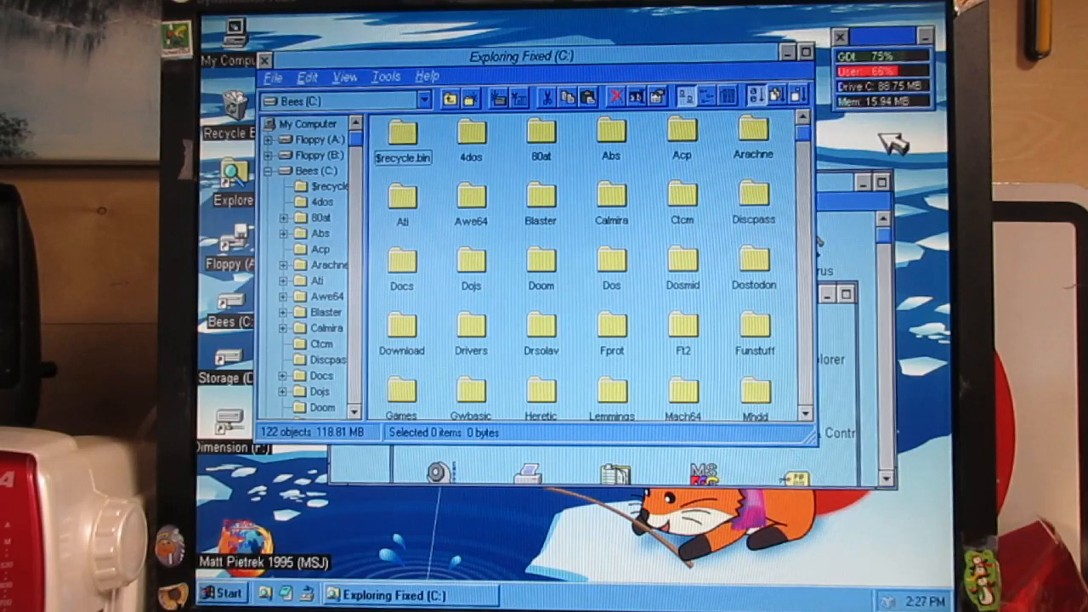
{"action": "mouse_move", "coordinate": [909, 93]}
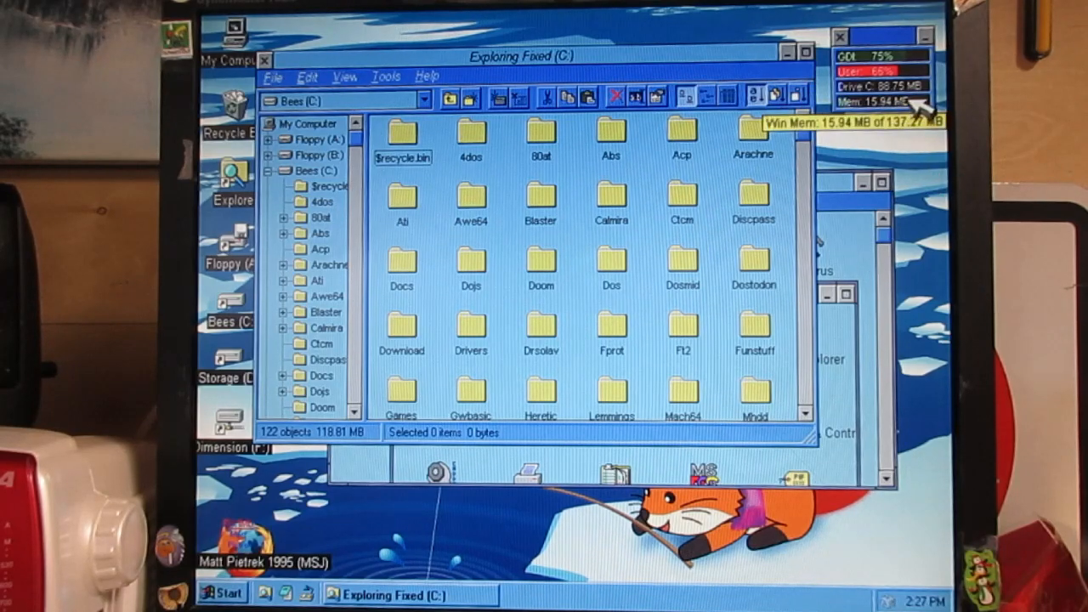
{"action": "mouse_move", "coordinate": [921, 110]}
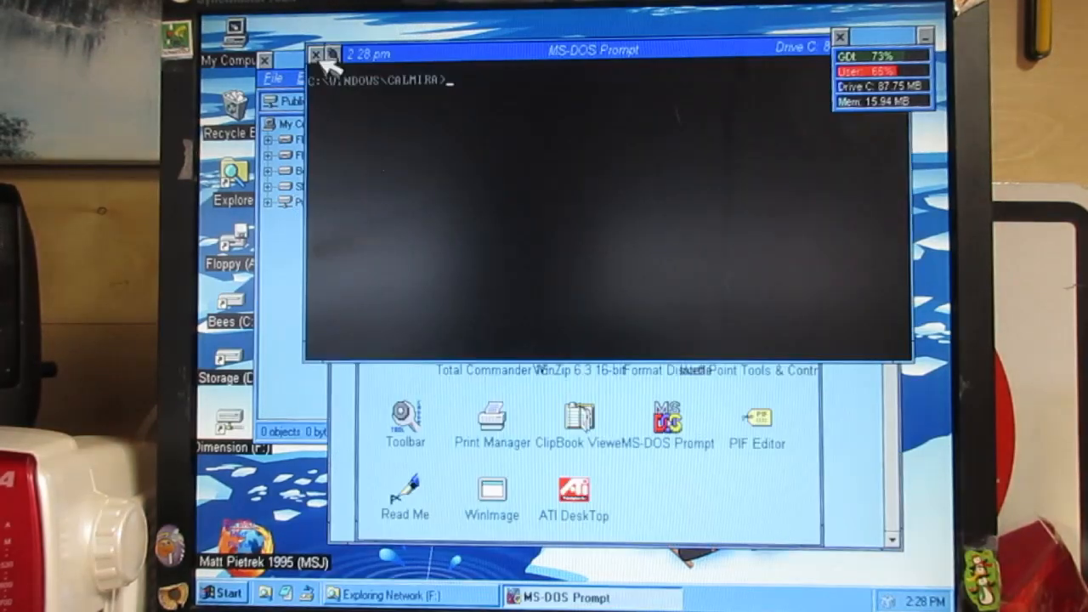
Ping 192.168.1.98, see replies, and close the MS-DOS Prompt window.
{"action": "type", "text": "ping 192.168.1.98"}
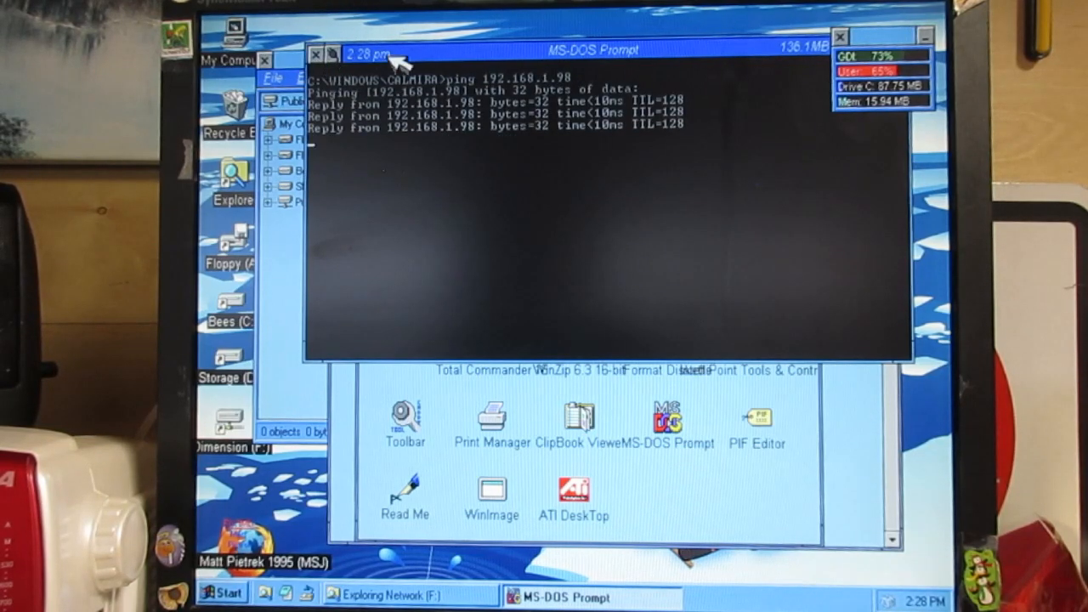
{"action": "left_click", "coordinate": [377, 593]}
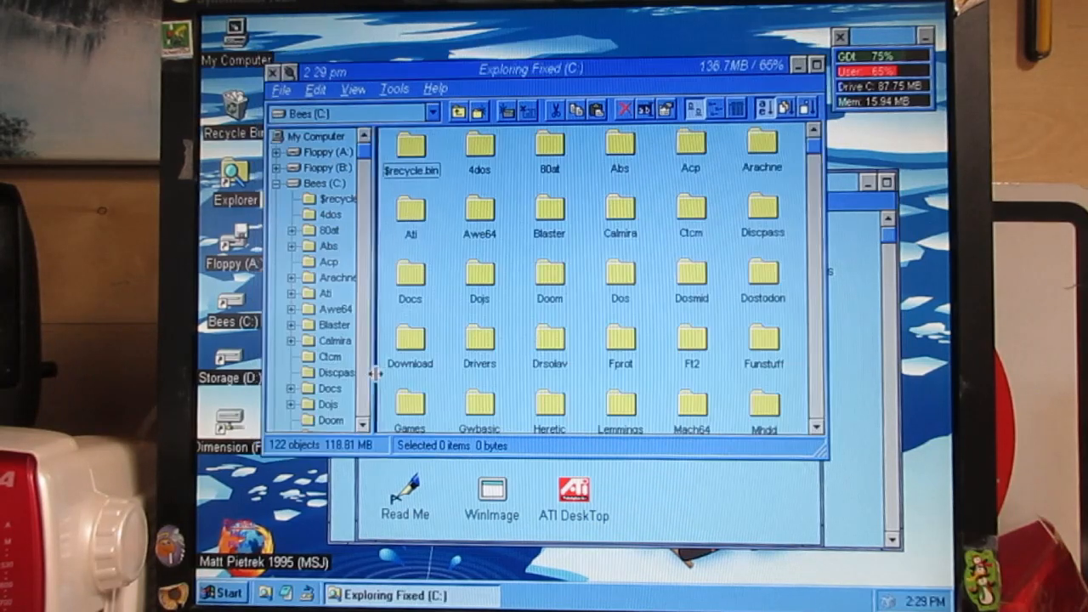
Browse the Mtcp folder's networking files on drive C and close the Exploring window.
{"action": "scroll", "scroll_direction": "down", "scroll_amount": 3}
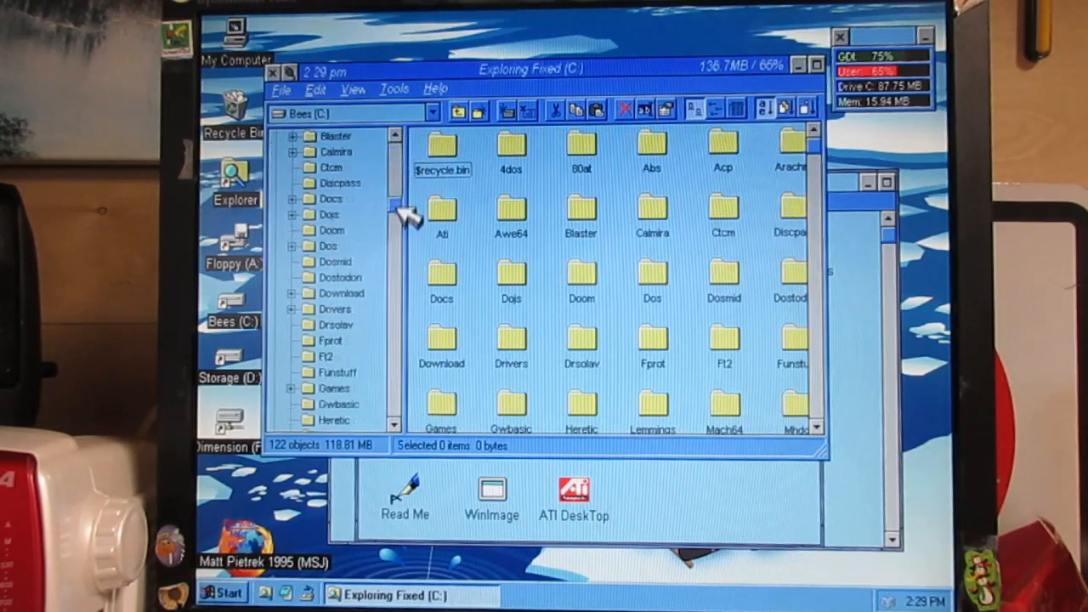
{"action": "left_click", "coordinate": [338, 277]}
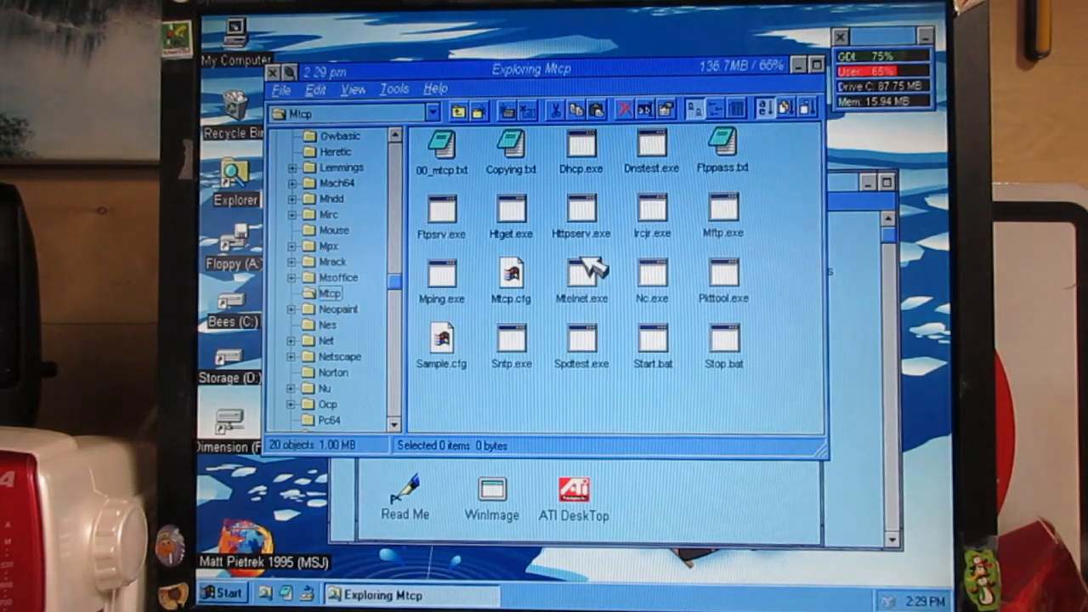
{"action": "scroll", "scroll_direction": "down", "scroll_amount": 3}
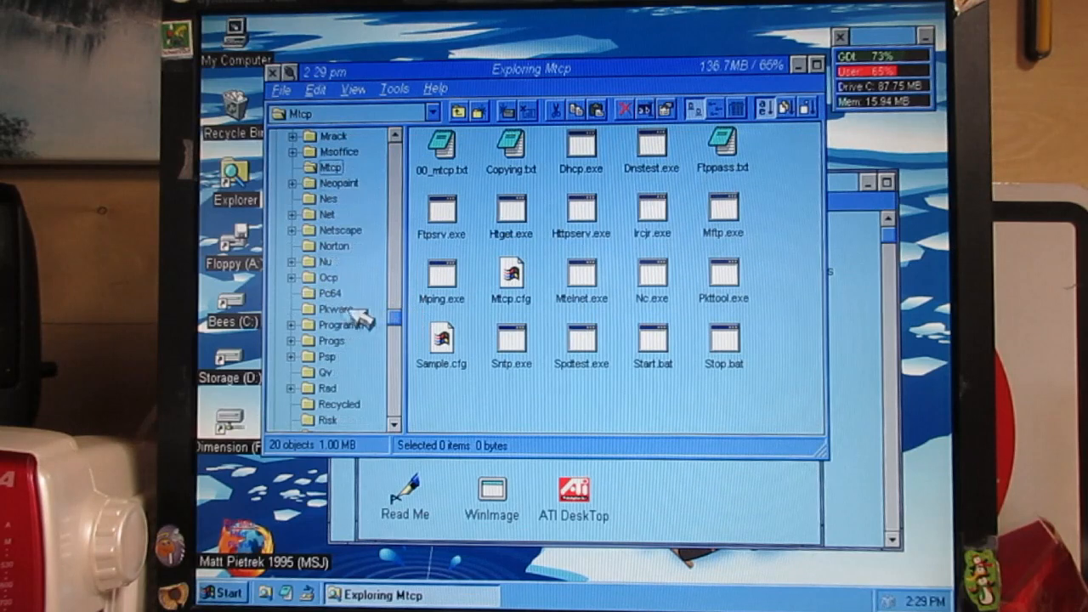
{"action": "left_click", "coordinate": [340, 324]}
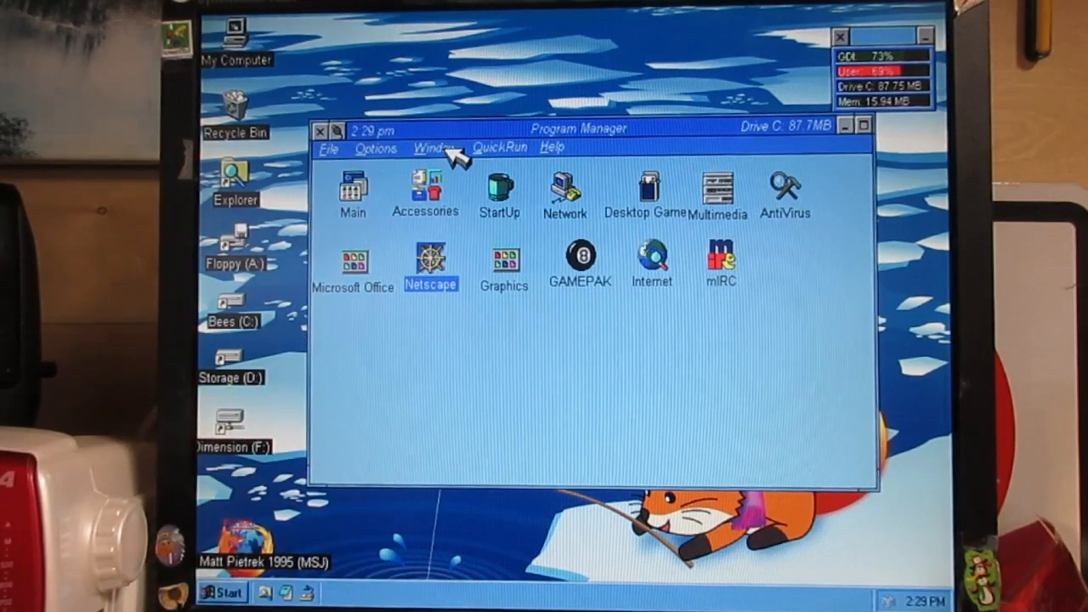
{"action": "mouse_move", "coordinate": [586, 361]}
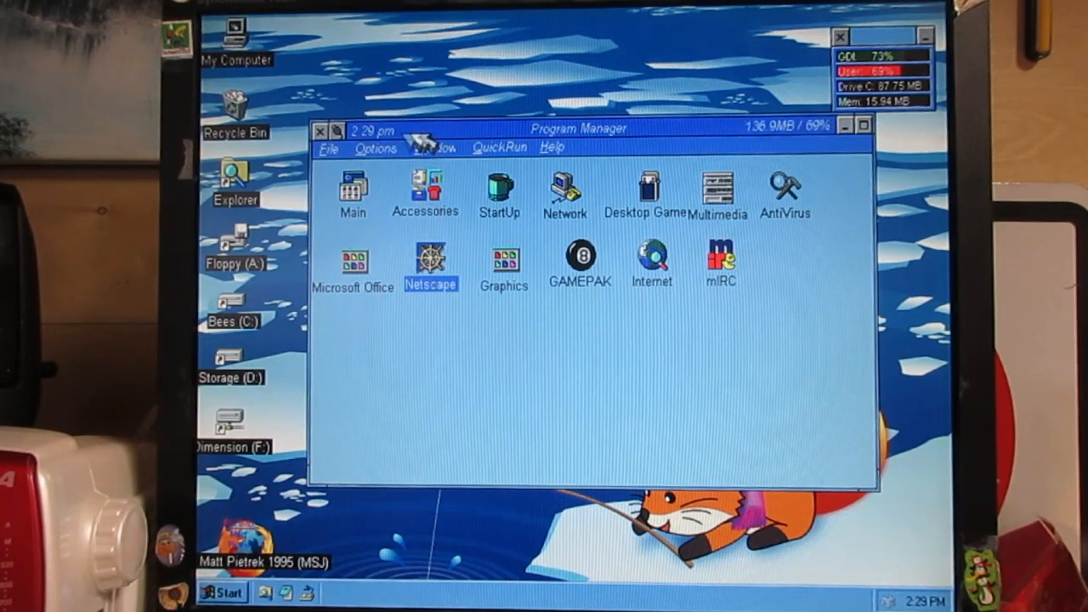
{"action": "mouse_move", "coordinate": [813, 145]}
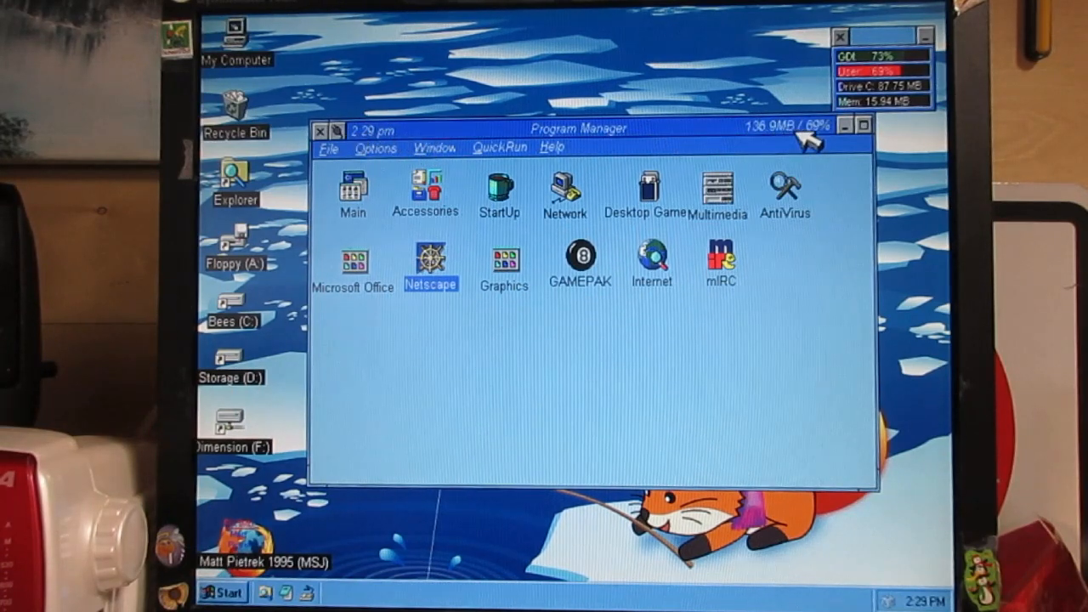
{"action": "mouse_move", "coordinate": [578, 364]}
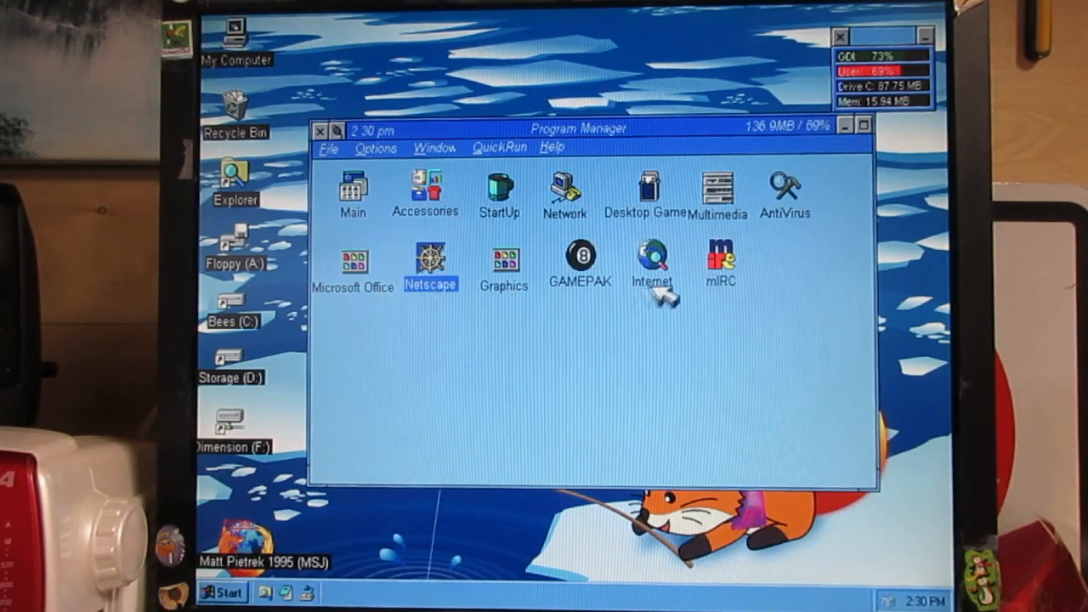
{"action": "mouse_move", "coordinate": [510, 340]}
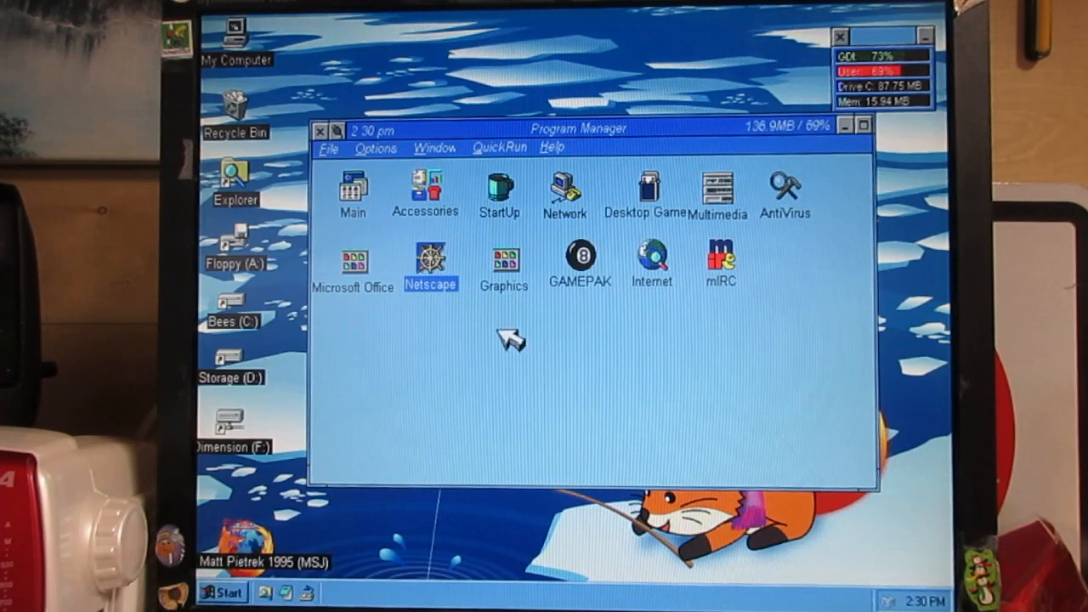
{"action": "mouse_move", "coordinate": [510, 342]}
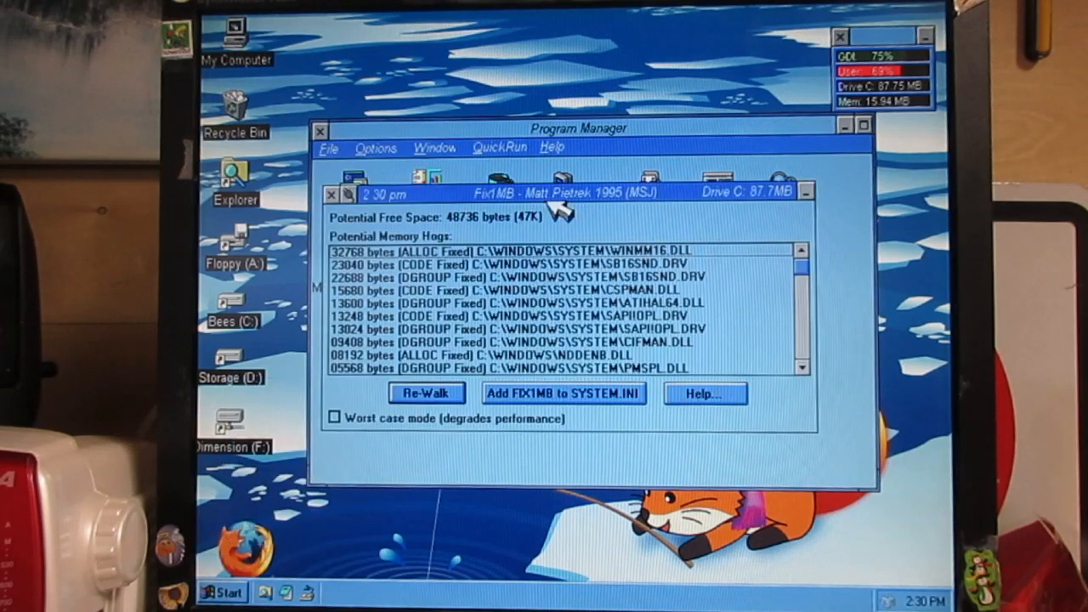
{"action": "mouse_move", "coordinate": [643, 211]}
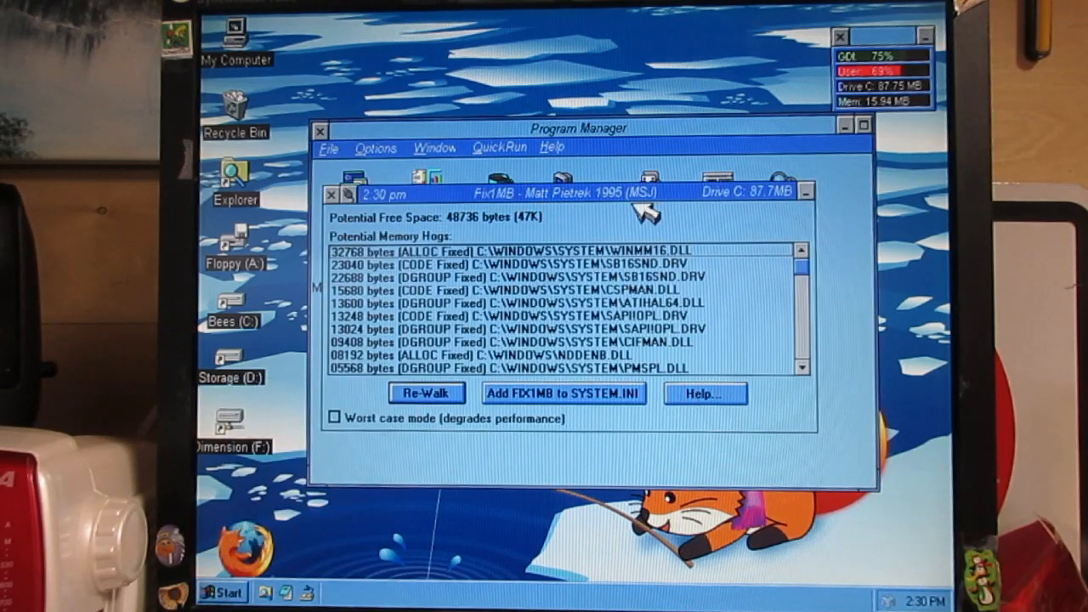
{"action": "mouse_move", "coordinate": [792, 221]}
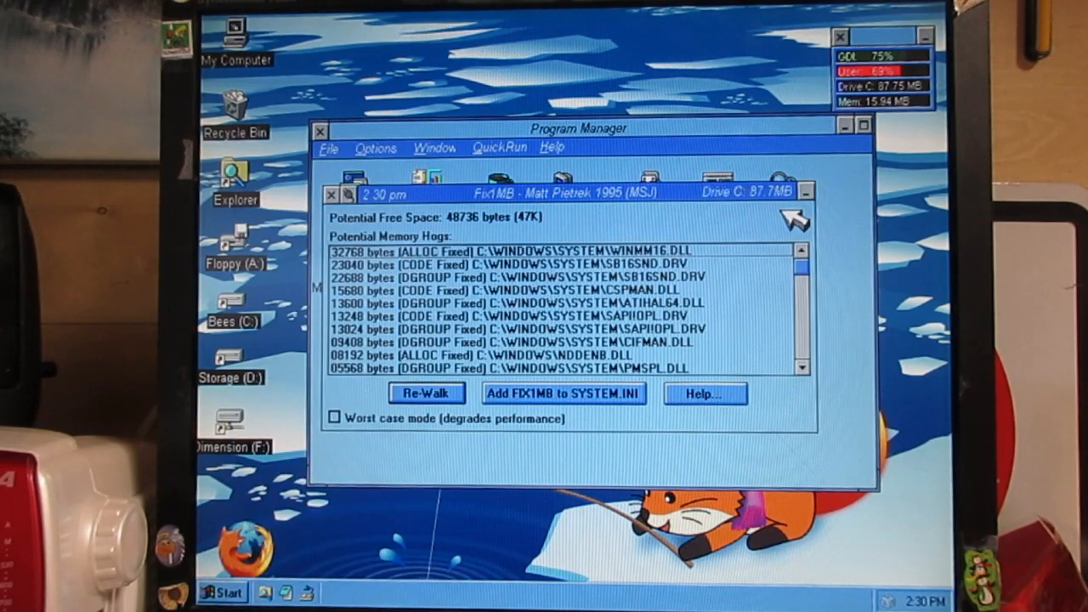
Close the Fix1MB Potential Memory Hogs report, returning to Program Manager.
{"action": "left_click", "coordinate": [333, 192]}
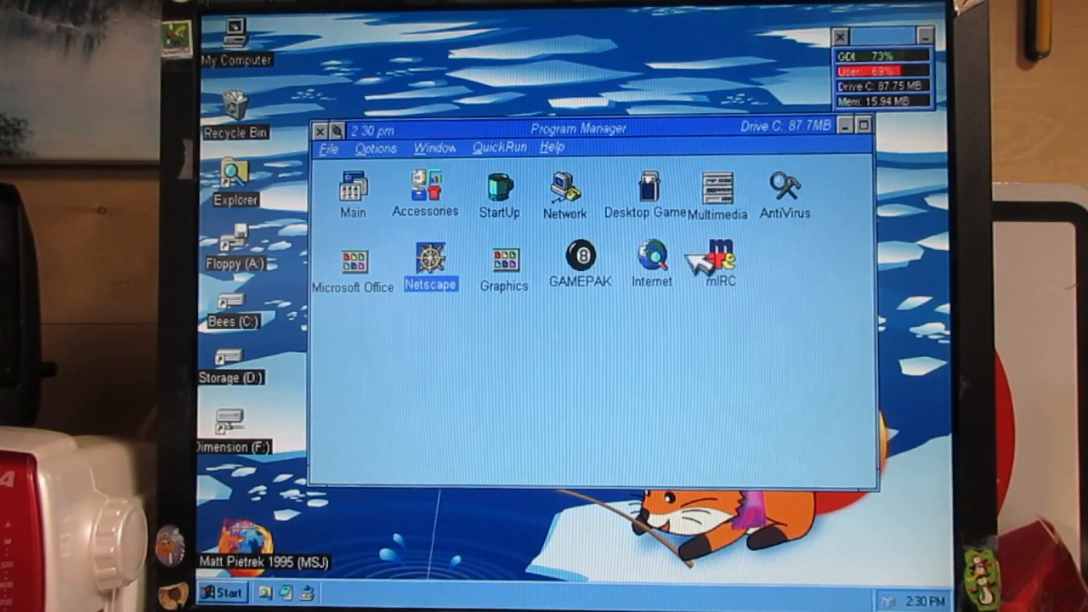
After Netscape's insufficient memory error, launch Internet Explorer from the Internet group.
{"action": "double_click", "coordinate": [428, 265]}
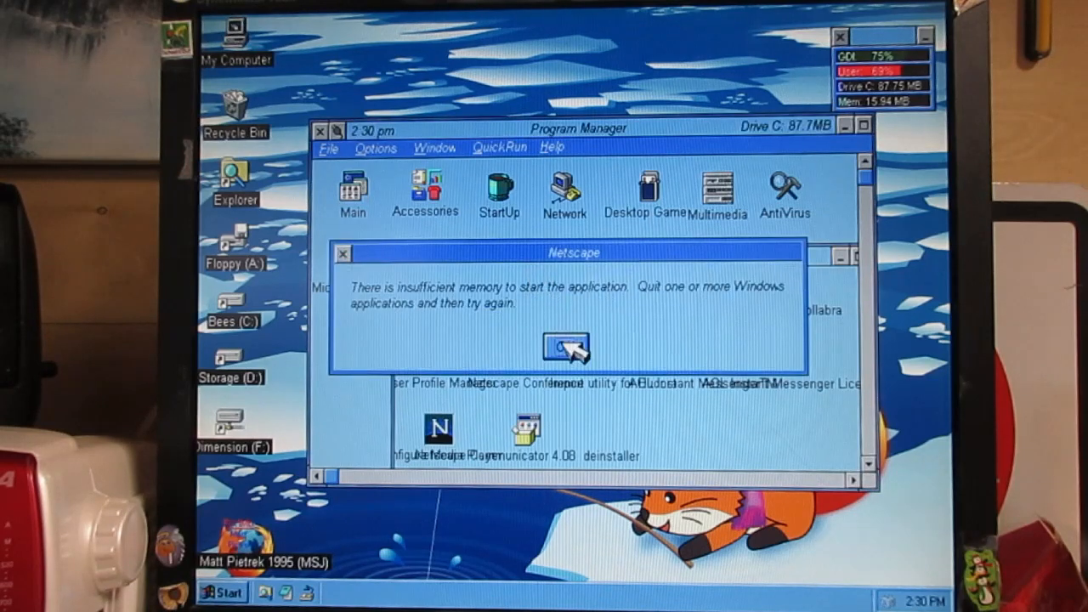
{"action": "left_click", "coordinate": [563, 349]}
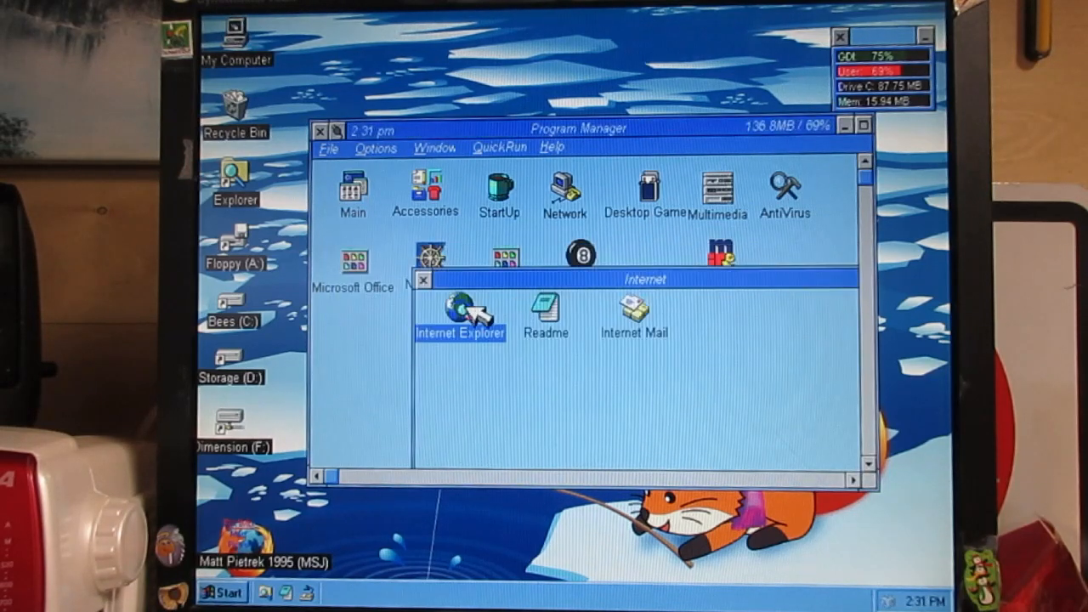
{"action": "double_click", "coordinate": [459, 306]}
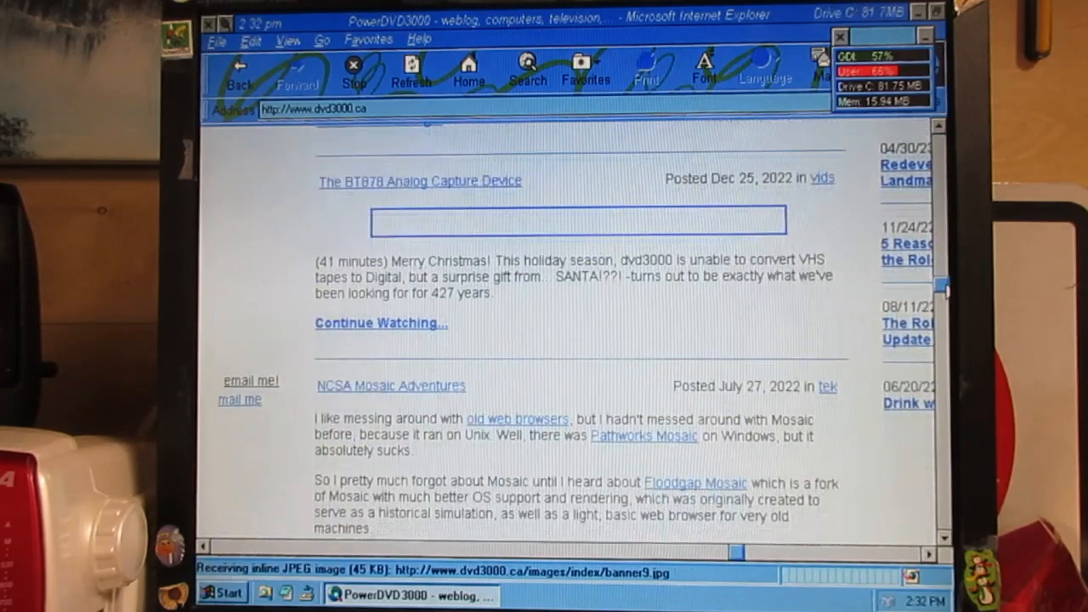
Scroll down through the dvd3000.ca weblog posts.
{"action": "scroll", "scroll_direction": "down", "scroll_amount": 3}
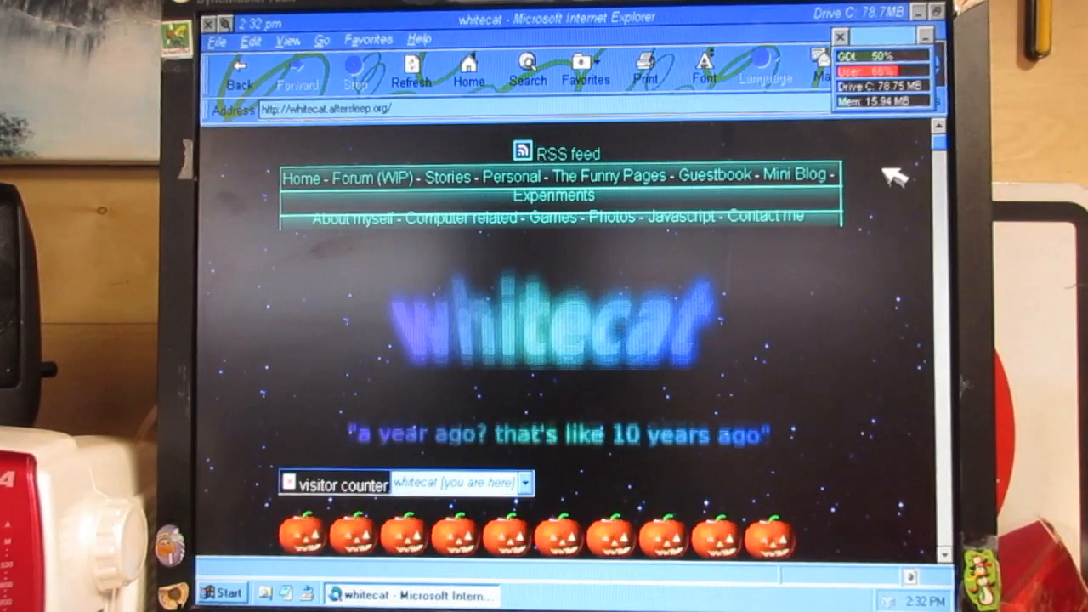
Write 'Hello from Windows 3.11' in whitecat's guest book and follow the link to nyanezt's cosmos.
{"action": "scroll", "scroll_direction": "down", "scroll_amount": 3}
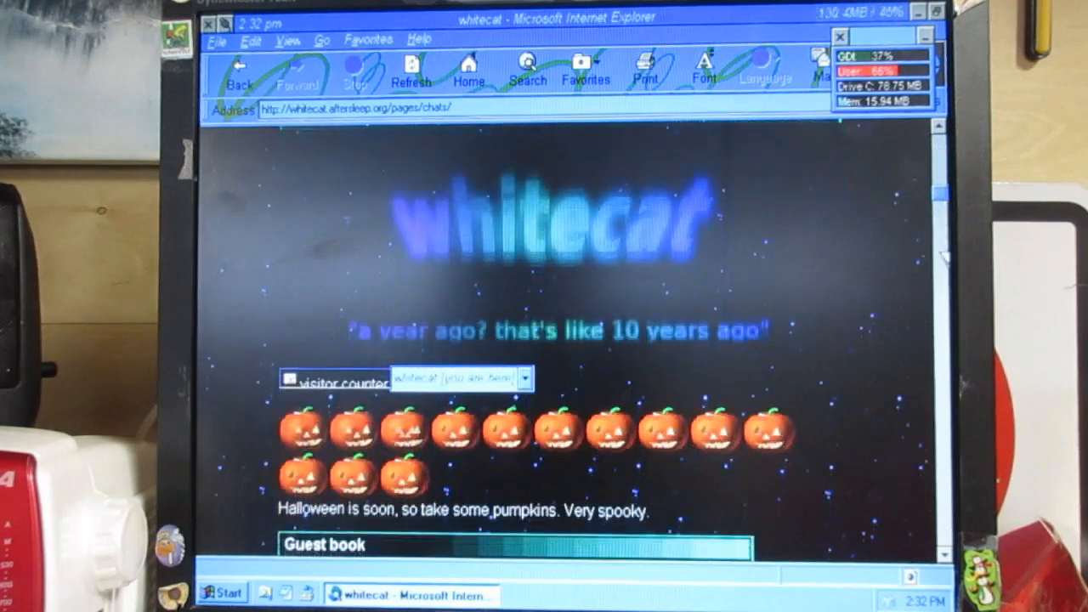
{"action": "scroll", "scroll_direction": "down", "scroll_amount": 3}
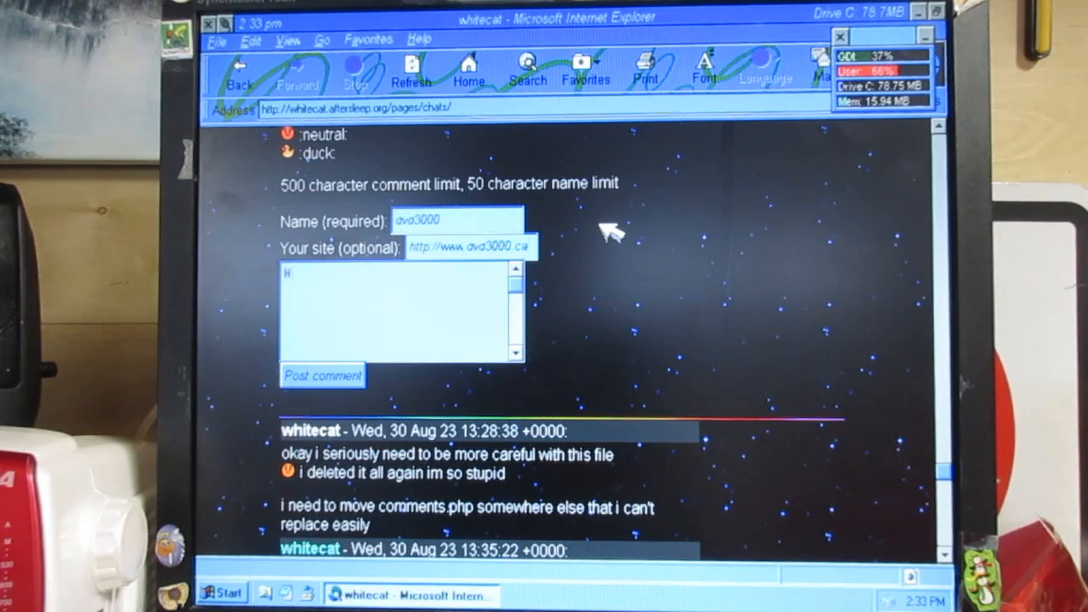
{"action": "type", "text": "ello from Windows 3.11 on In"}
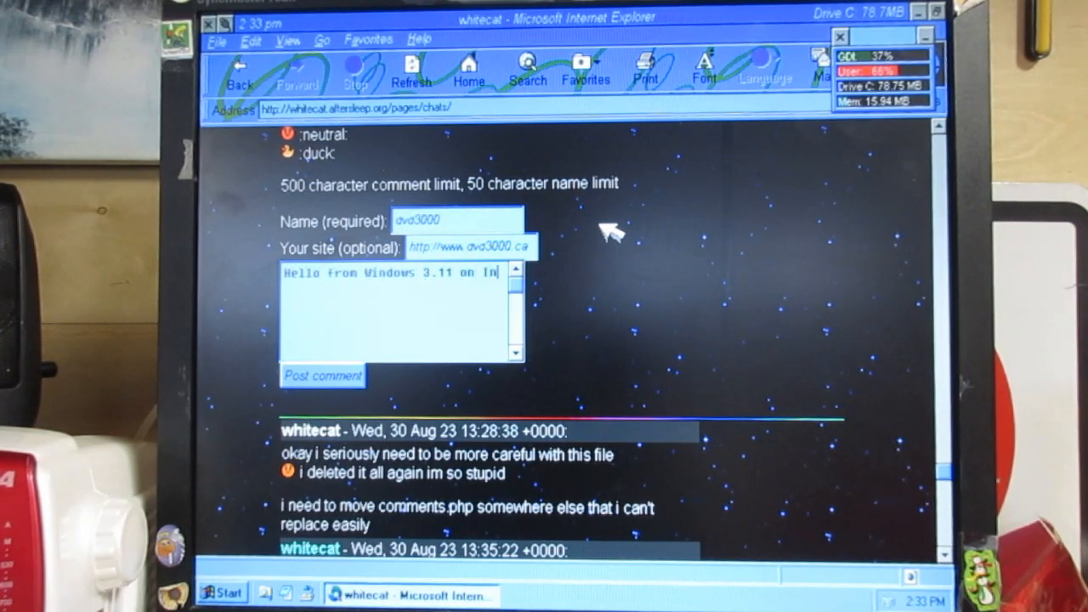
{"action": "left_click", "coordinate": [323, 376]}
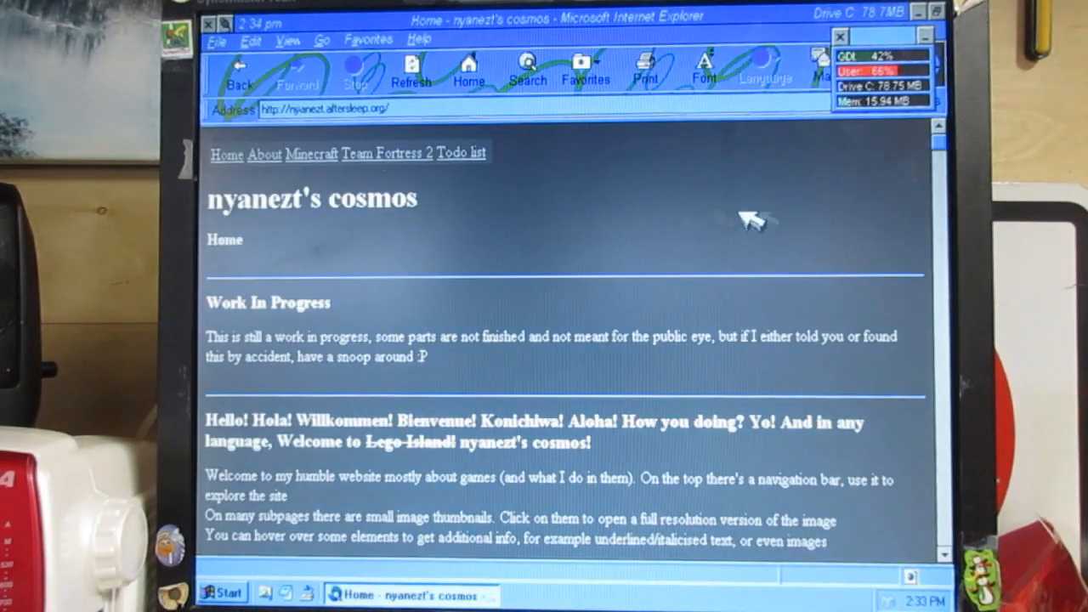
Scroll through Penalty's homepage updates and close Internet Explorer.
{"action": "scroll", "scroll_direction": "down", "scroll_amount": 3}
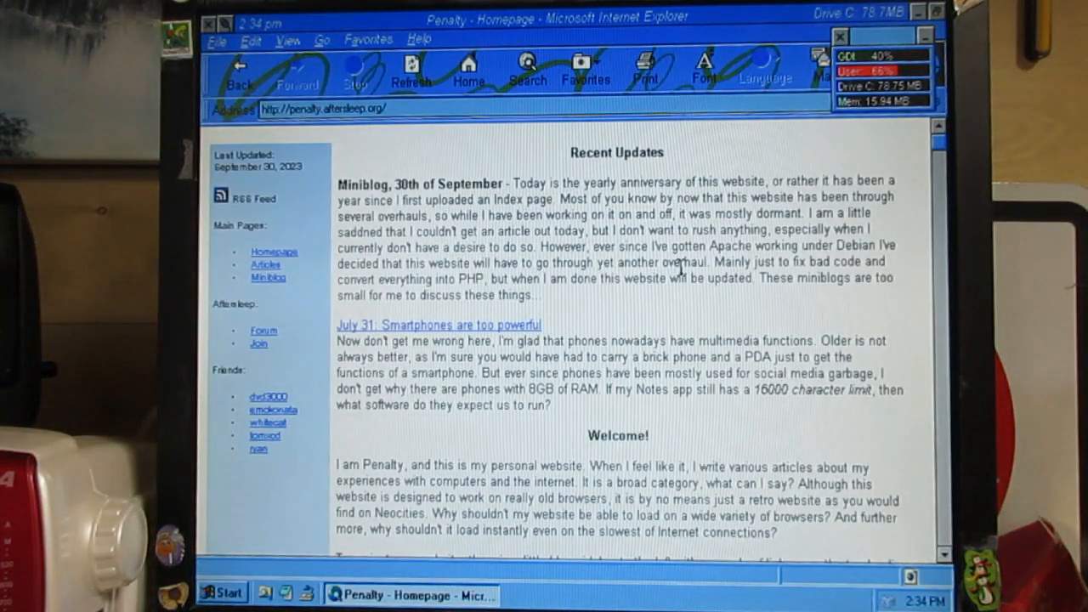
{"action": "left_click", "coordinate": [207, 15]}
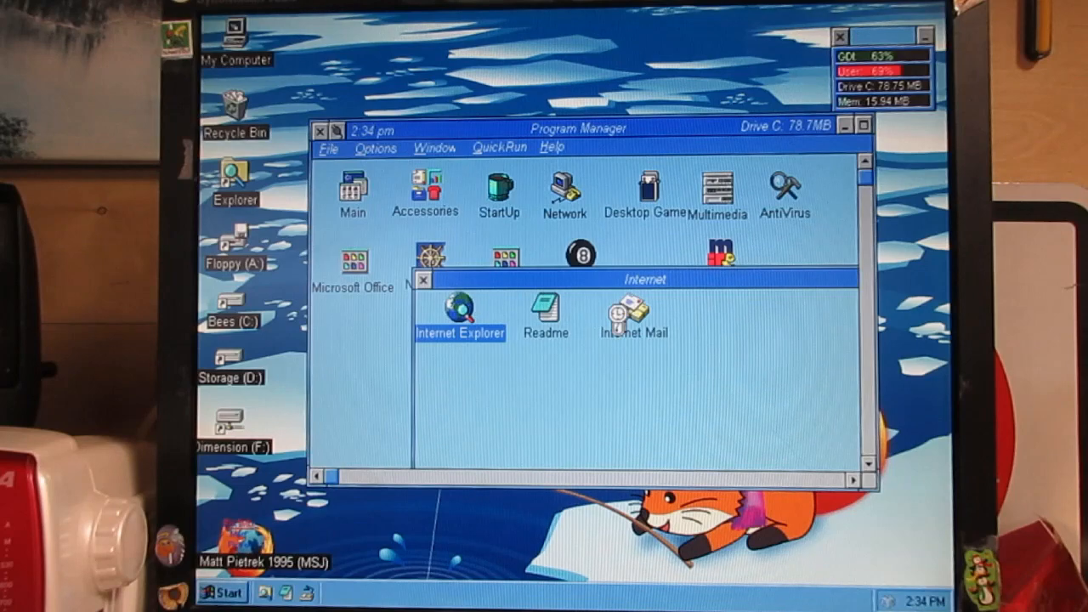
Relaunch Internet Explorer, open aftersleep's August 4, 2022 inaugural IRC chat log and read it.
{"action": "double_click", "coordinate": [459, 306]}
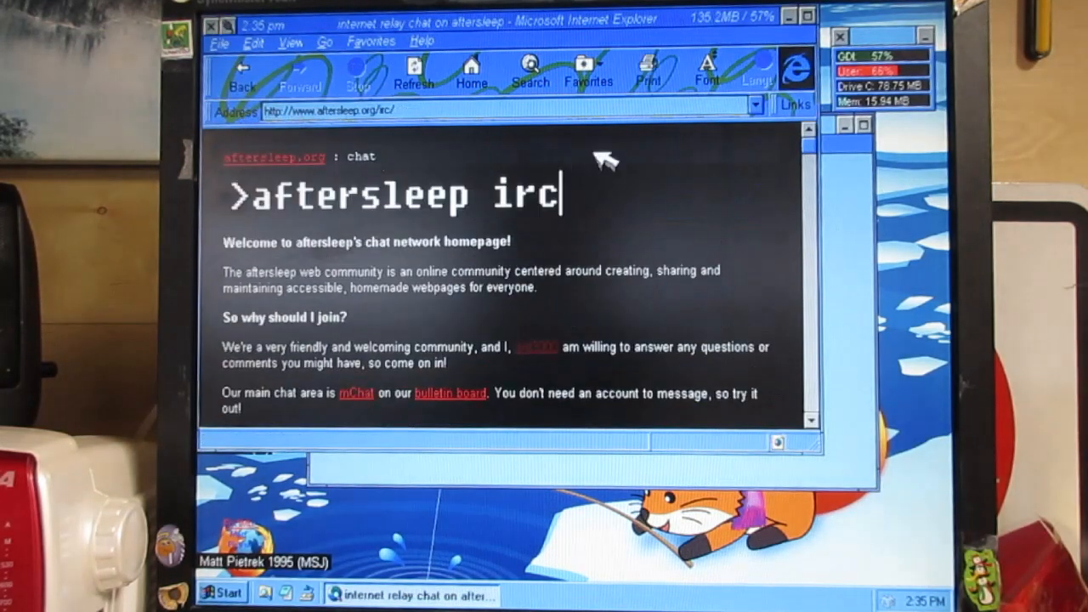
{"action": "mouse_move", "coordinate": [825, 331]}
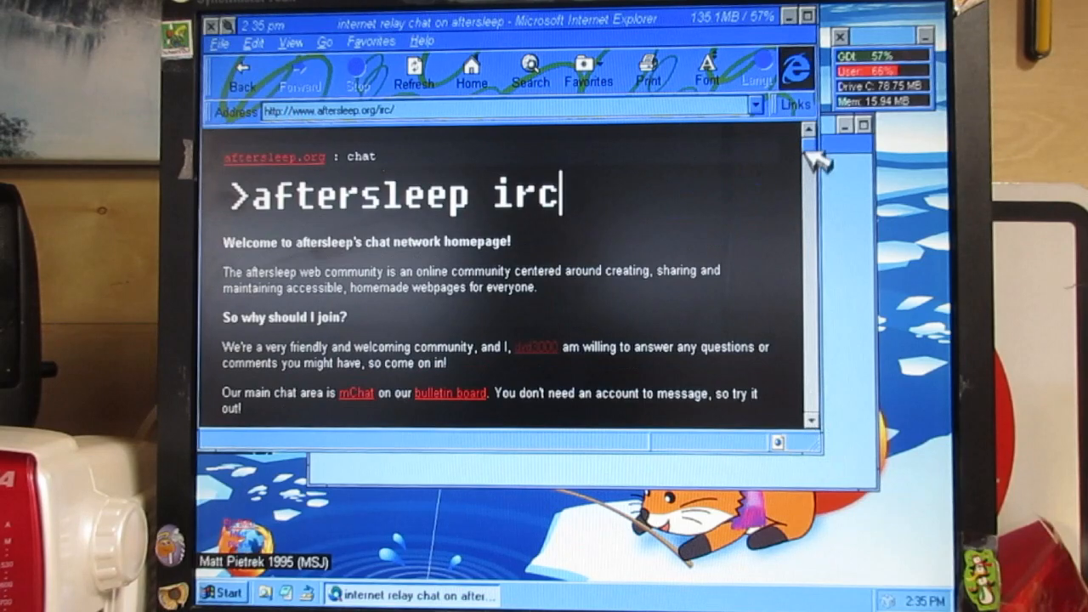
{"action": "scroll", "scroll_direction": "down", "scroll_amount": 3}
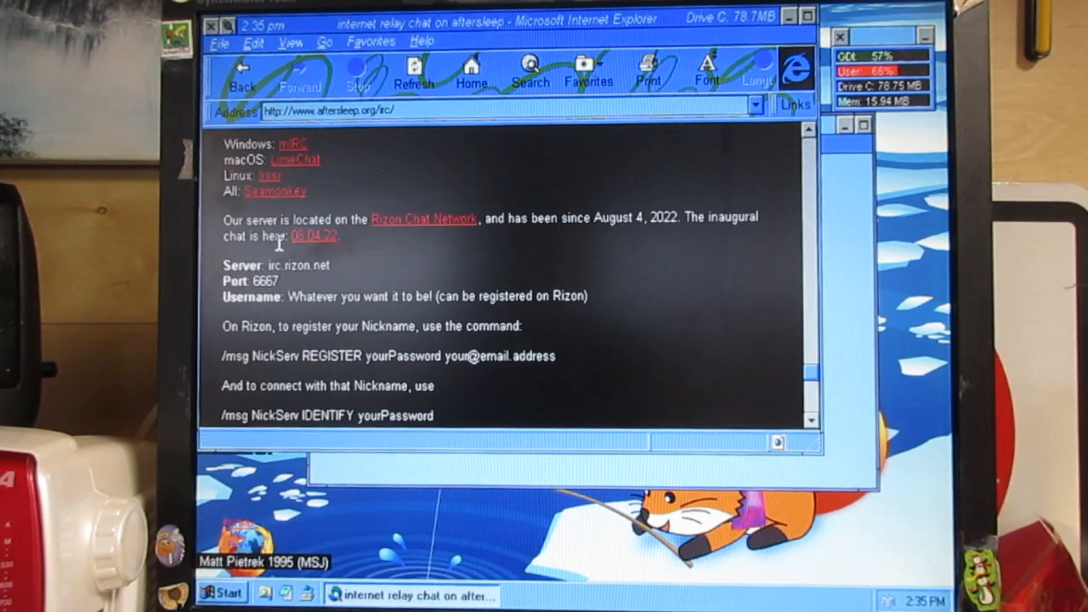
{"action": "left_click", "coordinate": [313, 234]}
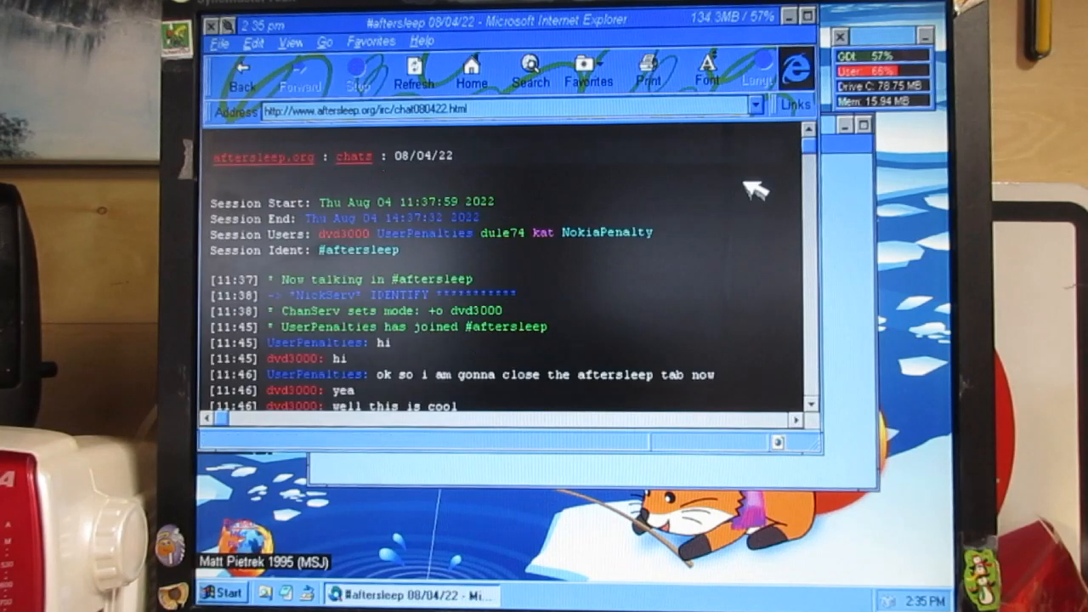
{"action": "scroll", "scroll_direction": "down", "scroll_amount": 3}
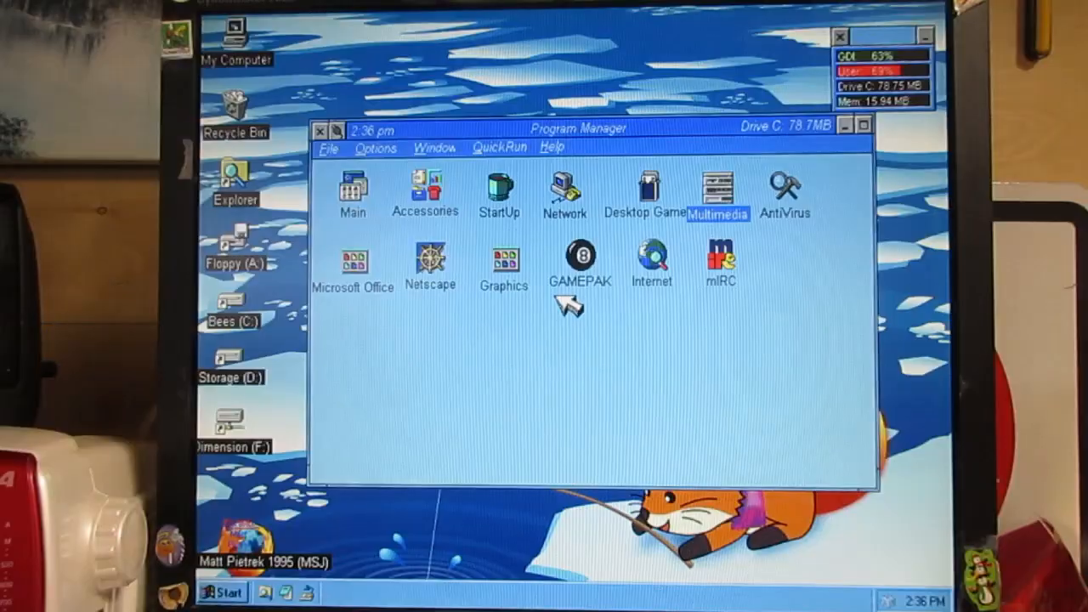
{"action": "mouse_move", "coordinate": [581, 312]}
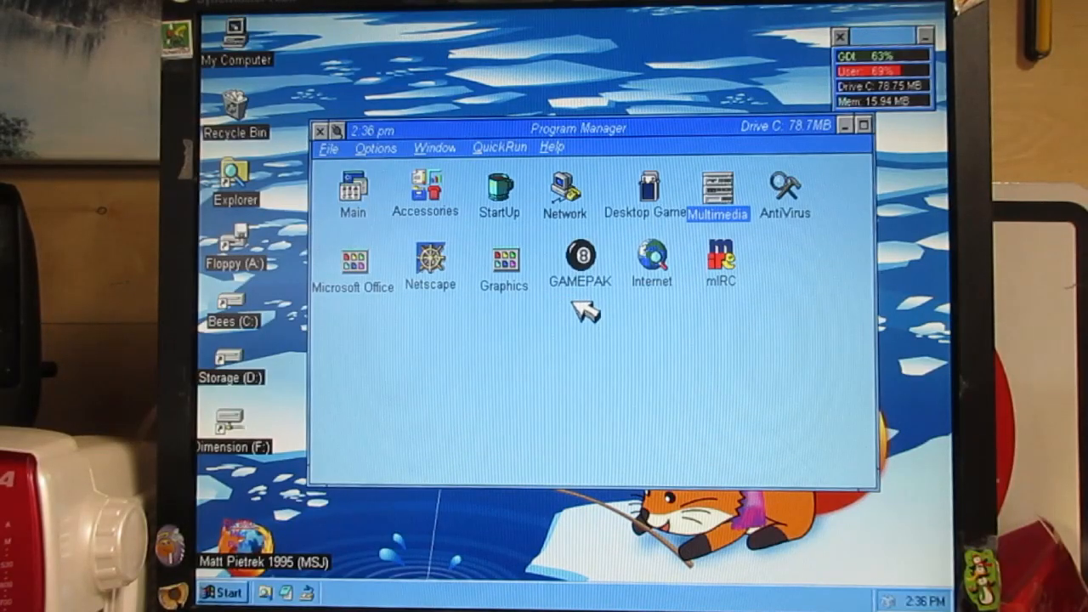
Launch AudioStation from Multimedia, try its CD player, dismiss the CD component error and close it.
{"action": "double_click", "coordinate": [717, 187]}
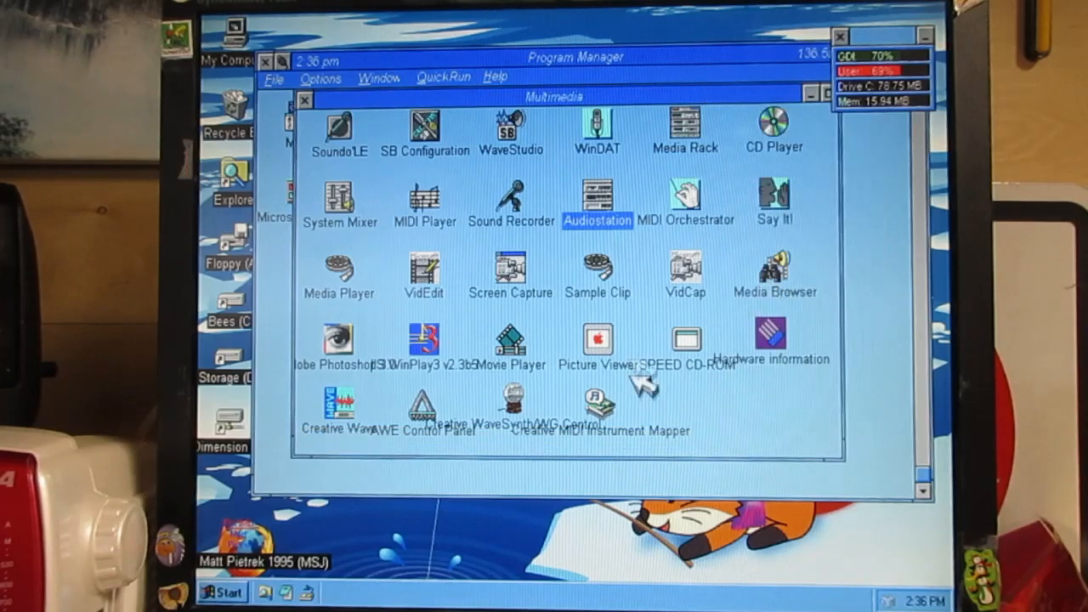
{"action": "double_click", "coordinate": [596, 197]}
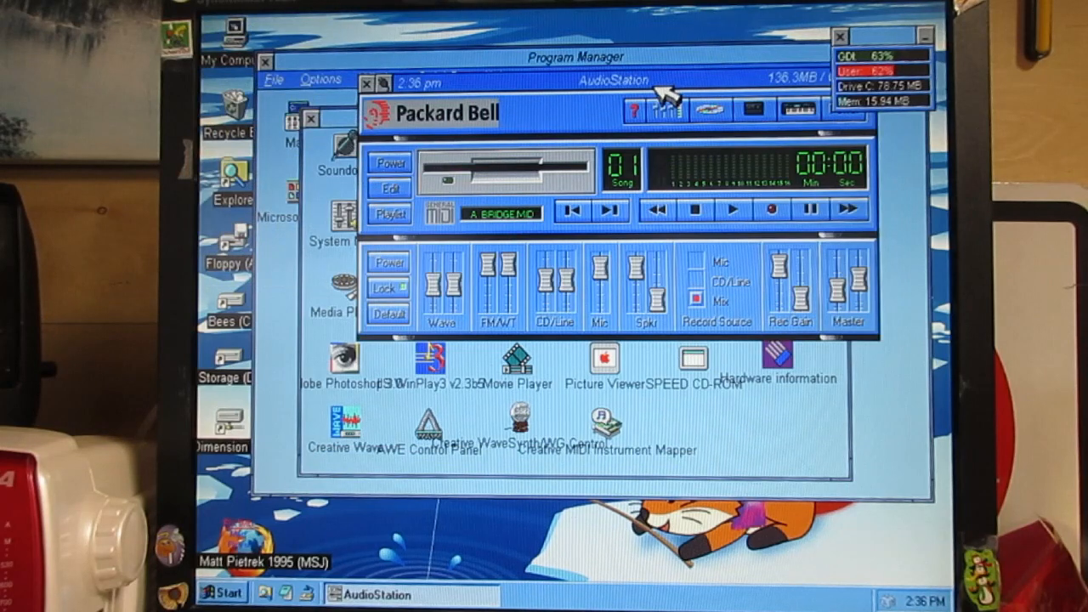
{"action": "left_click", "coordinate": [710, 109]}
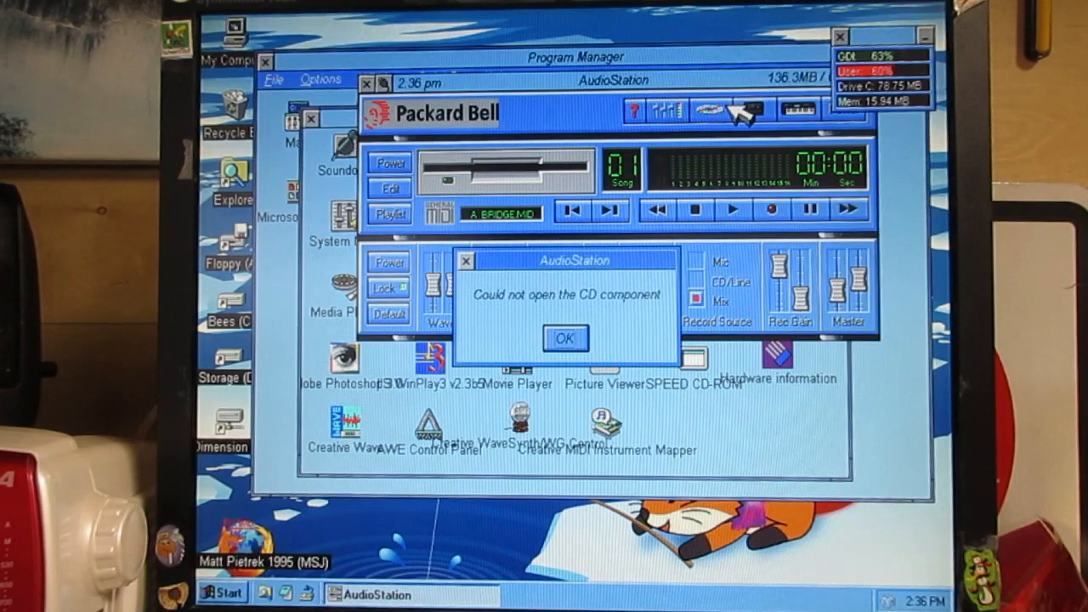
{"action": "left_click", "coordinate": [565, 339]}
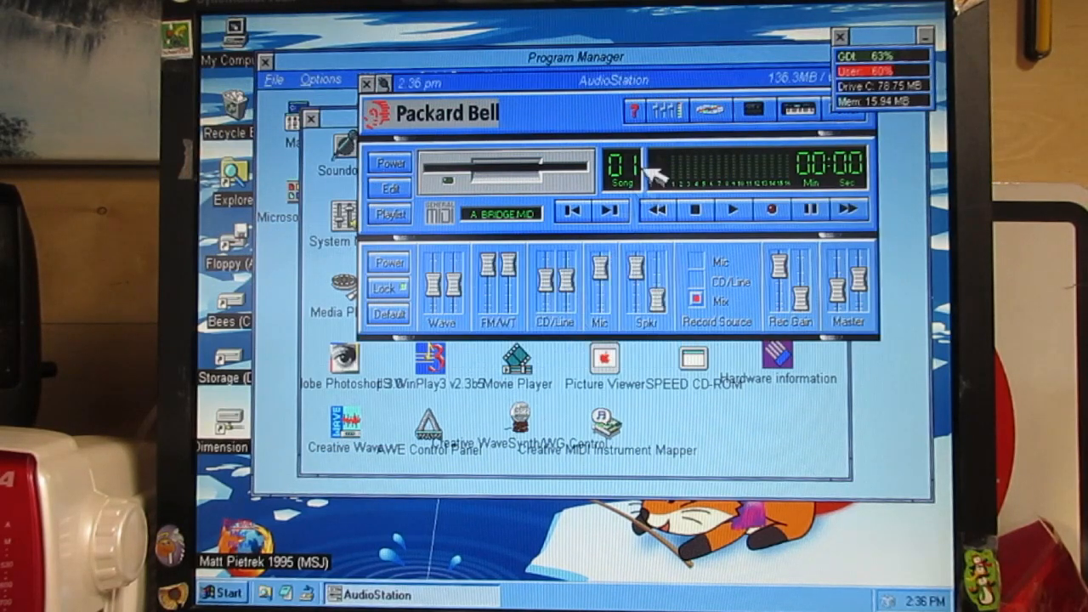
{"action": "left_click", "coordinate": [731, 209]}
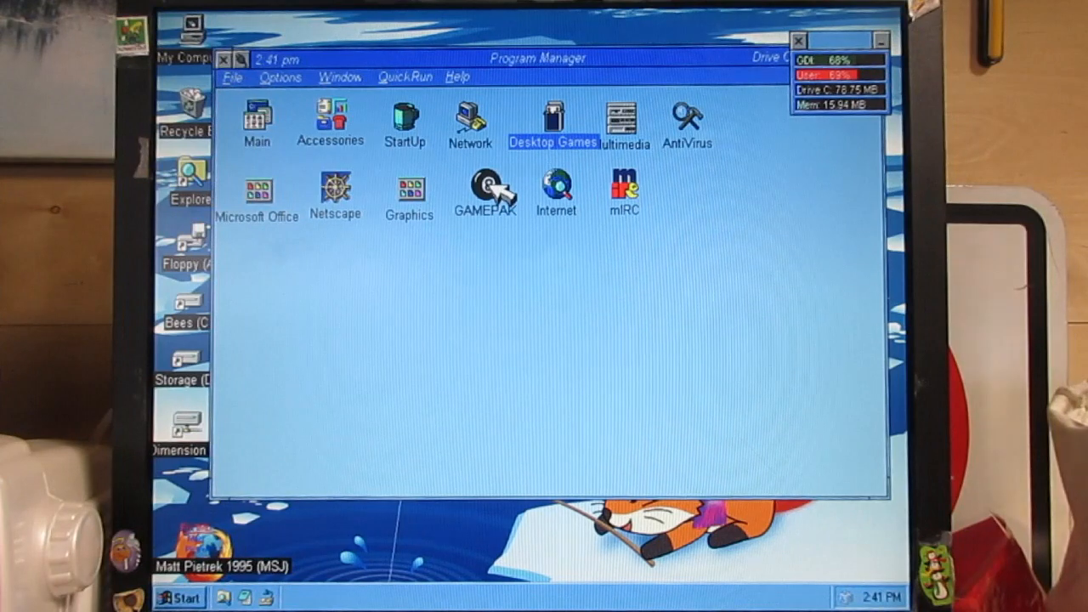
Launch Windle from the Desktop Games group, bringing up its About box.
{"action": "double_click", "coordinate": [558, 123]}
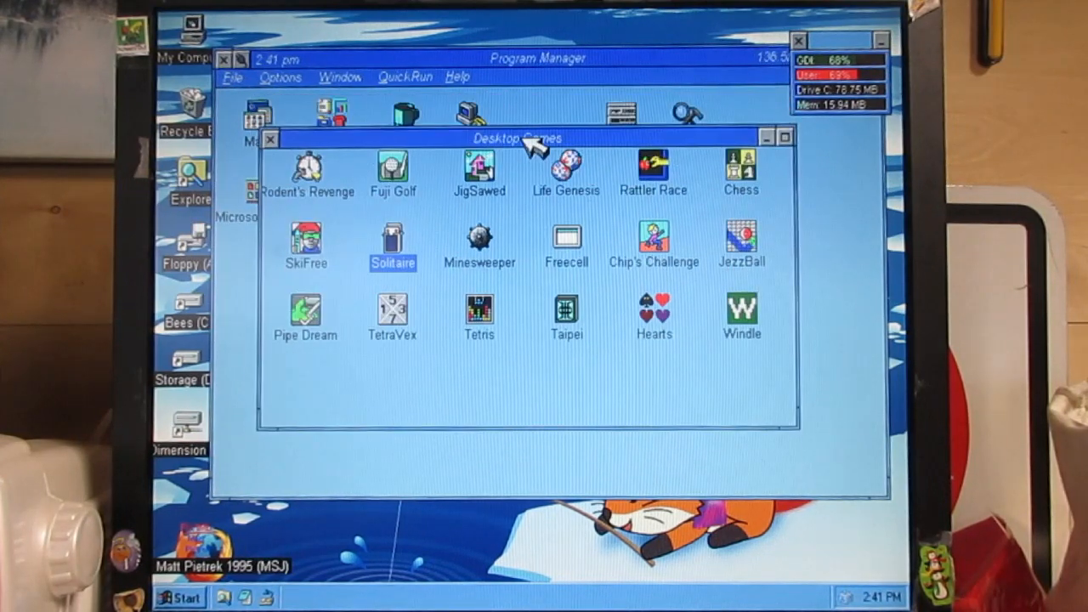
{"action": "mouse_move", "coordinate": [765, 309]}
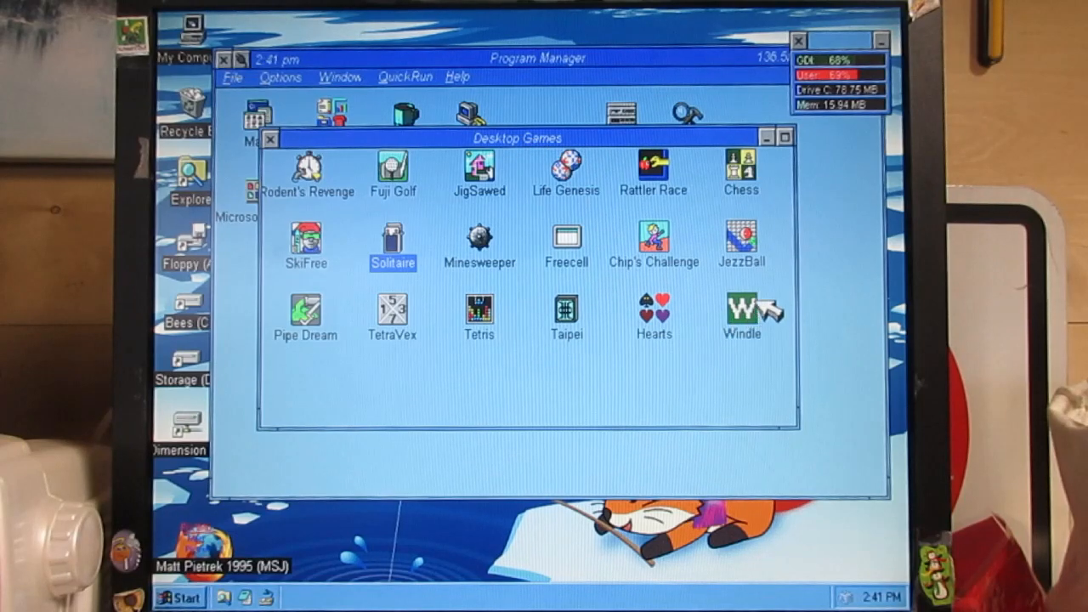
{"action": "double_click", "coordinate": [741, 309]}
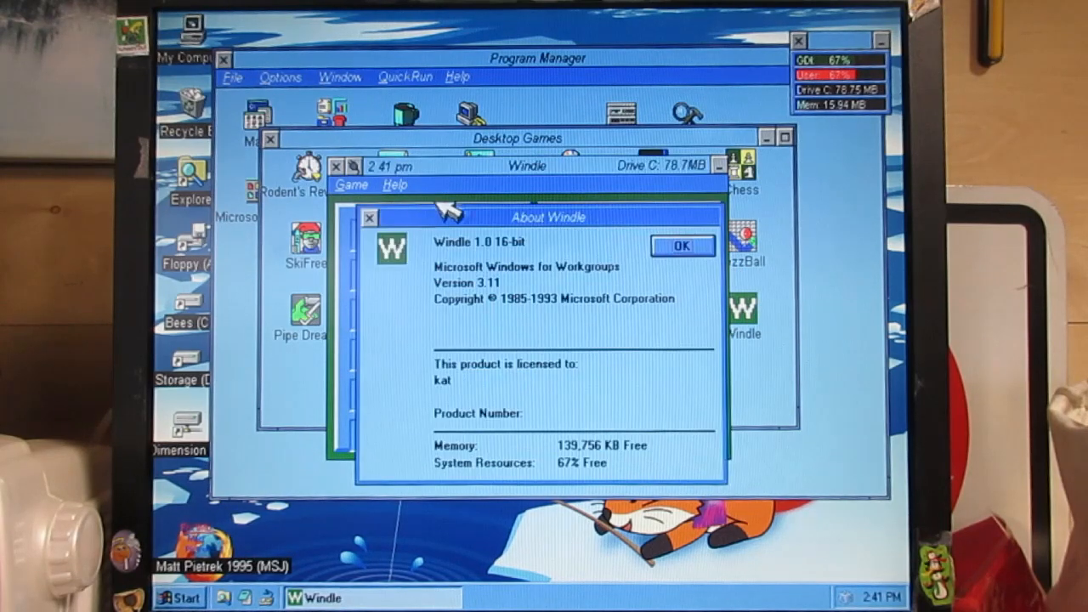
{"action": "mouse_move", "coordinate": [615, 332]}
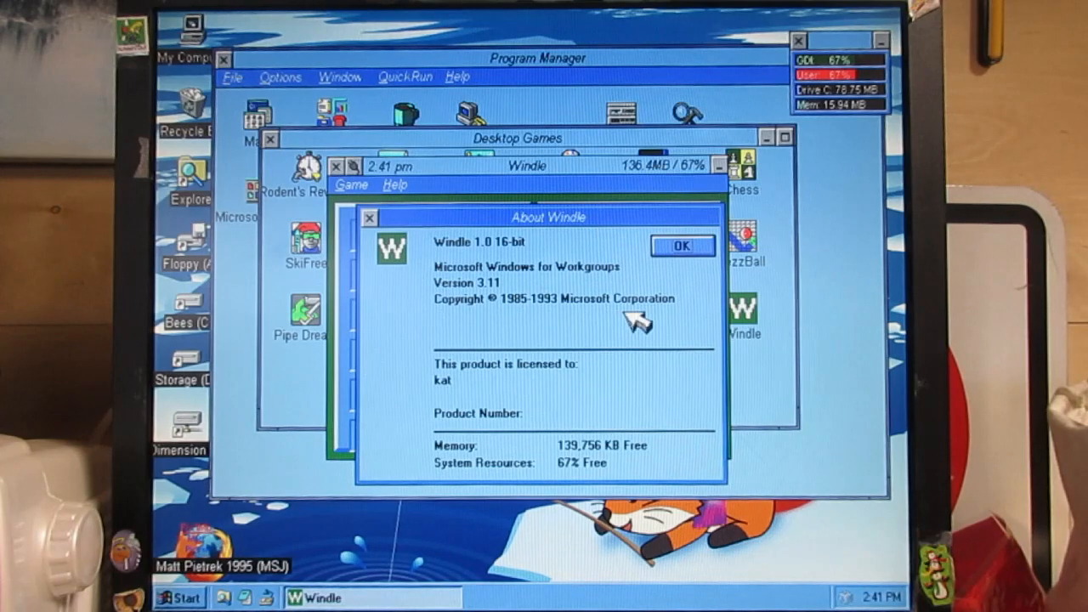
Dismiss About Windle and enter the guesses CRANE, FRAME and AGILE.
{"action": "left_click", "coordinate": [680, 244]}
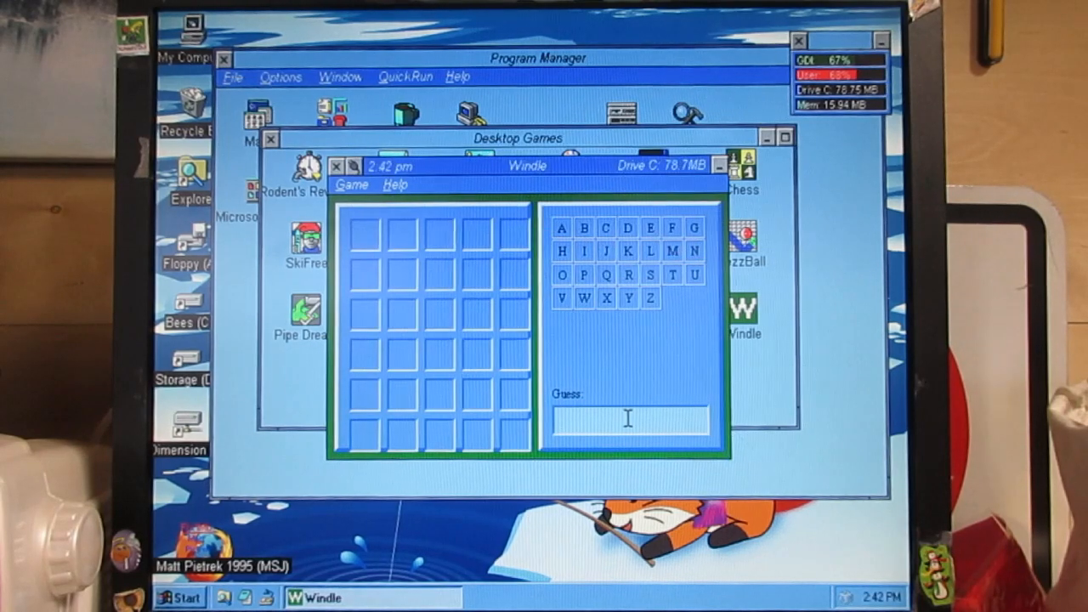
{"action": "type", "text": "CRANE"}
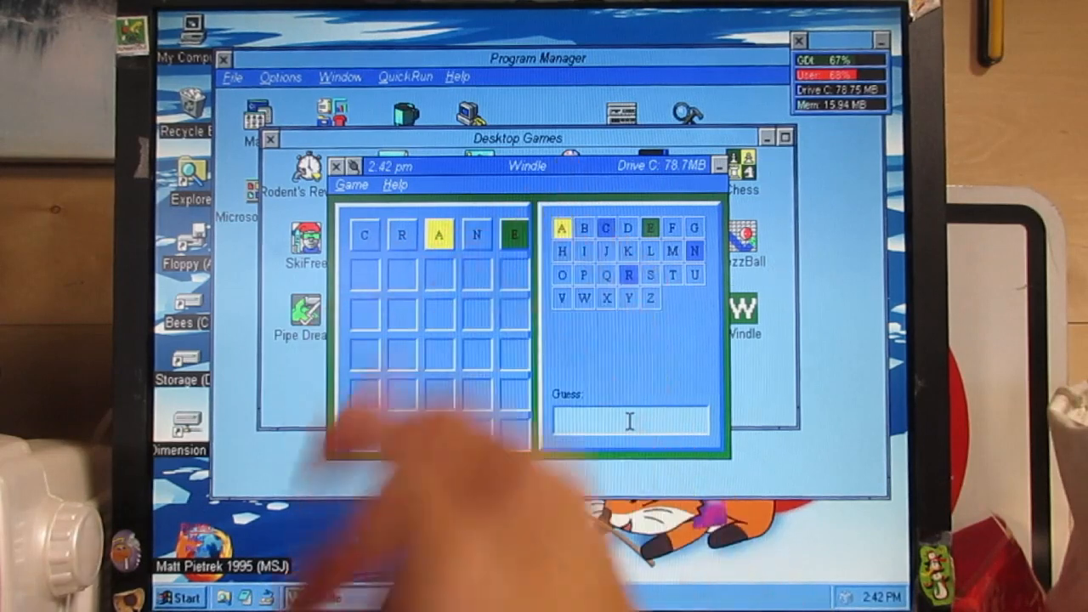
{"action": "type", "text": "FRAME"}
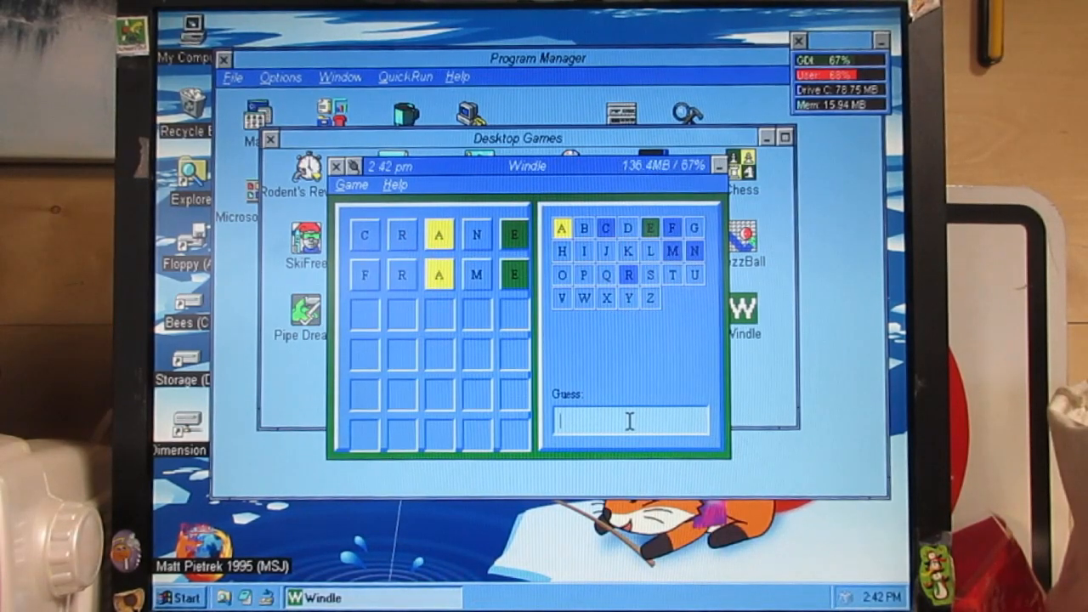
{"action": "type", "text": "AGILE"}
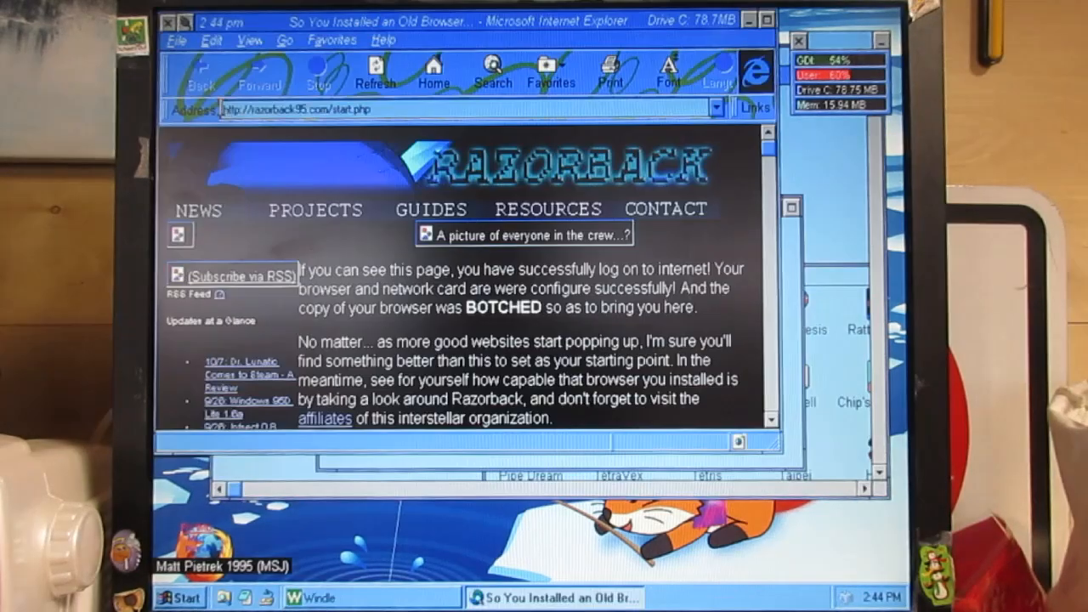
Enter dialup.net in the Internet Explorer address bar over the Razorback start page.
{"action": "type", "text": "dialup.net"}
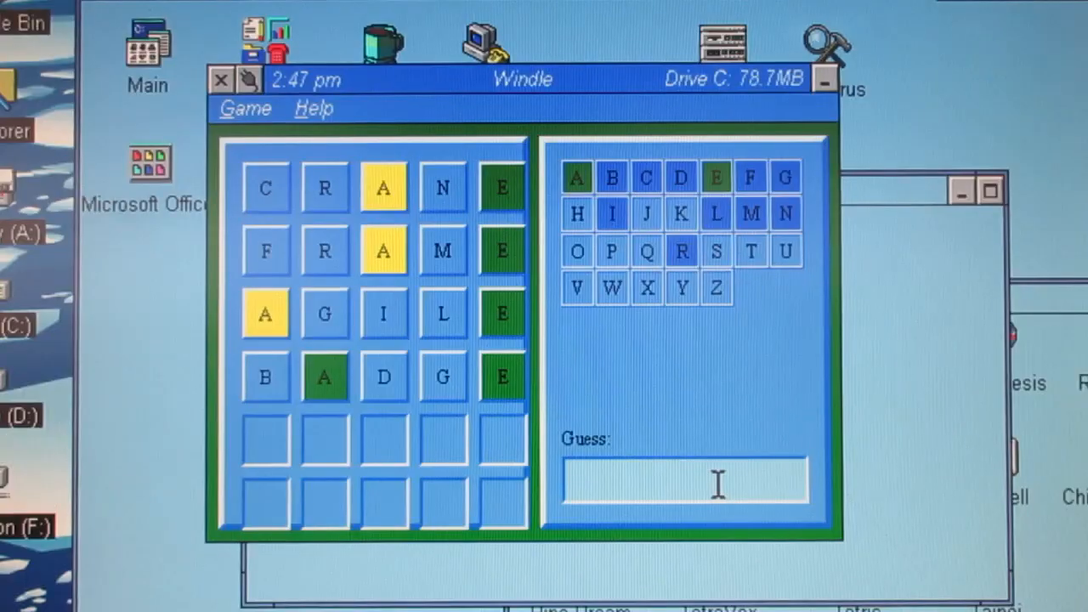
Guess TRASH, acknowledge the Game Over revealing SAUTE, and close the Desktop Games group.
{"action": "type", "text": "TRASH"}
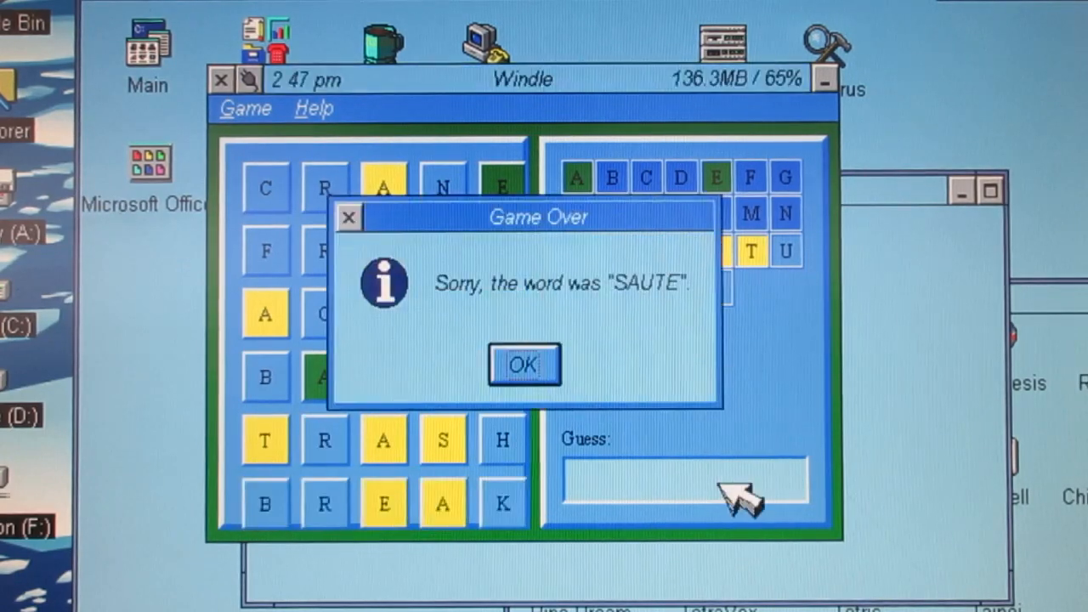
{"action": "mouse_move", "coordinate": [654, 332]}
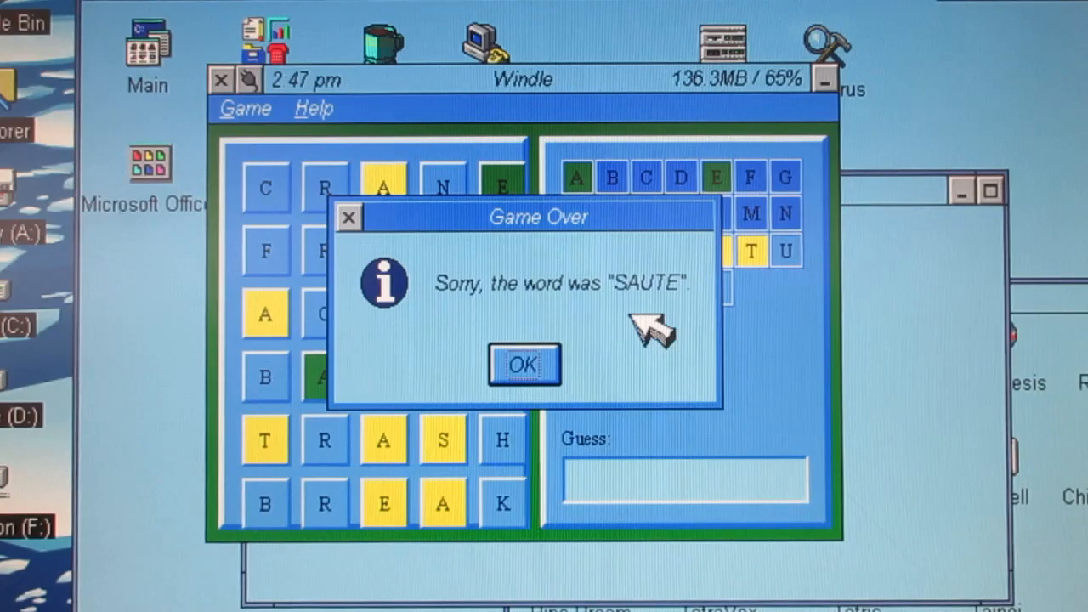
{"action": "left_click", "coordinate": [523, 364]}
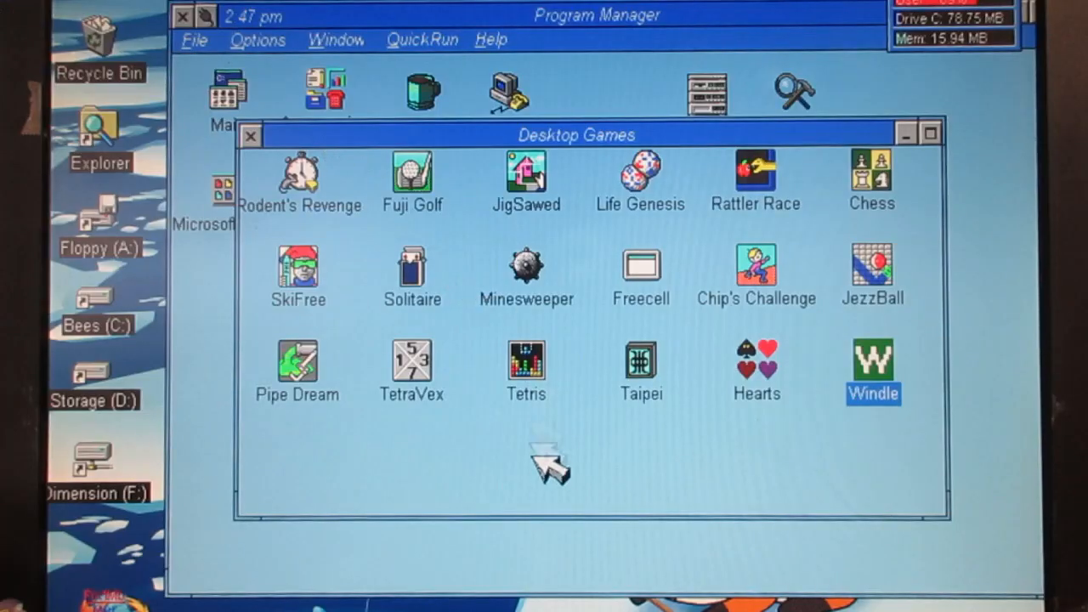
{"action": "mouse_move", "coordinate": [914, 365]}
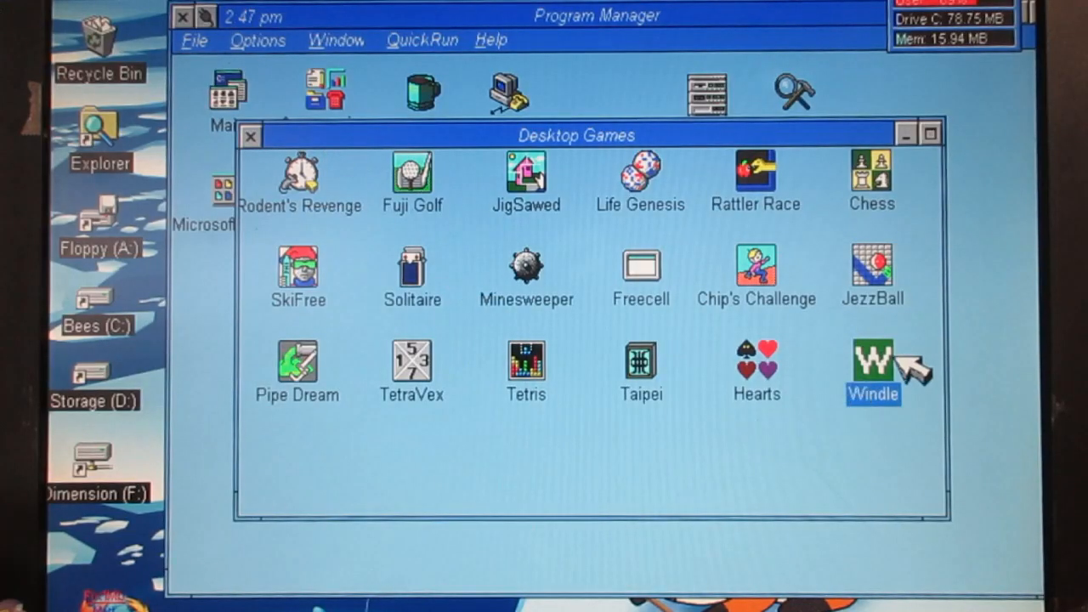
{"action": "mouse_move", "coordinate": [527, 276]}
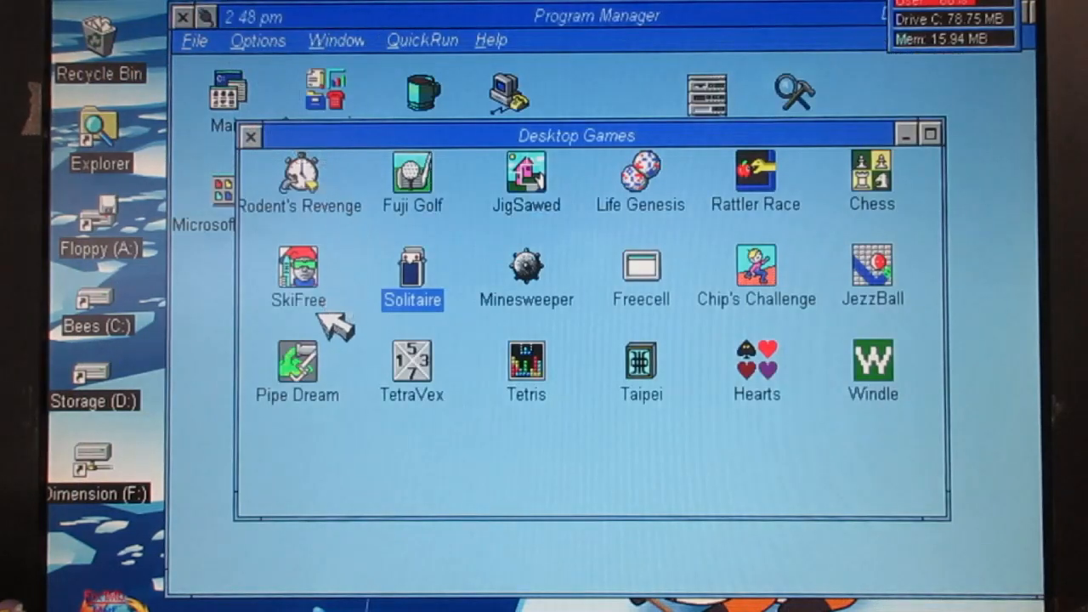
{"action": "double_click", "coordinate": [296, 264]}
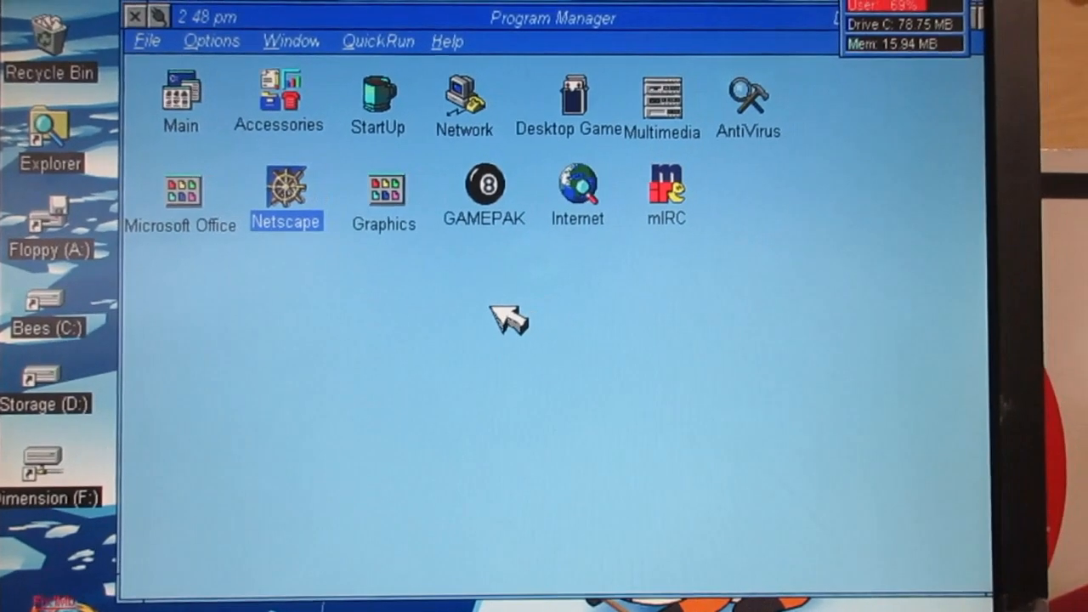
Open the GAMEPAK group, scroll down and highlight the Uz game icon.
{"action": "double_click", "coordinate": [483, 185]}
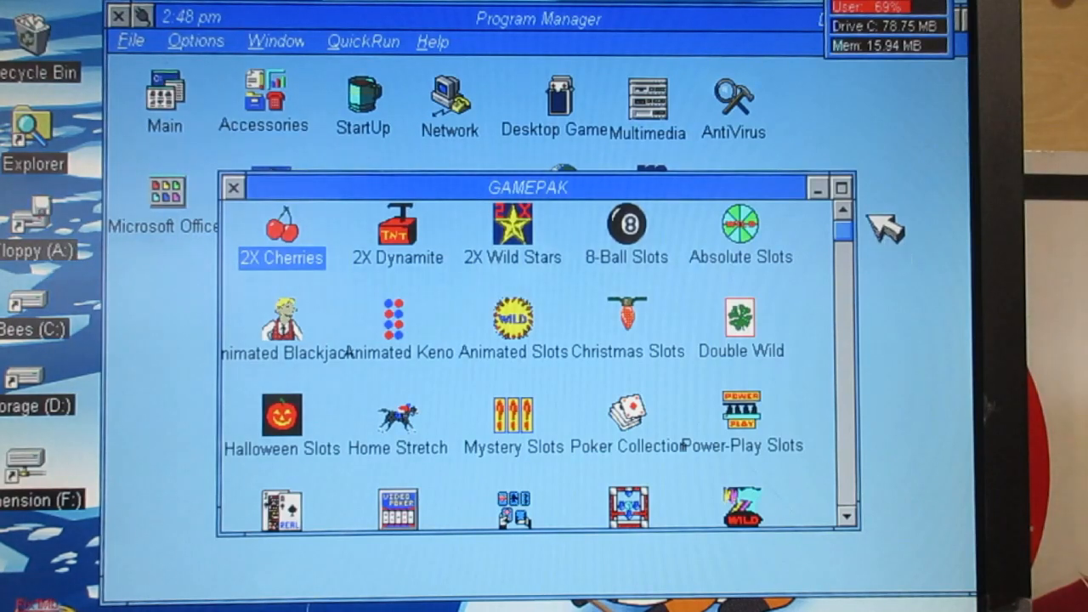
{"action": "scroll", "scroll_direction": "down", "scroll_amount": 3}
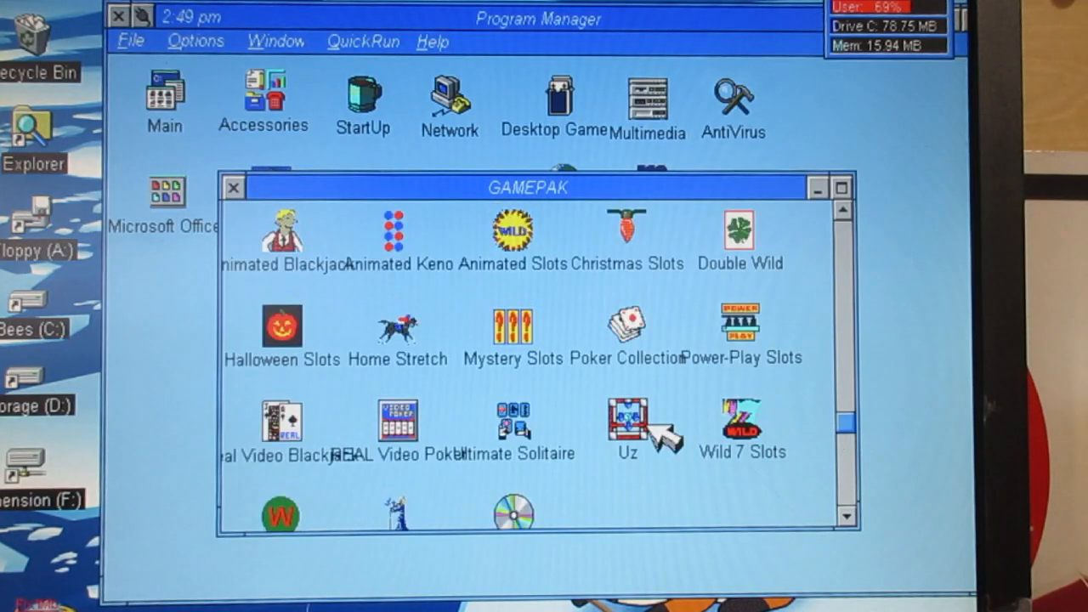
{"action": "left_click", "coordinate": [627, 422]}
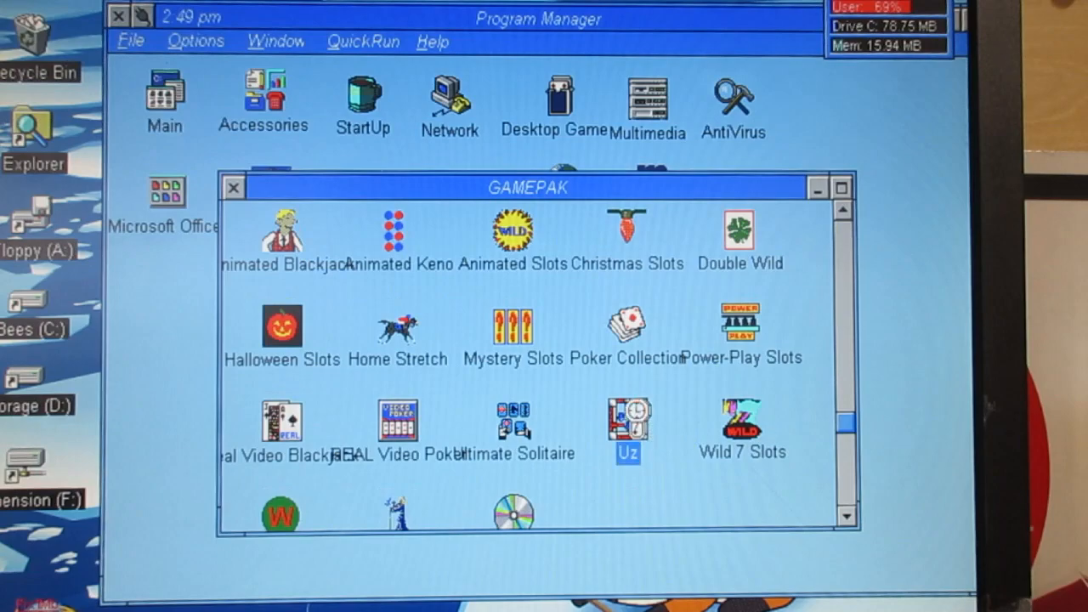
Launch Uz 3.0 to its Masterworks Software title screen.
{"action": "double_click", "coordinate": [627, 422]}
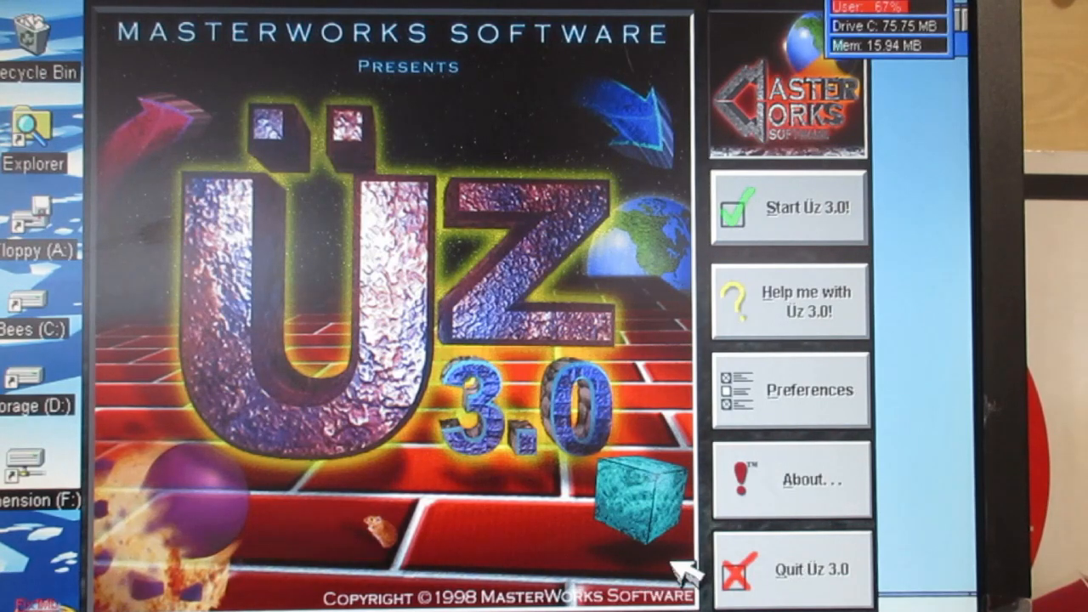
{"action": "mouse_move", "coordinate": [434, 484]}
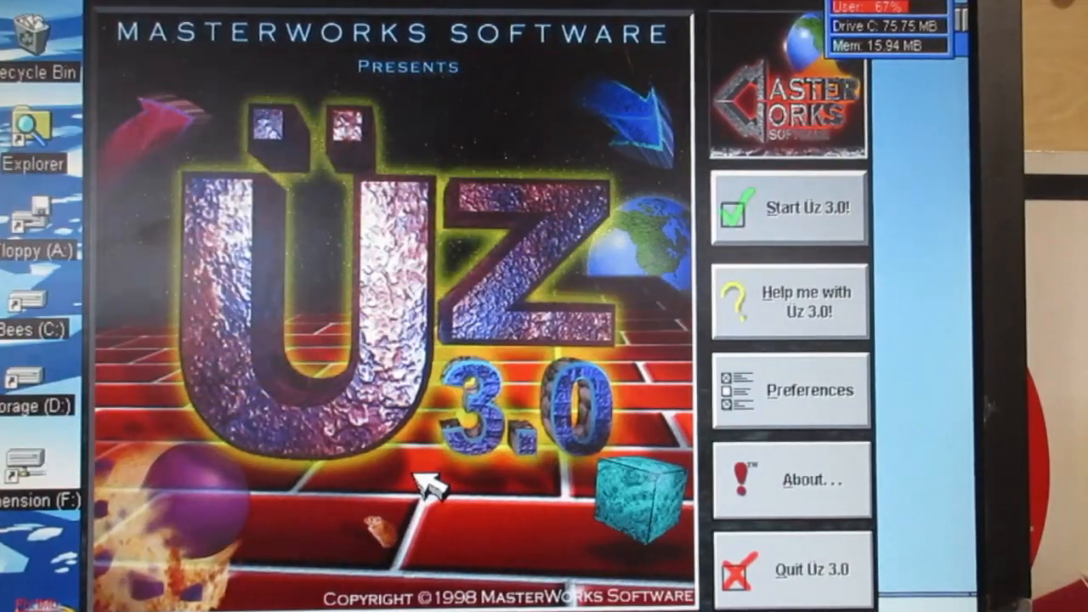
Start Uz 3.0, pick jay then switch to the hic account, and begin Fun on the Beach I.
{"action": "left_click", "coordinate": [789, 209]}
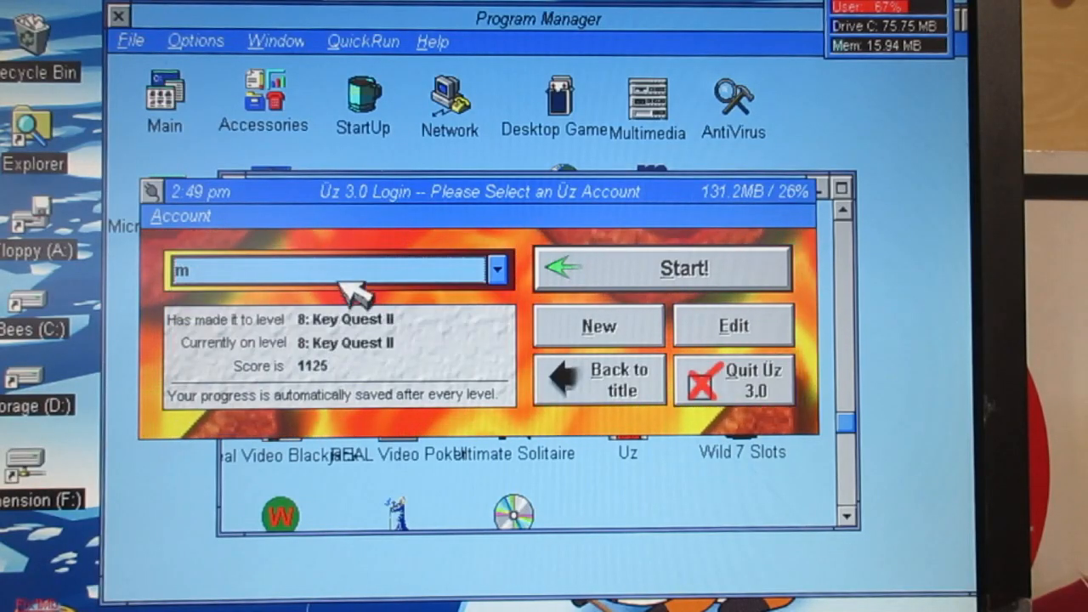
{"action": "left_click", "coordinate": [497, 268]}
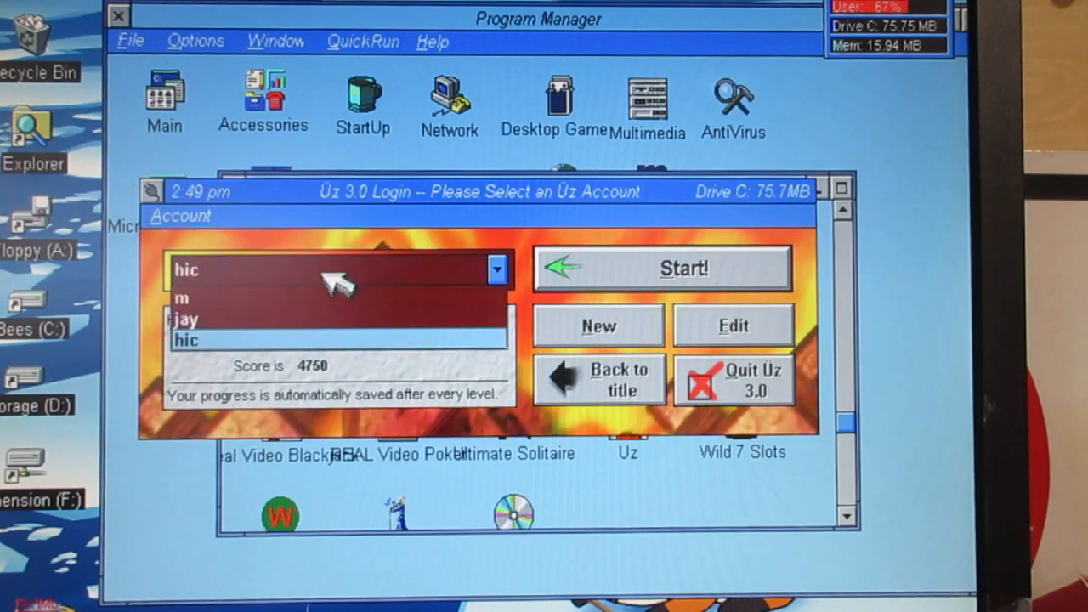
{"action": "left_click", "coordinate": [184, 319]}
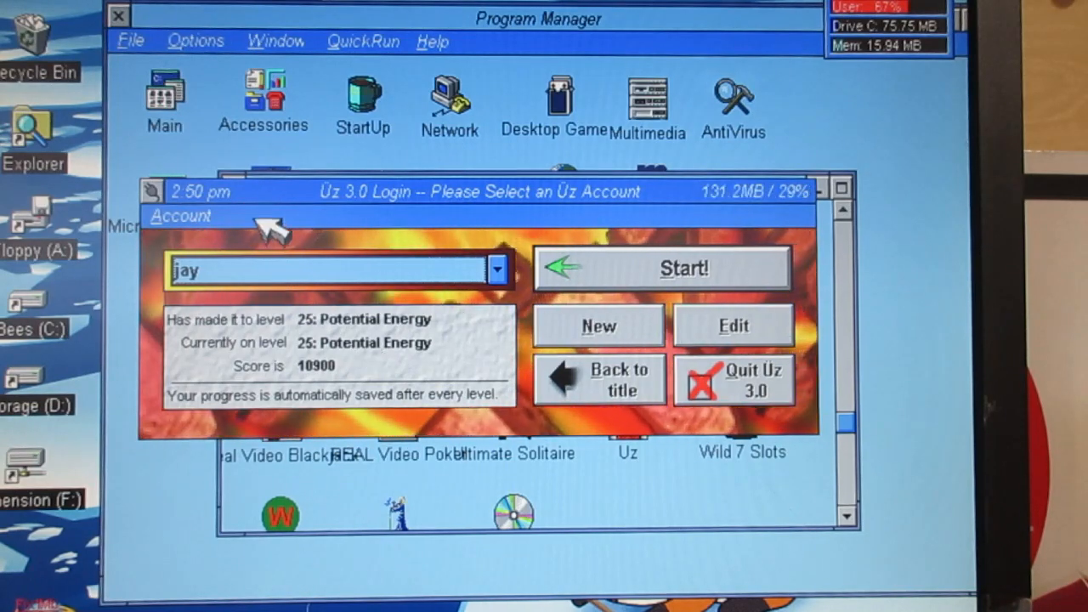
{"action": "left_click", "coordinate": [496, 269]}
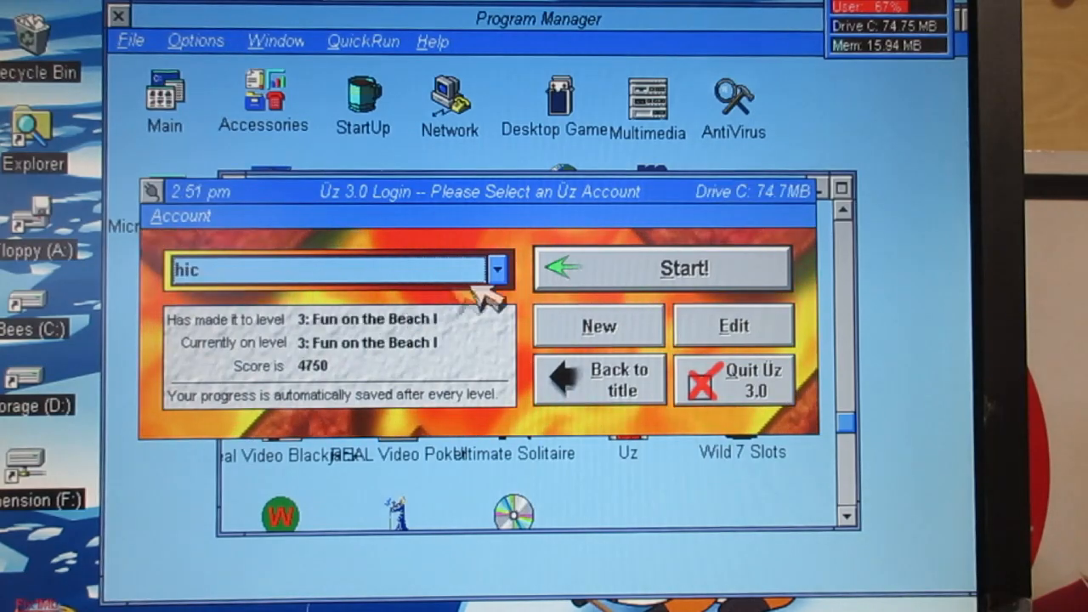
{"action": "left_click", "coordinate": [663, 269]}
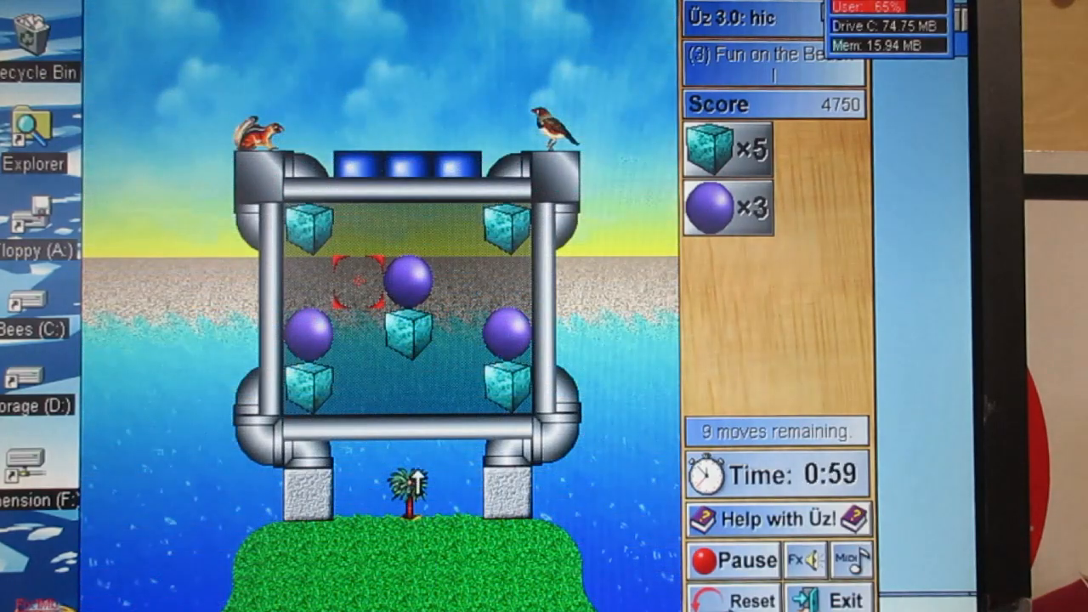
Clear the remaining level 3 blocks to reach 5775 points, then ask to exit Uz.
{"action": "left_click", "coordinate": [395, 336]}
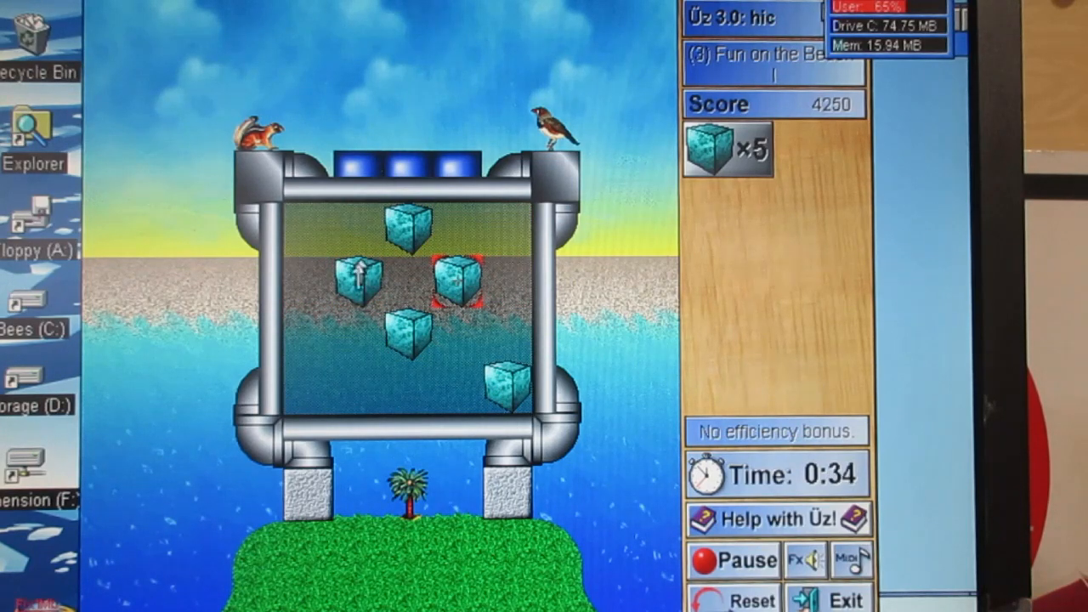
{"action": "left_click", "coordinate": [457, 281]}
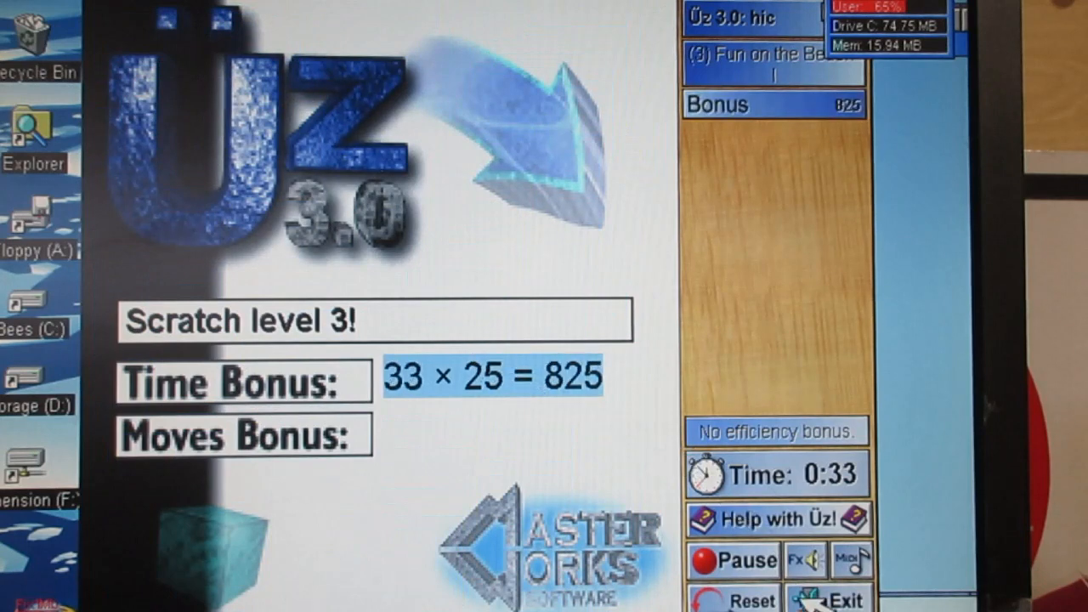
{"action": "left_click", "coordinate": [836, 599]}
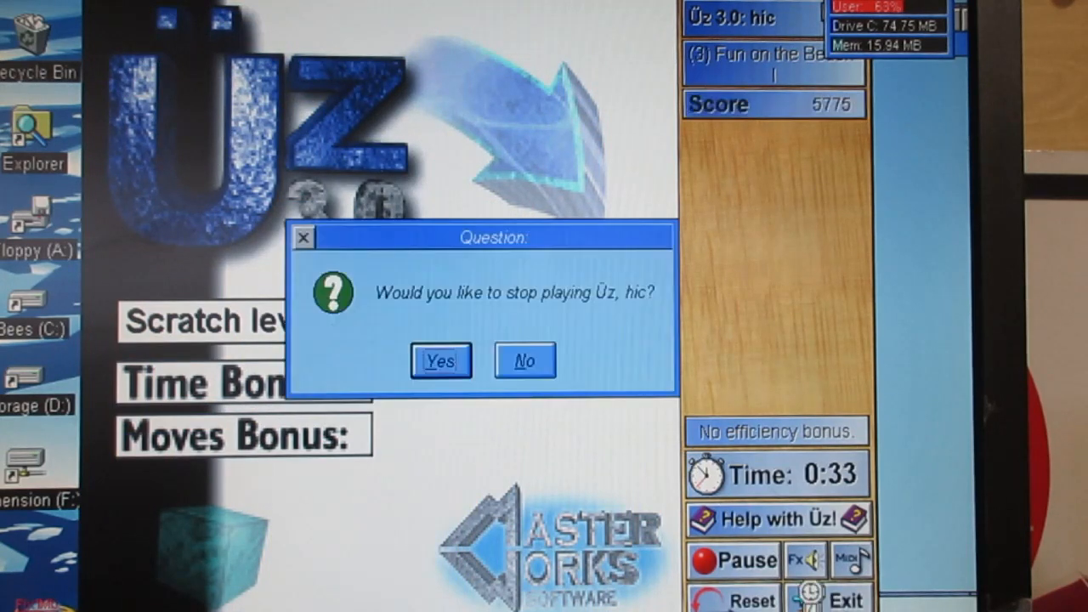
Confirm quitting Uz, bet 0.25 credits in Wild Wizard Slots, spin once with no win, and exit.
{"action": "left_click", "coordinate": [440, 360]}
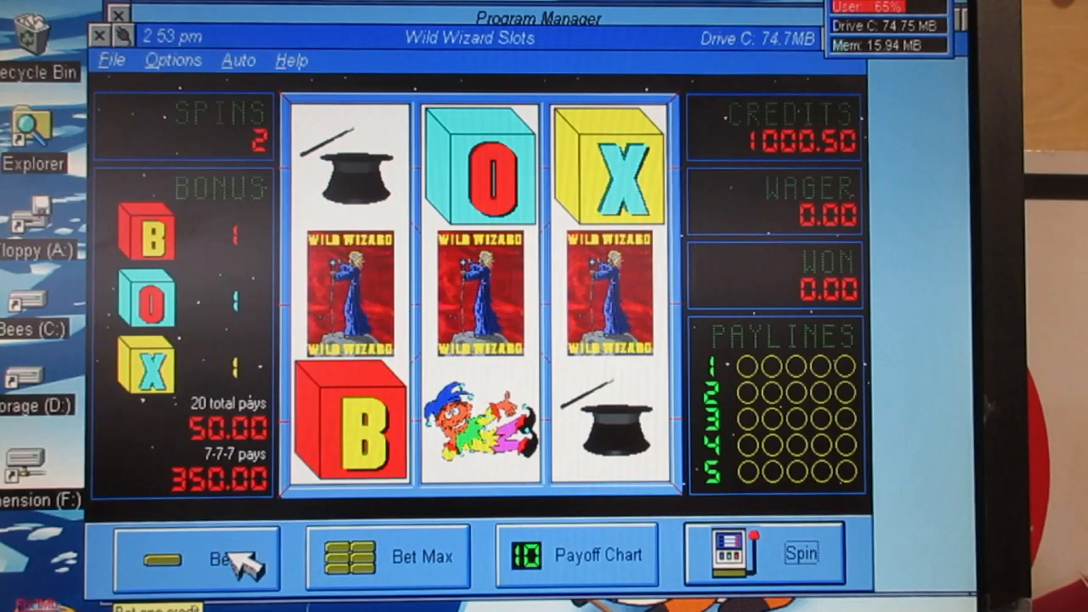
{"action": "left_click", "coordinate": [799, 555]}
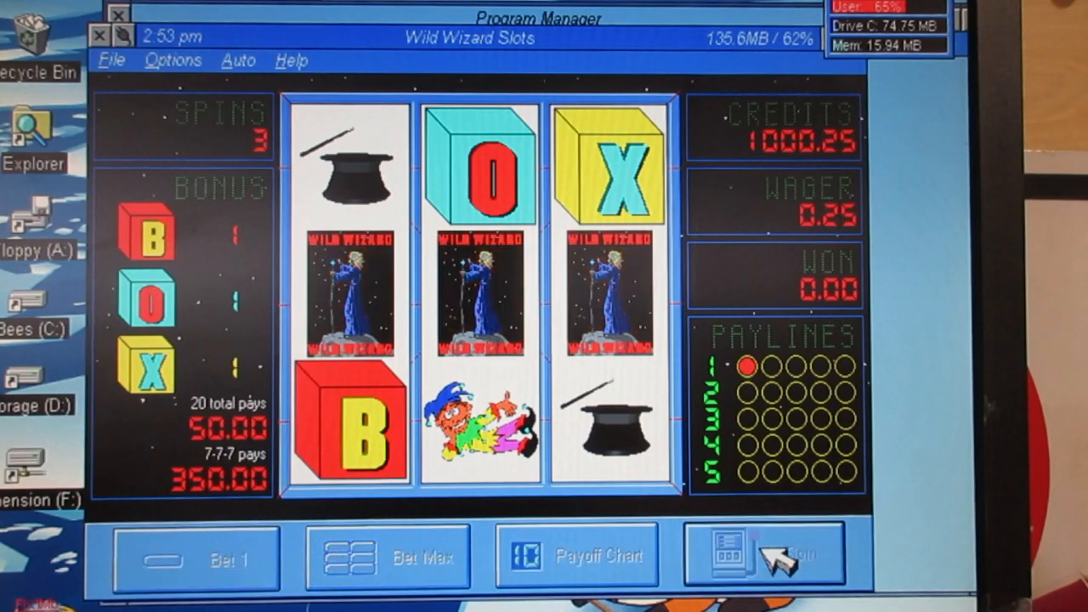
{"action": "left_click", "coordinate": [773, 558]}
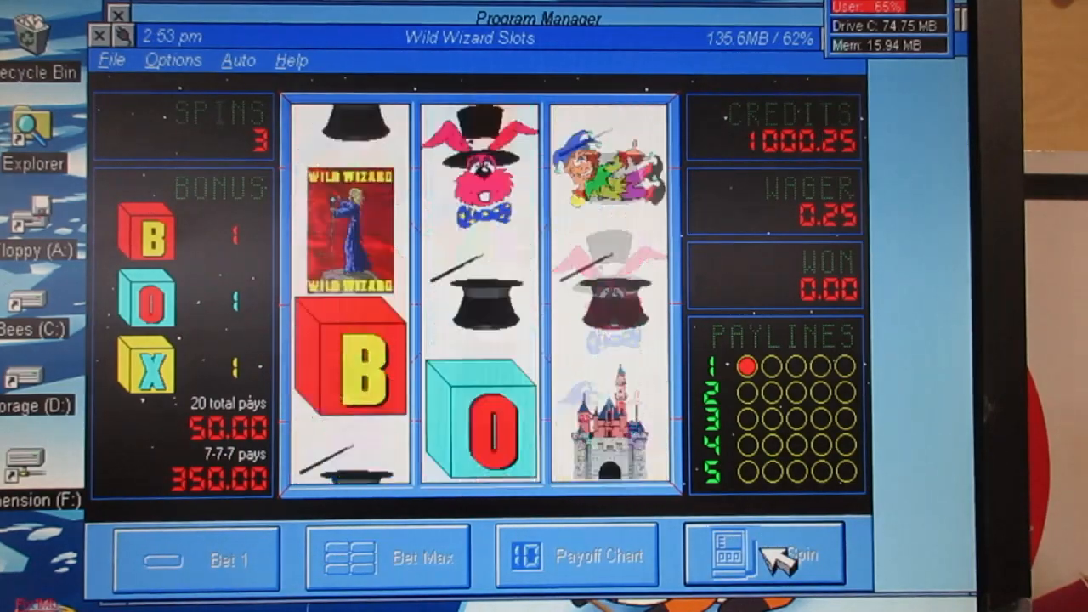
{"action": "left_click", "coordinate": [799, 556]}
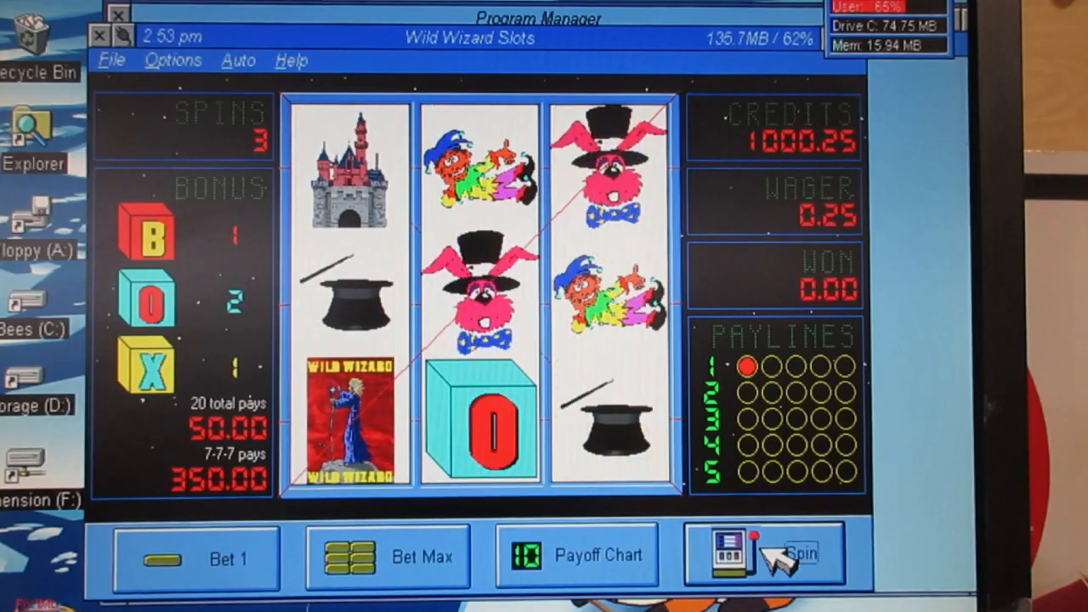
{"action": "mouse_move", "coordinate": [799, 552]}
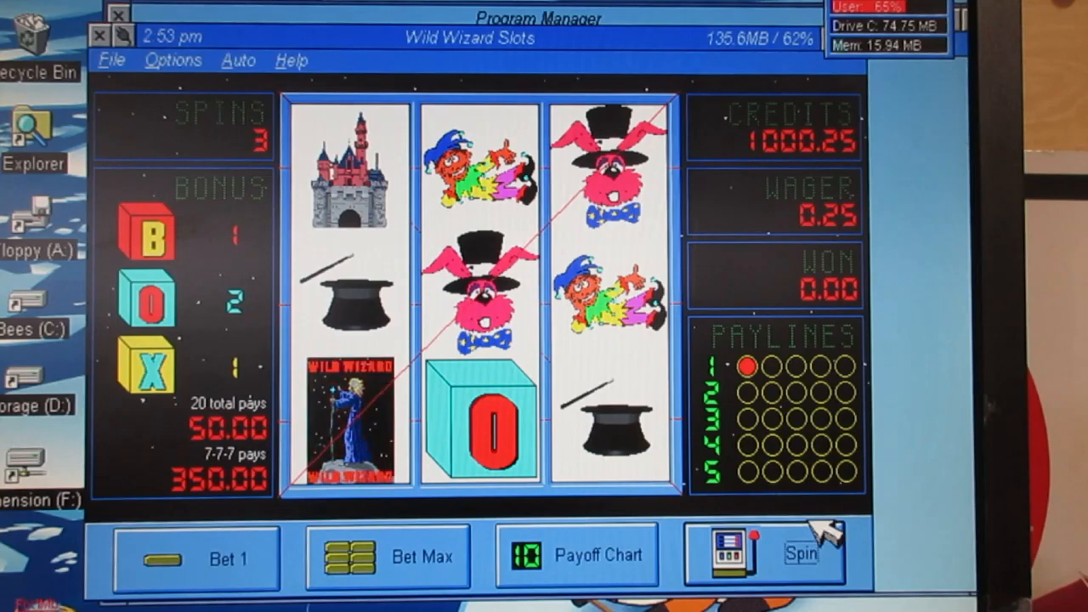
{"action": "left_click", "coordinate": [799, 552]}
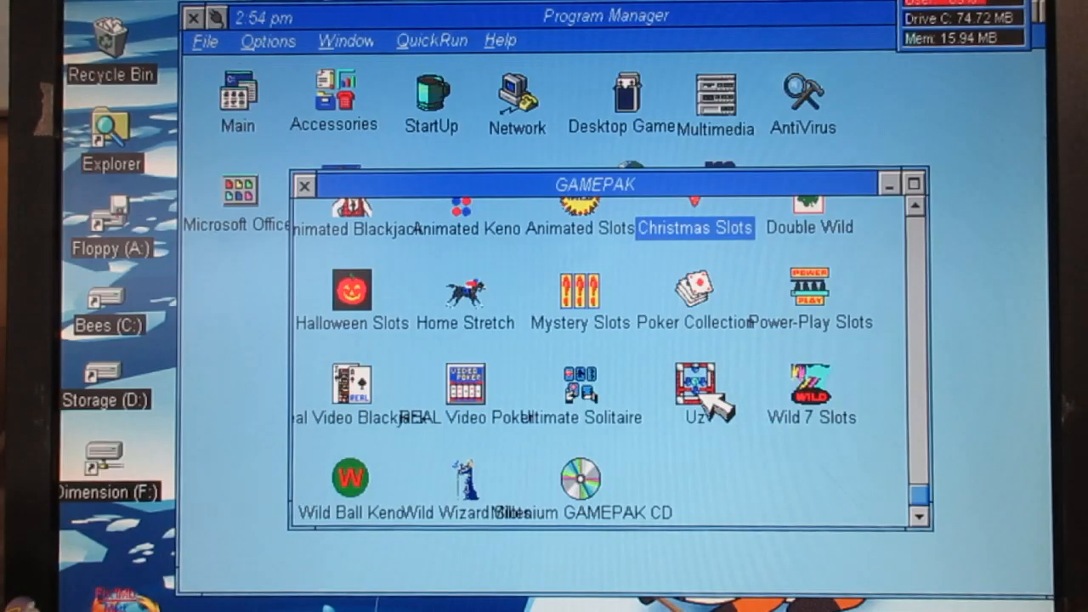
{"action": "mouse_move", "coordinate": [710, 417]}
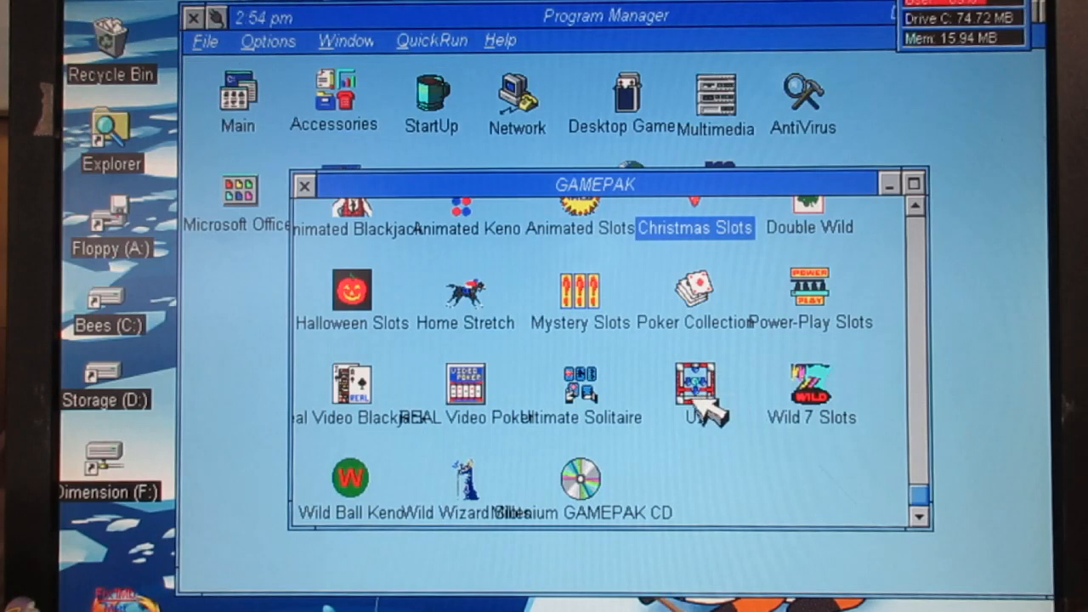
{"action": "mouse_move", "coordinate": [948, 463]}
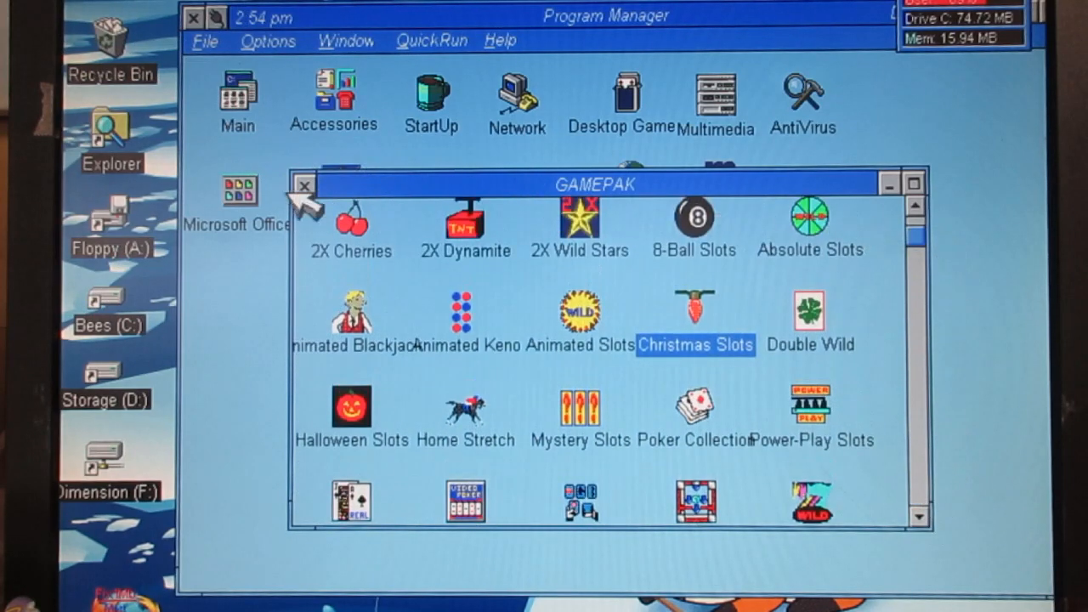
Close the GAMEPAK group window, leaving only the program group icons in Program Manager.
{"action": "left_click", "coordinate": [304, 184]}
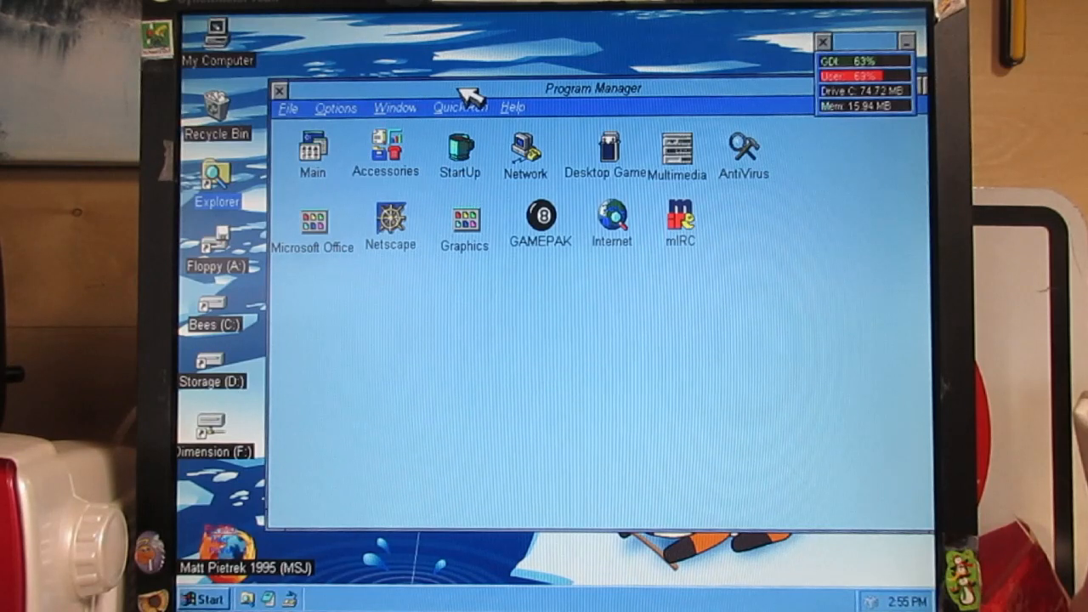
{"action": "mouse_move", "coordinate": [446, 106]}
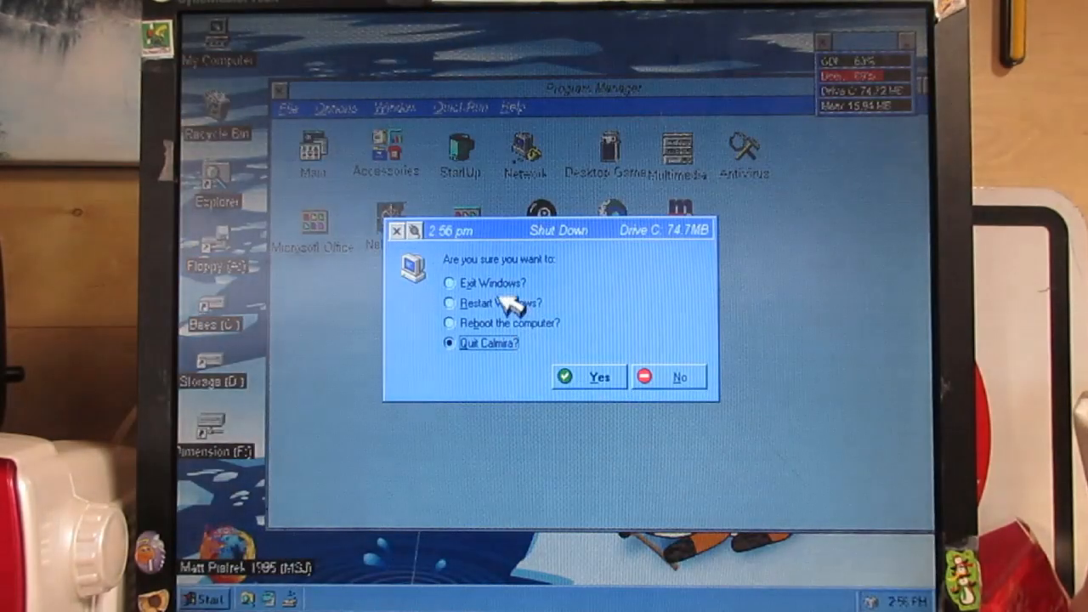
Confirm Exit Windows so Windows for Workgroups 3.11 shuts down.
{"action": "left_click", "coordinate": [602, 378]}
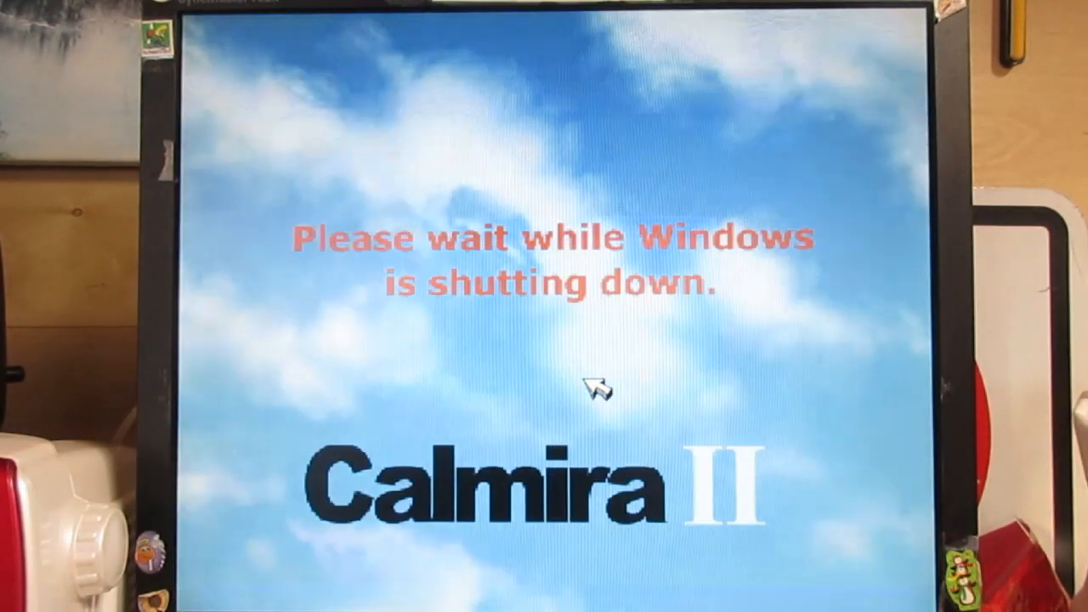